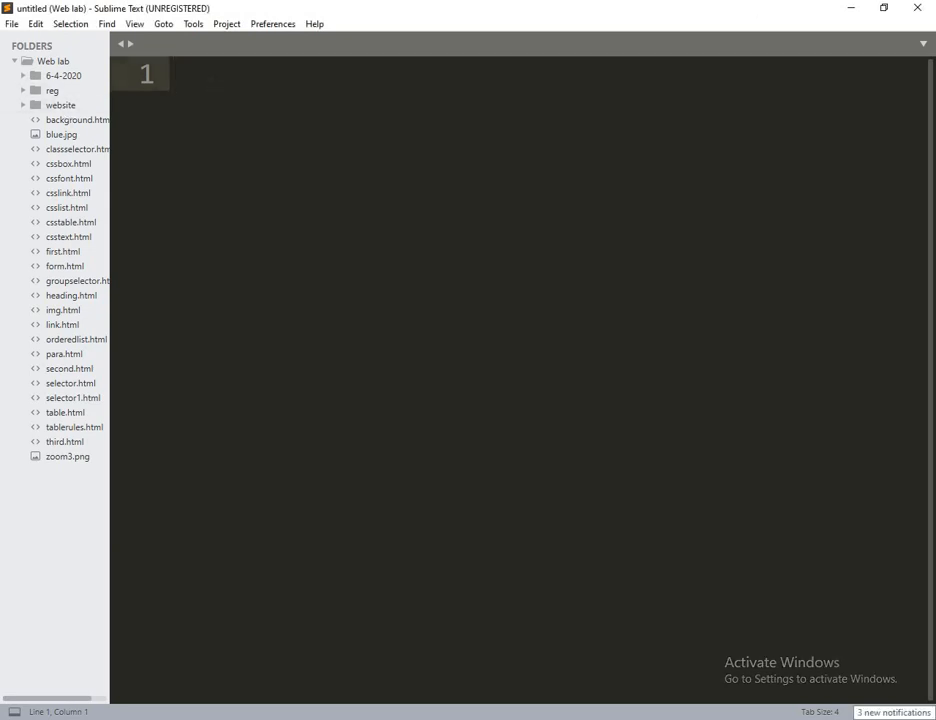
# Insert an HTML skeleton and save it as csspadding.html, keeping the existing padding.html
pyautogui.write('<htm')
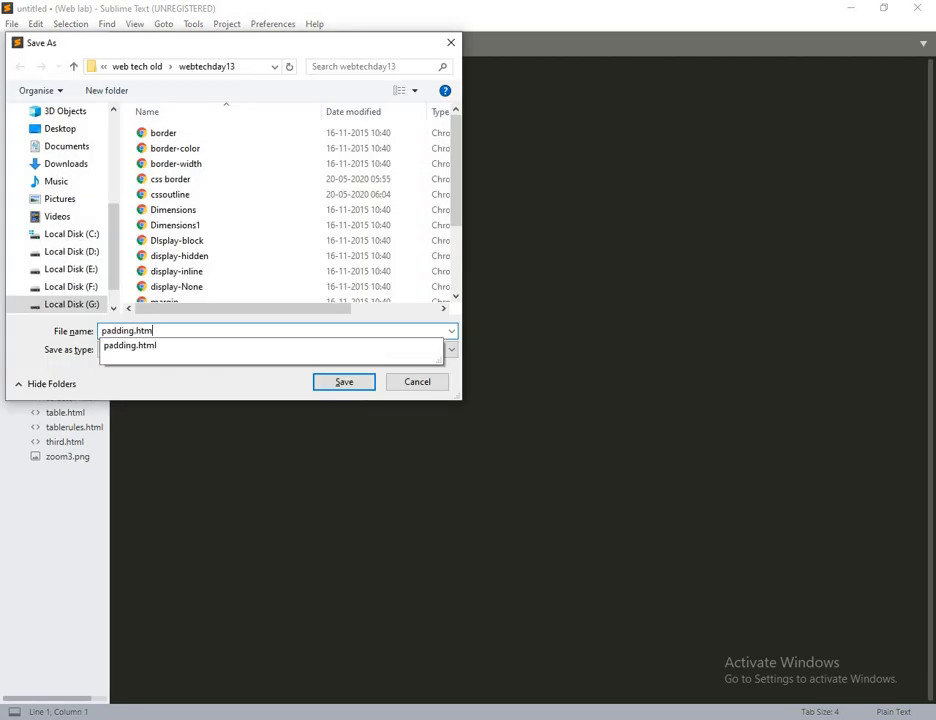
pyautogui.click(343, 381)
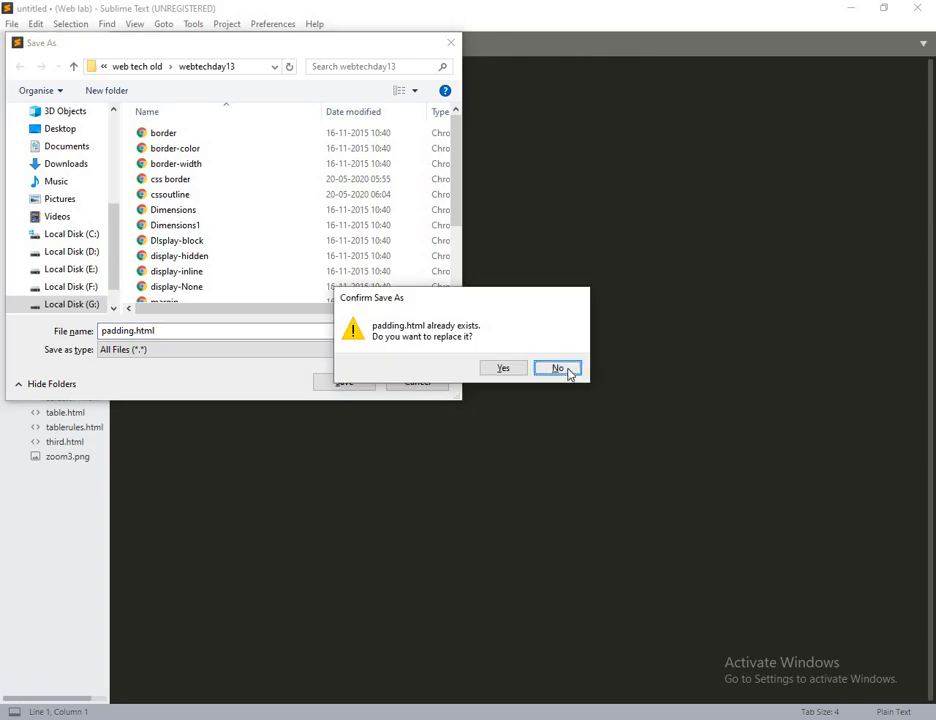
pyautogui.click(557, 368)
pyautogui.write('css')
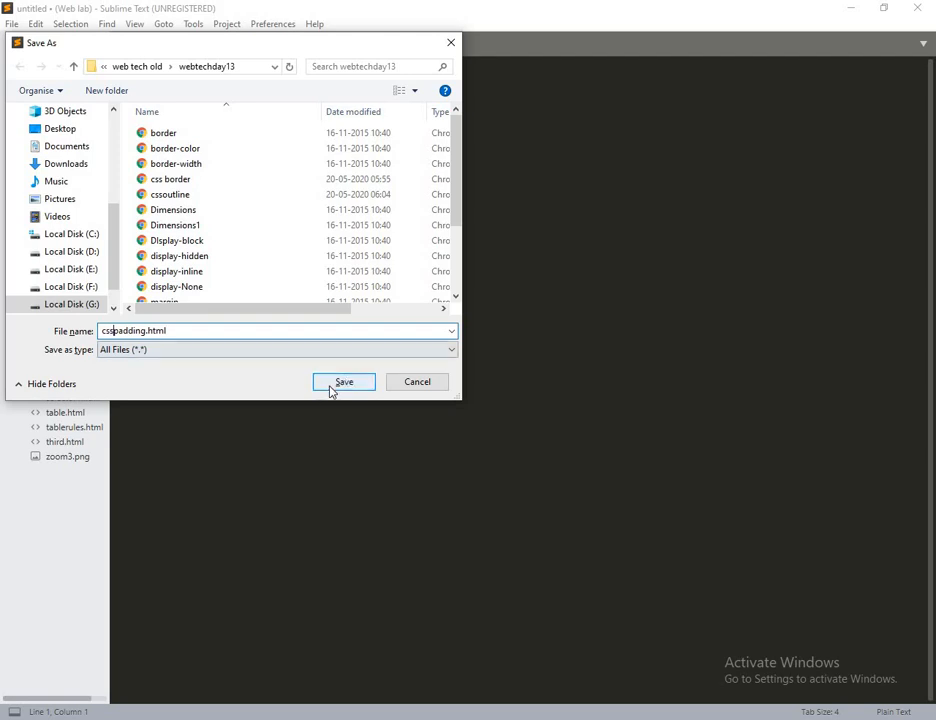
pyautogui.click(344, 381)
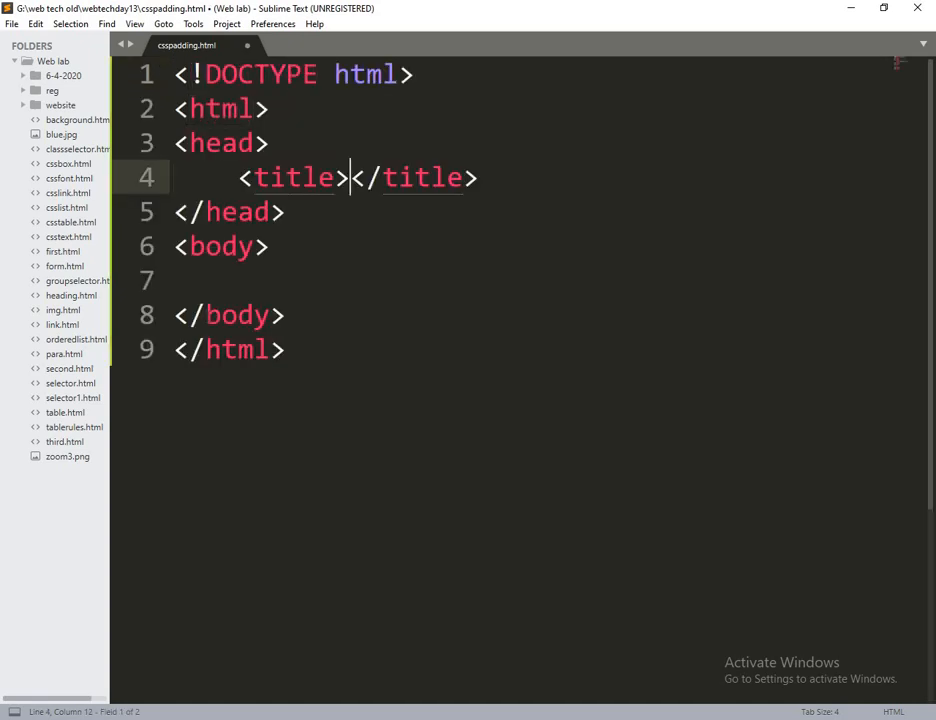
# Set the page title to 'CSS PADDING' and add an empty text/css style block
pyautogui.write('CSS')
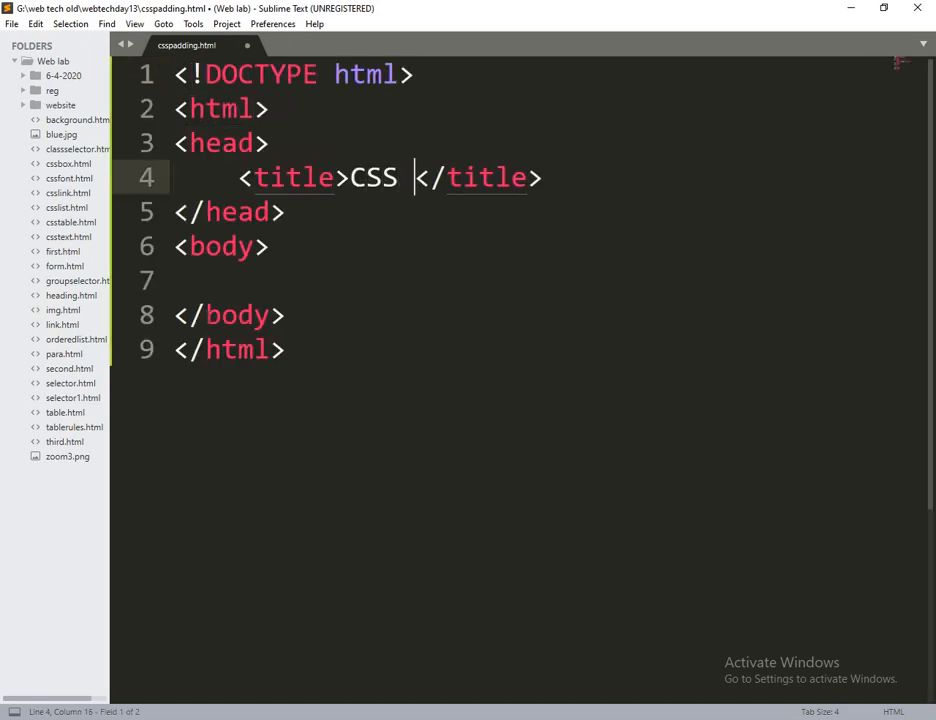
pyautogui.write('PADDING')
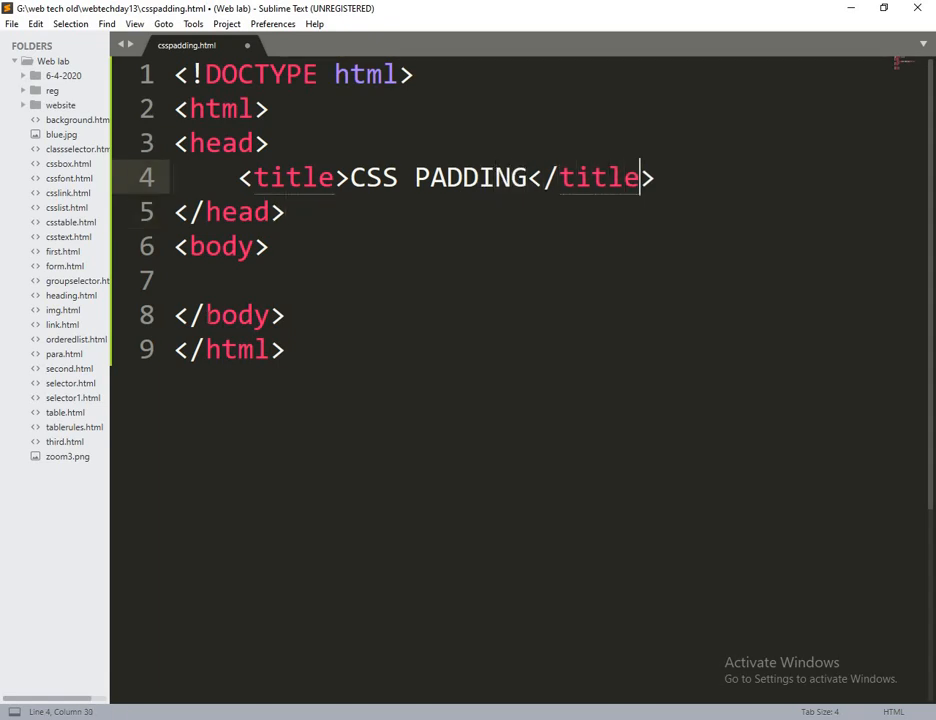
pyautogui.write('<style type="text/css"></style>')
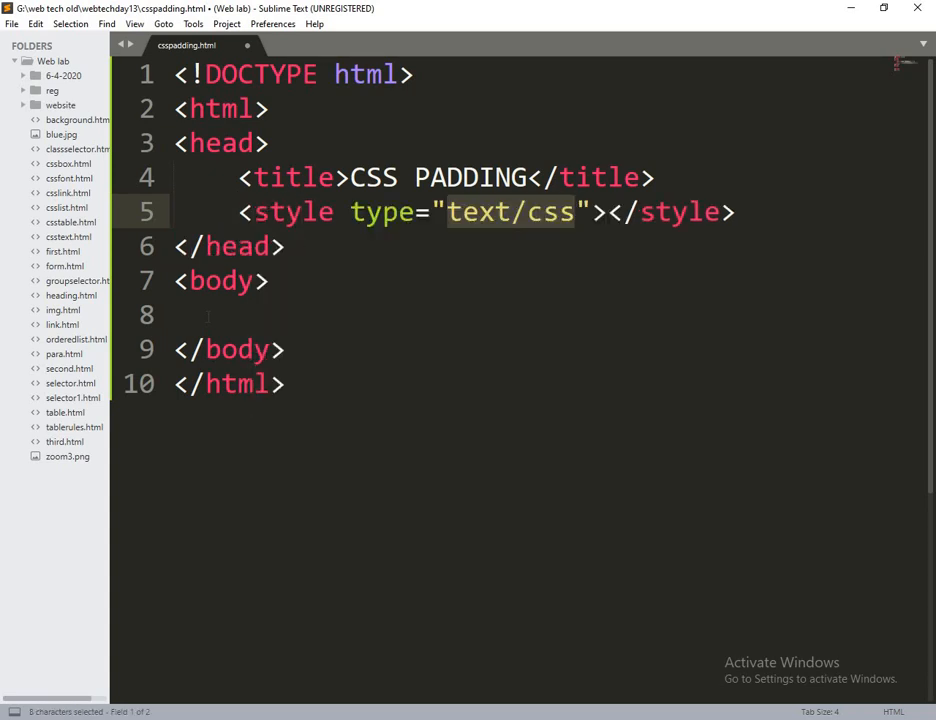
pyautogui.press('enter')
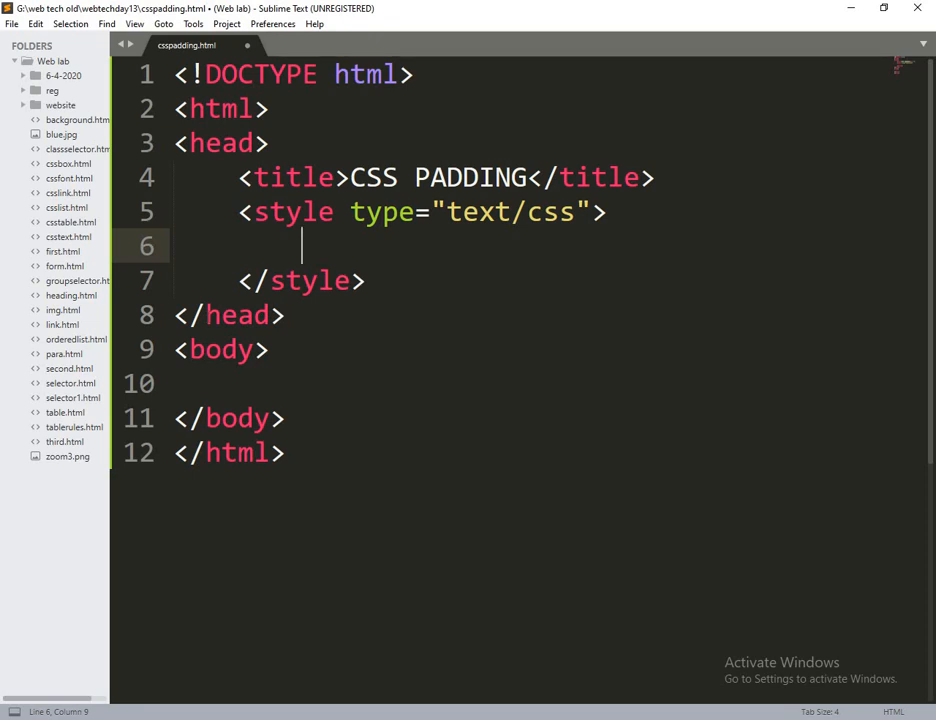
# Start a p.one rule with a 1px solid red border and yellow background
pyautogui.write('p.one')
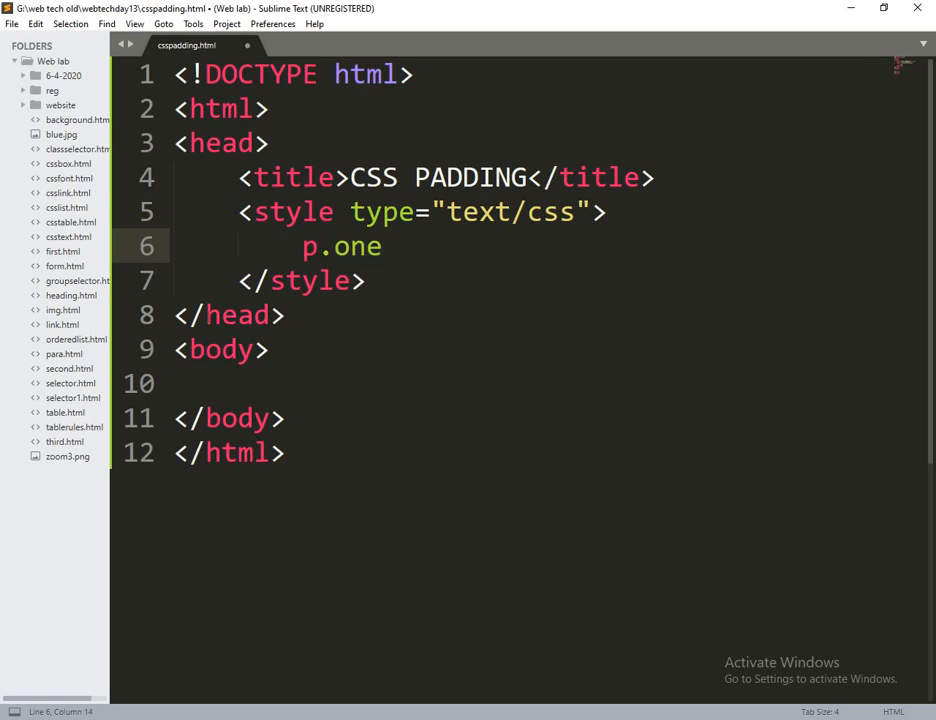
pyautogui.write('{')
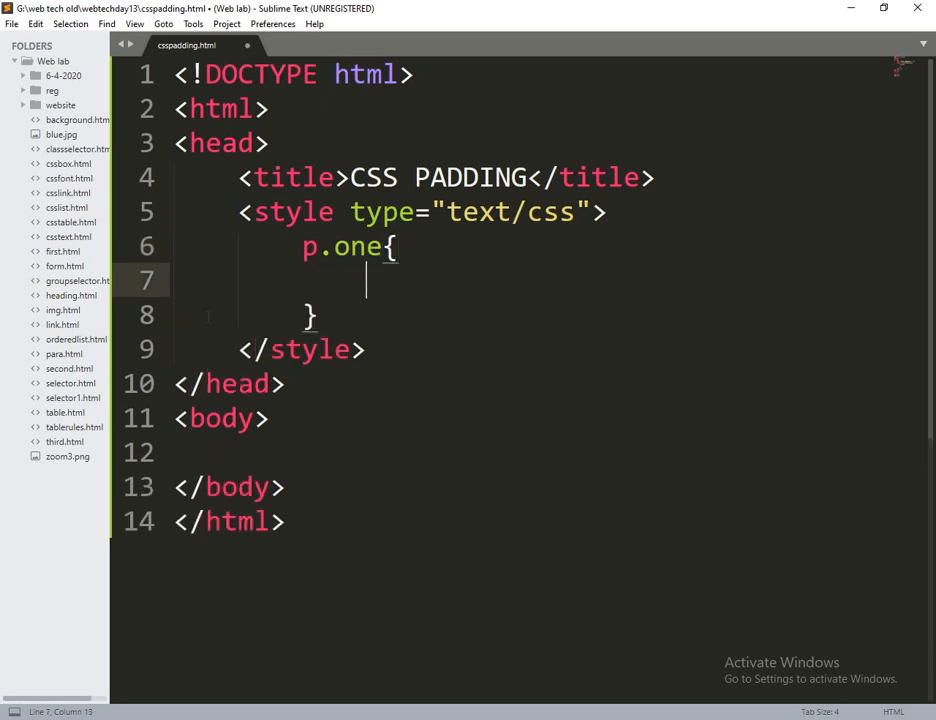
pyautogui.write('border')
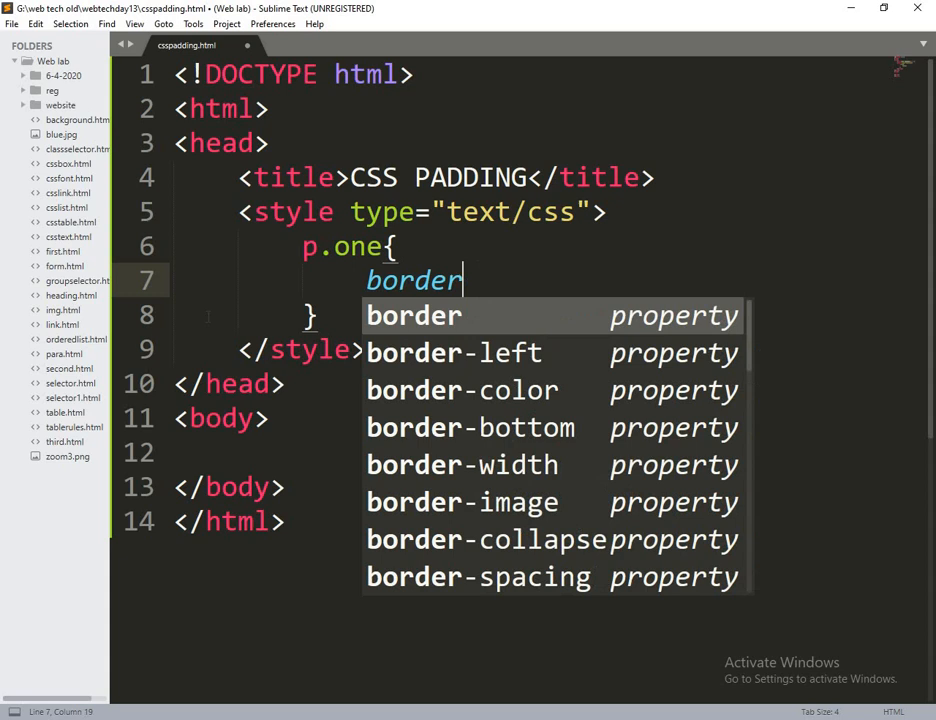
pyautogui.write(':;')
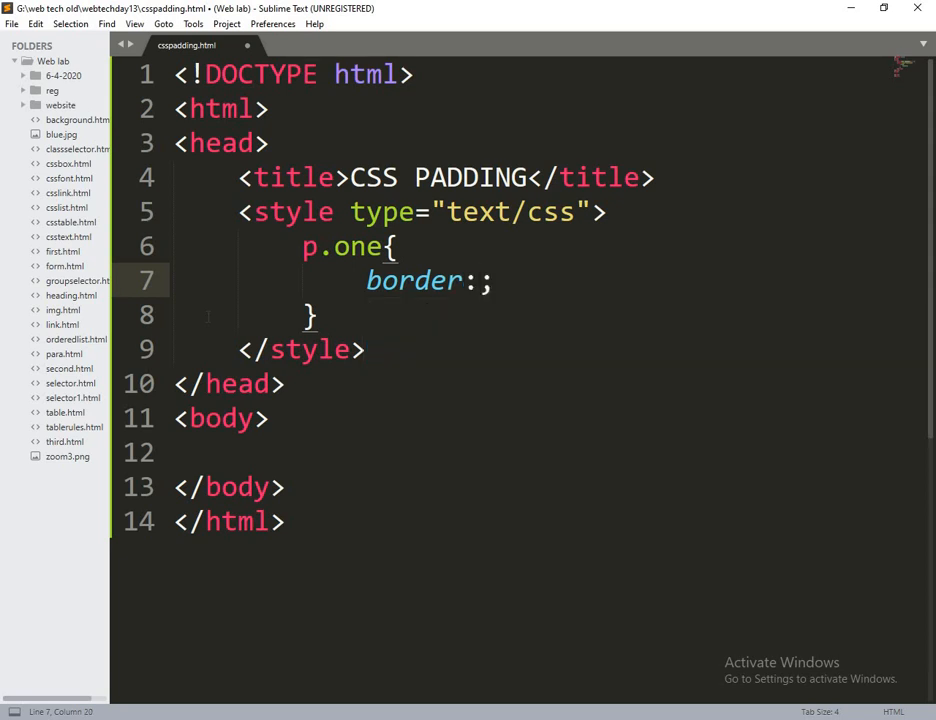
pyautogui.write('1p')
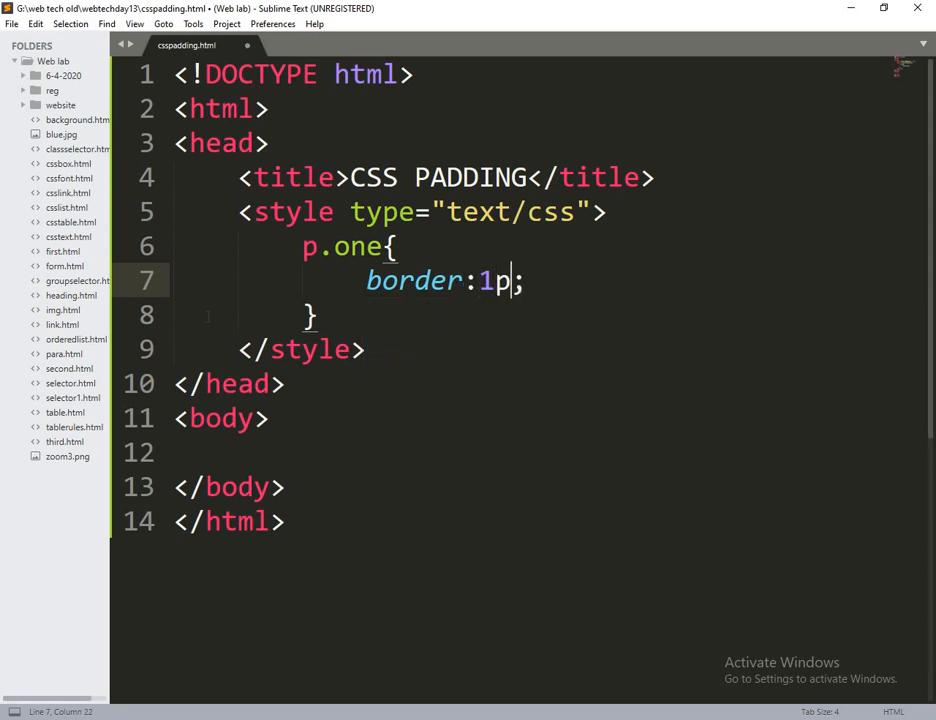
pyautogui.write('x solid')
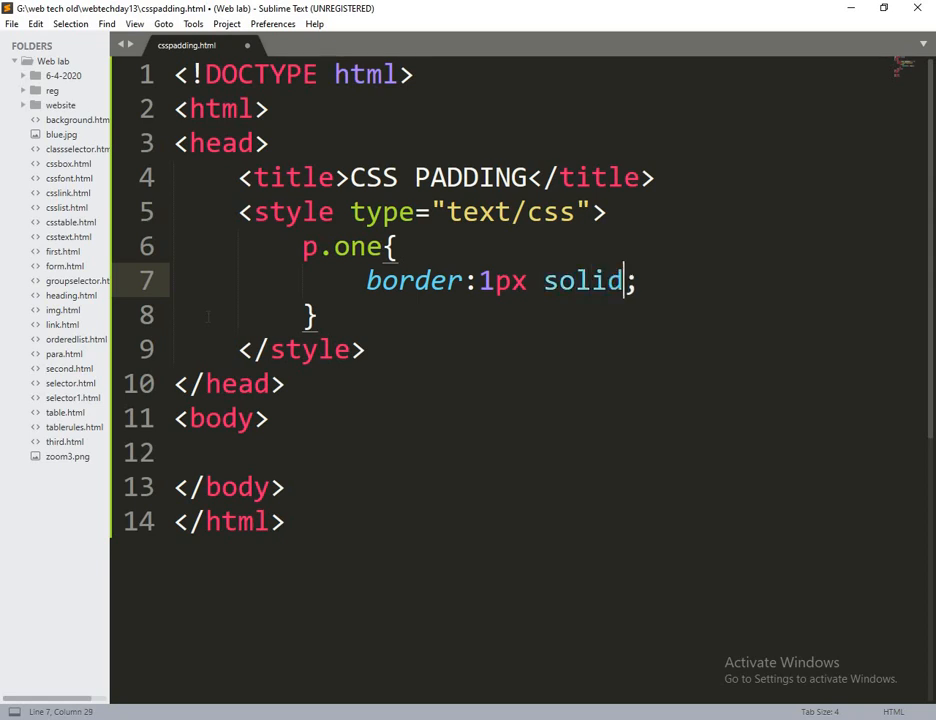
pyautogui.write('red')
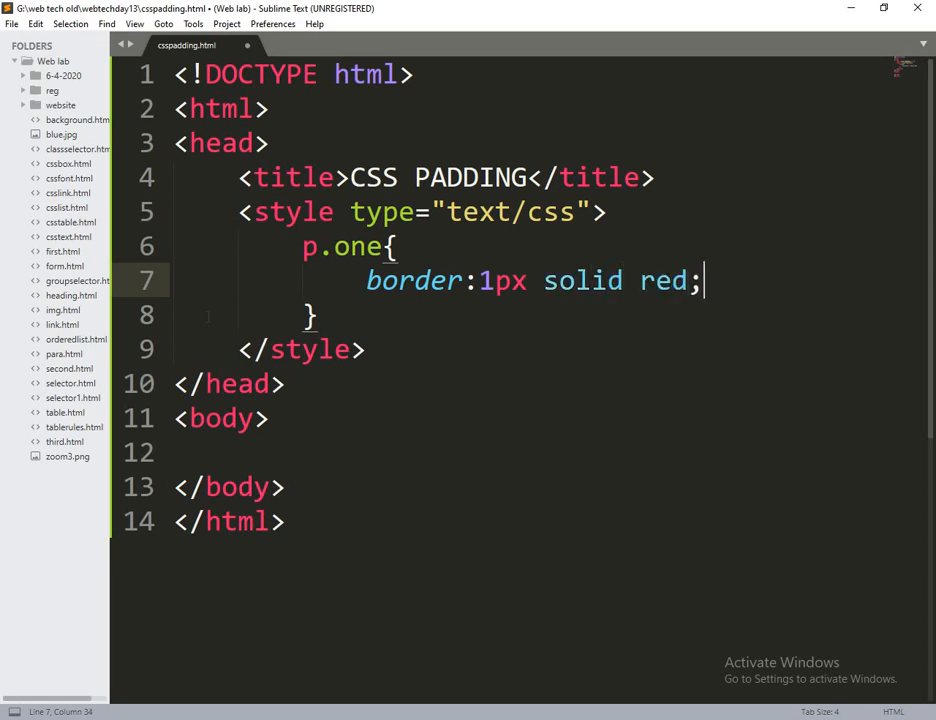
pyautogui.write('b')
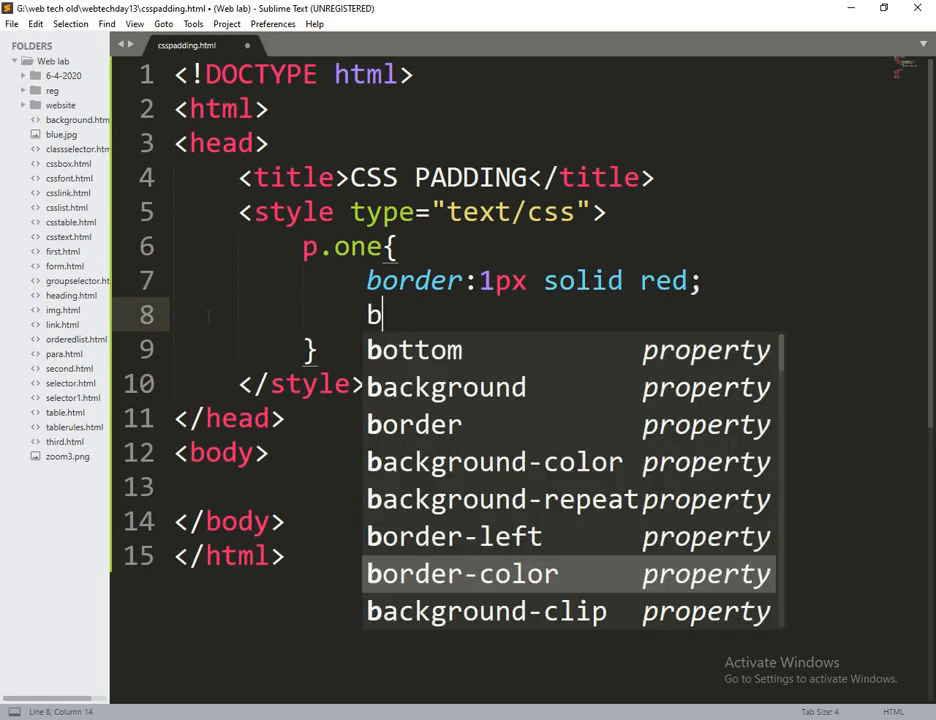
pyautogui.write('ackground-color: y')
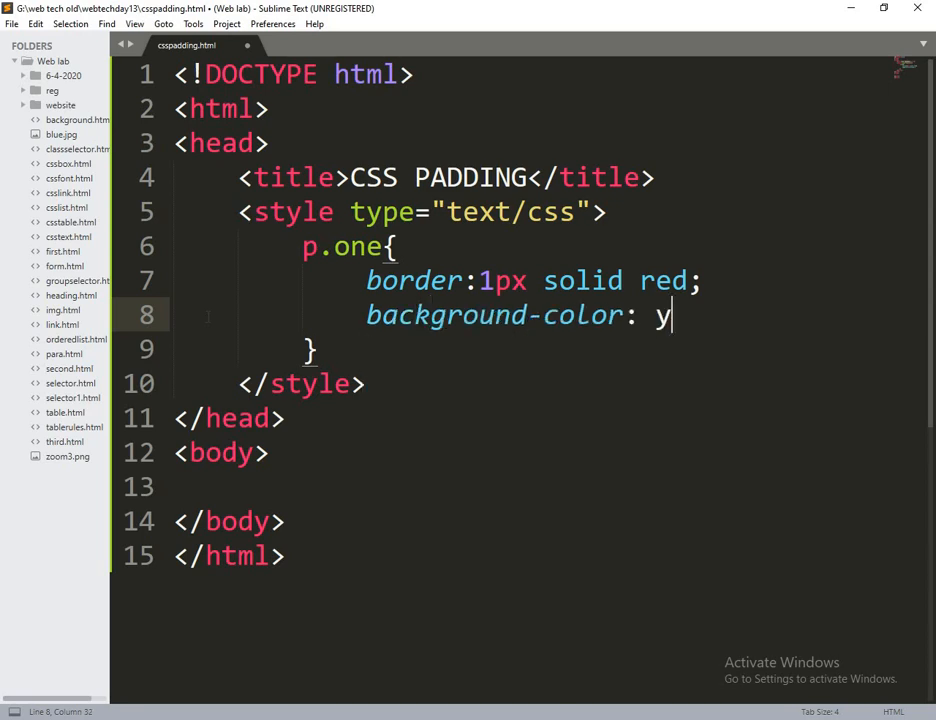
pyautogui.write('ellow;')
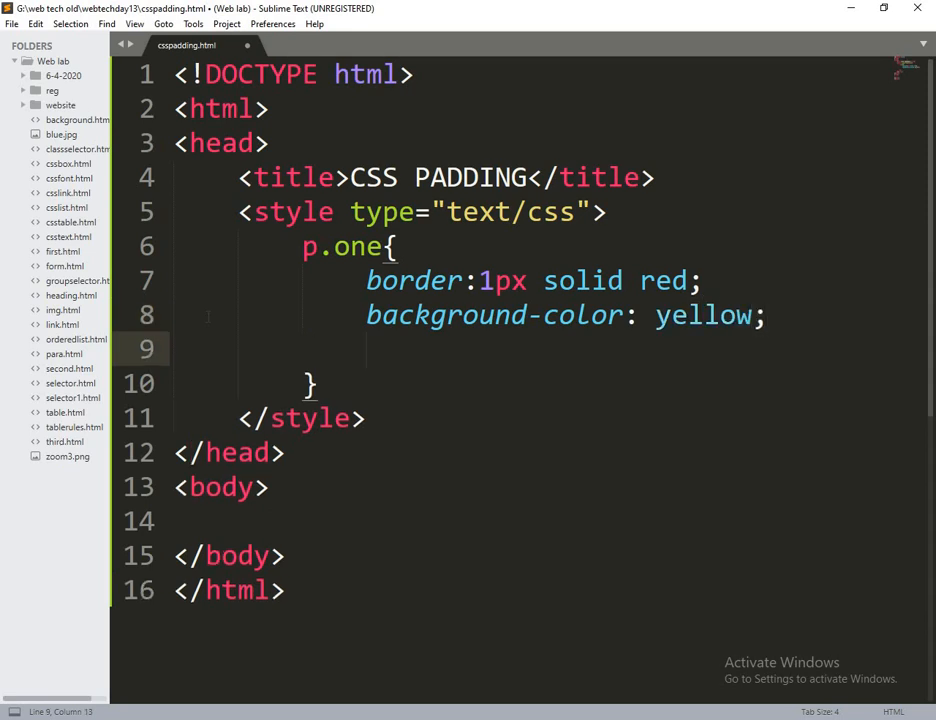
# Add p.one padding of 50px top, 30px right, 50px bottom and 80px left
pyautogui.write('pa')
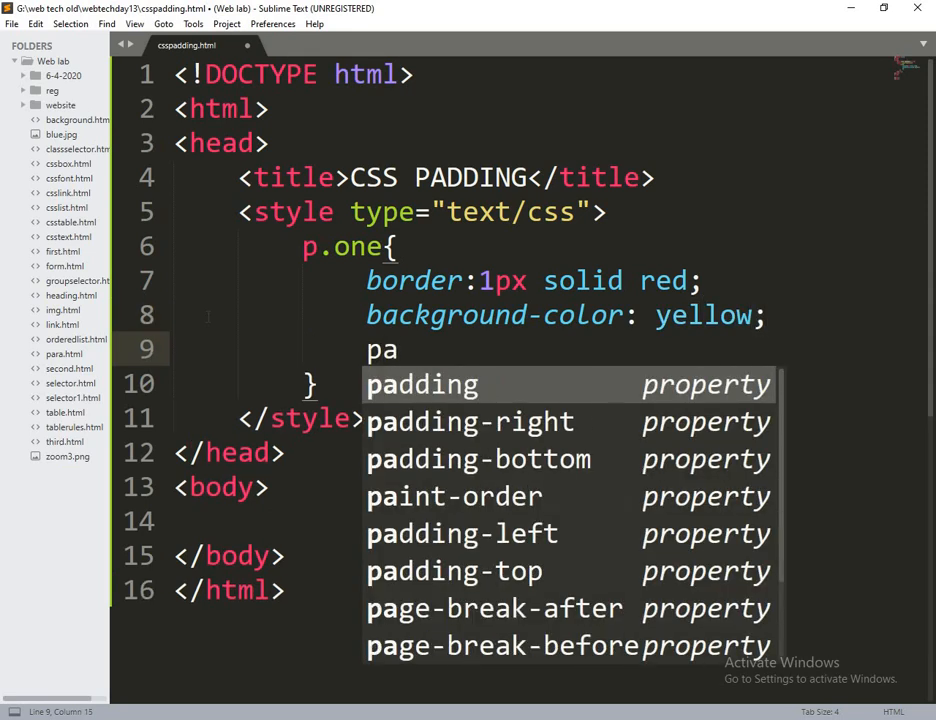
pyautogui.press('down')
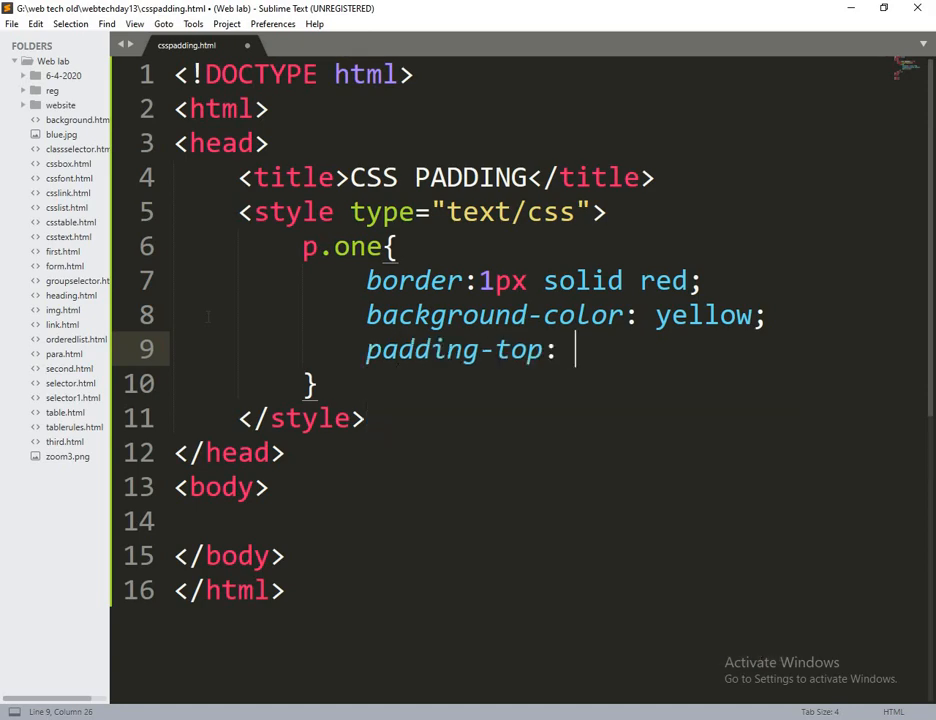
pyautogui.write('50px')
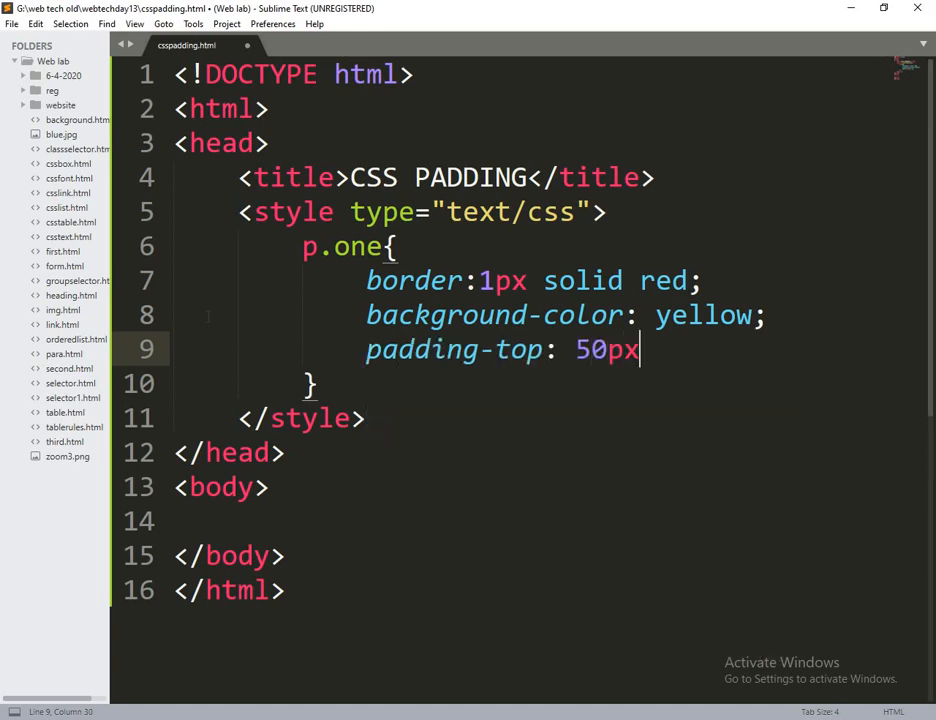
pyautogui.press('enter')
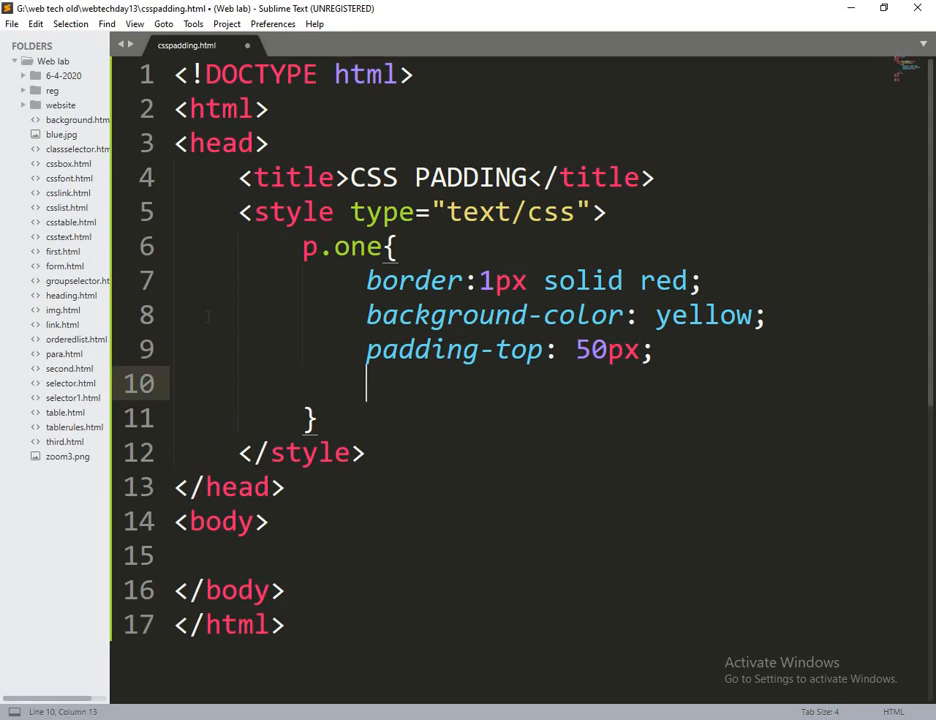
pyautogui.write('padding-right:')
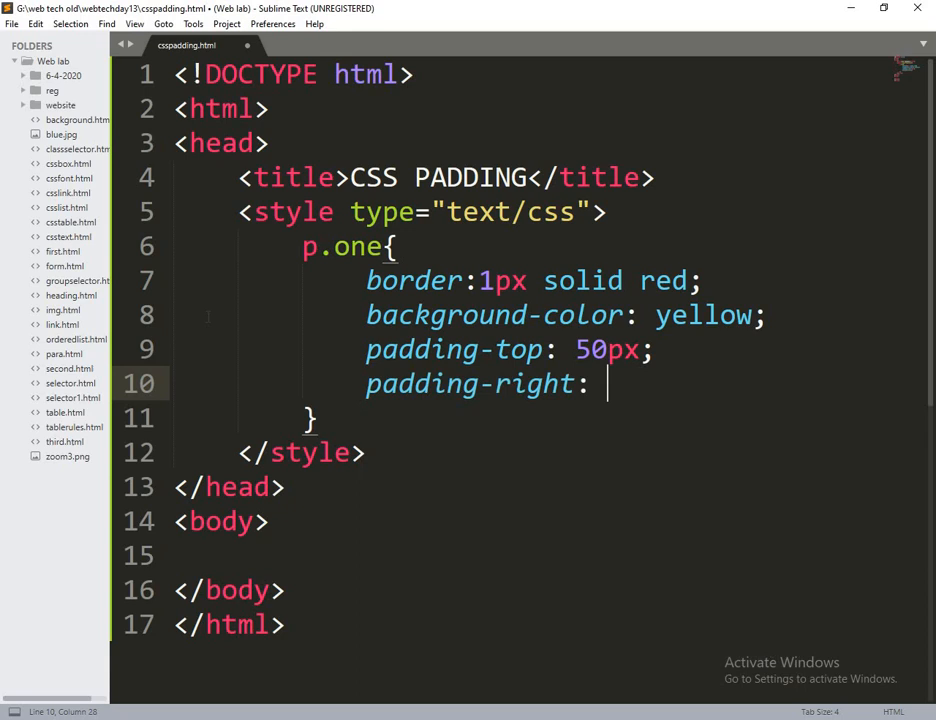
pyautogui.write('30px;')
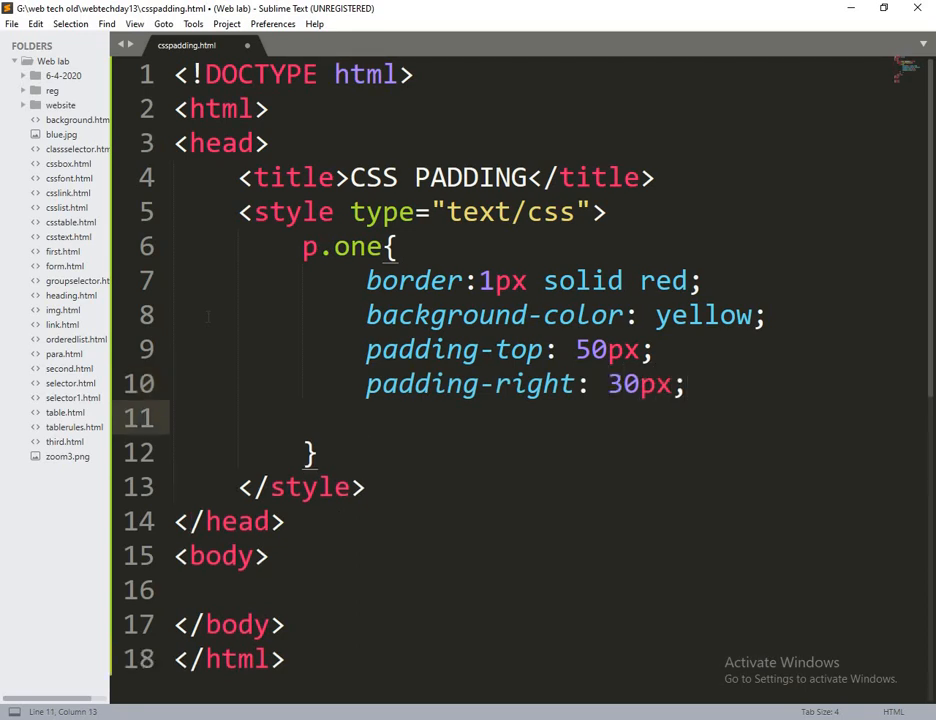
pyautogui.write('padding-bottom:')
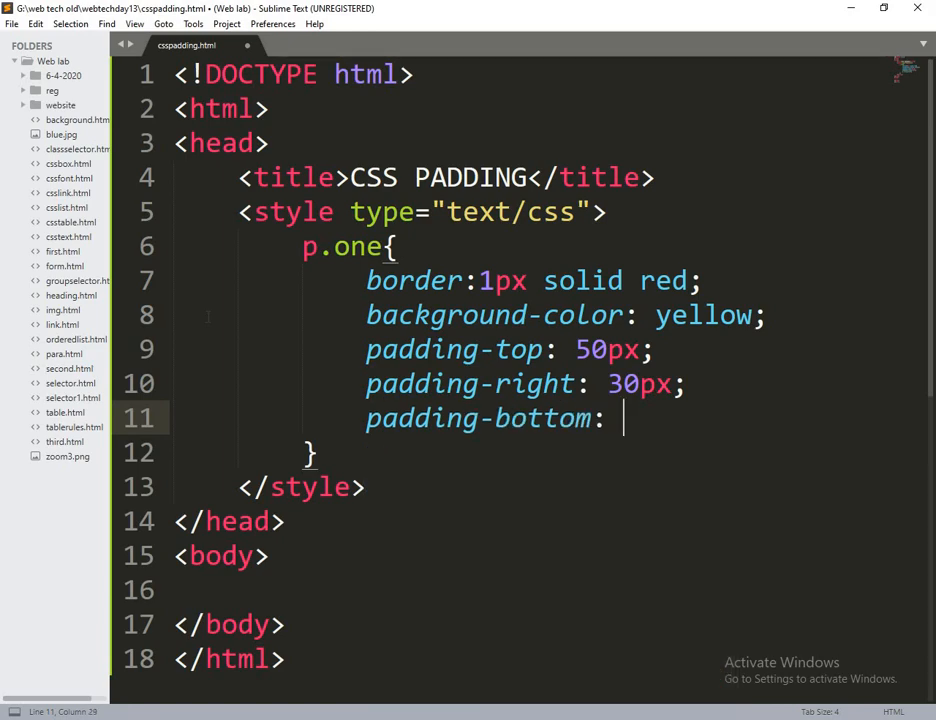
pyautogui.write('50p')
pyautogui.write('pa')
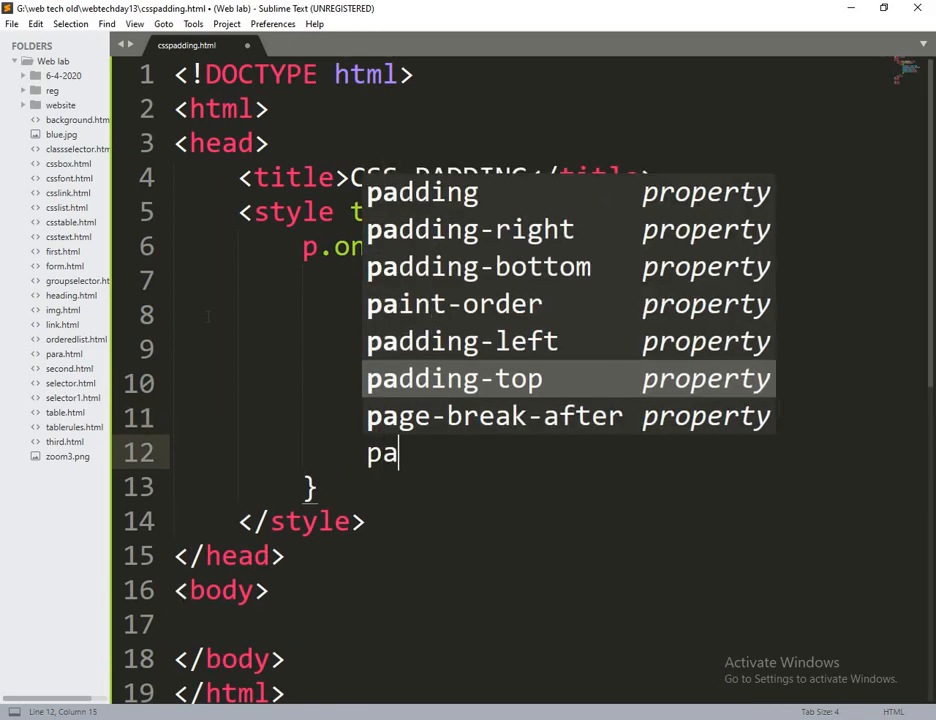
pyautogui.write('d')
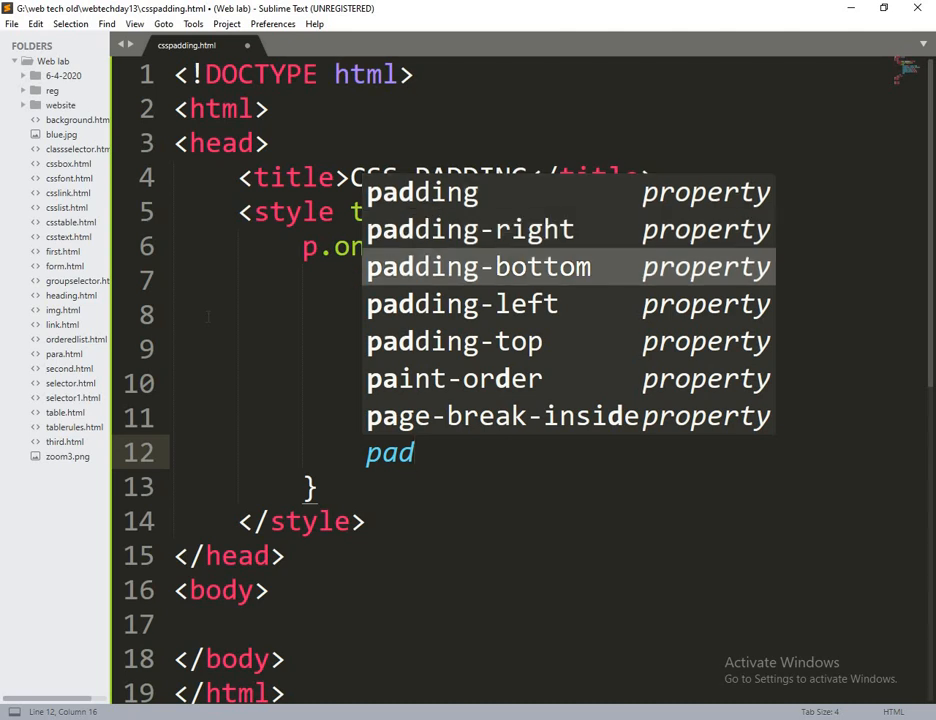
pyautogui.write('padding-left:')
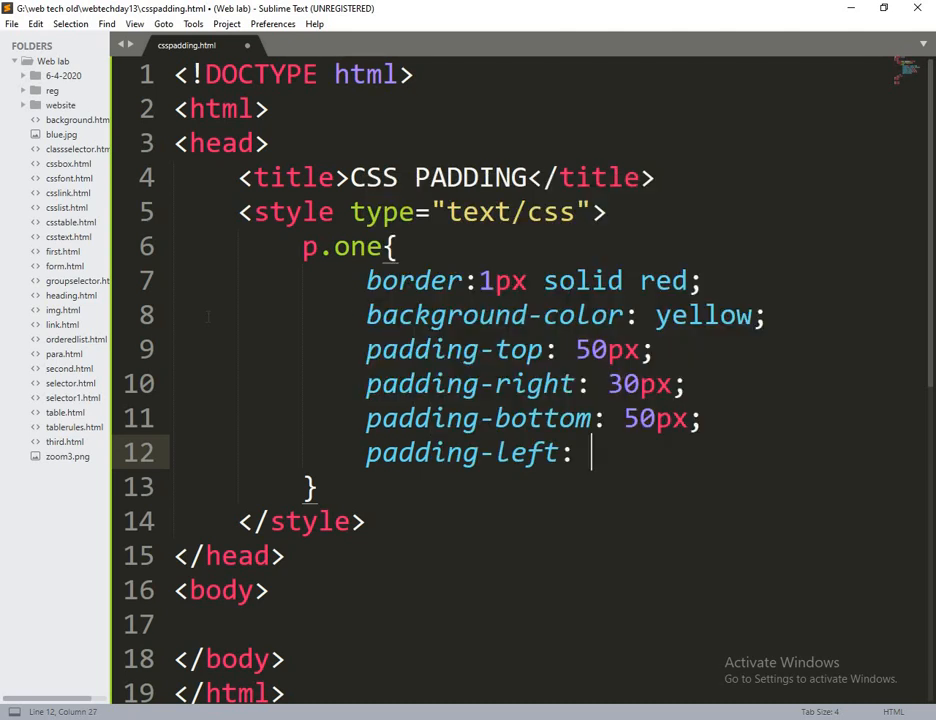
pyautogui.write('80')
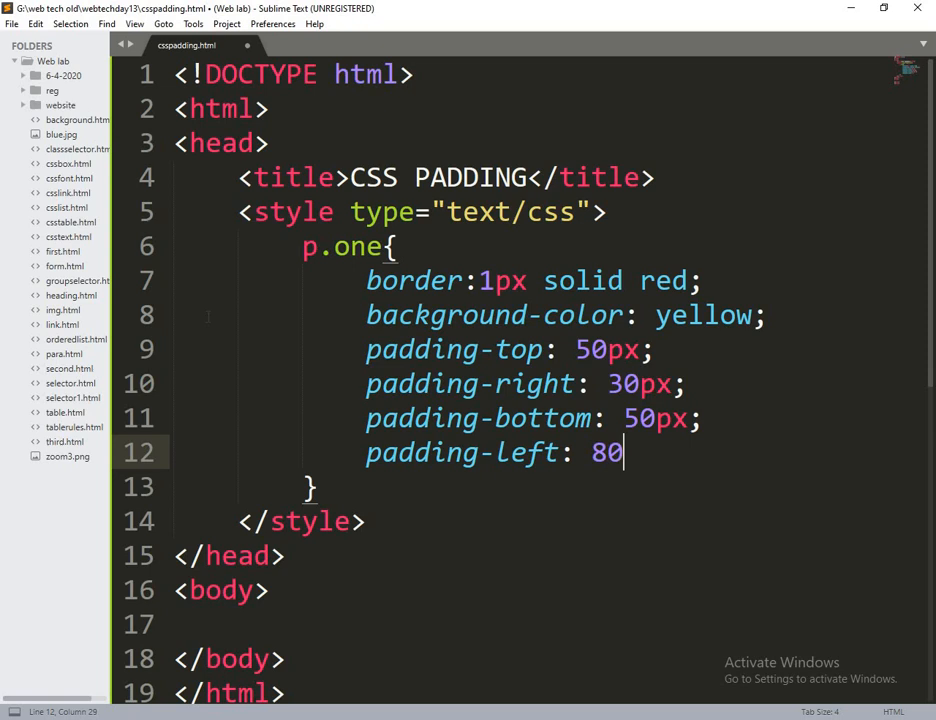
pyautogui.write('px;')
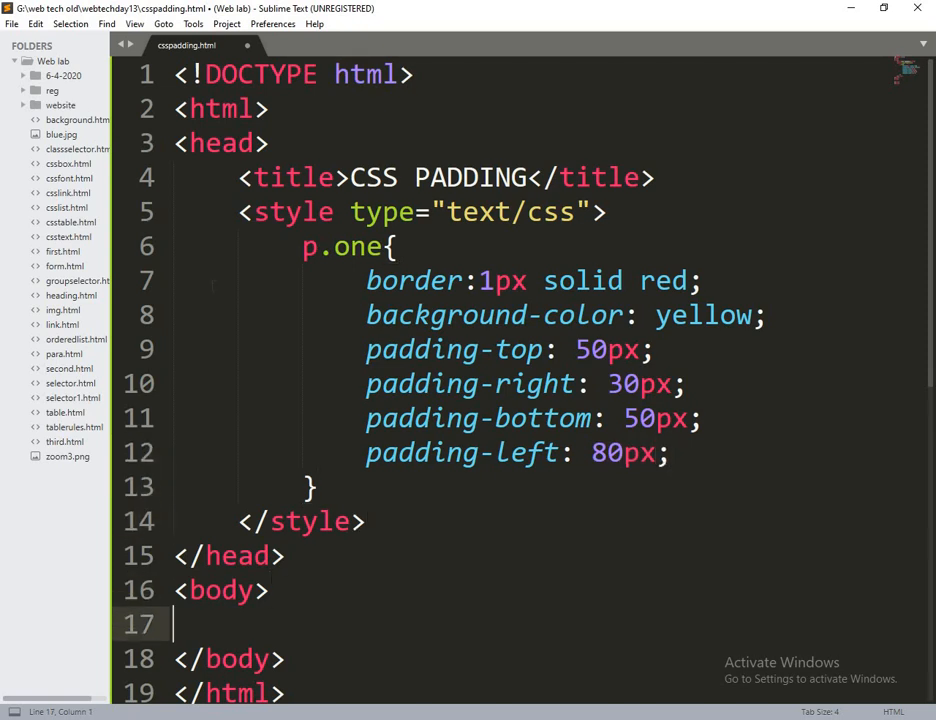
# Add <p class="one">CSS PADDING</p> inside the body
pyautogui.write('<p>')
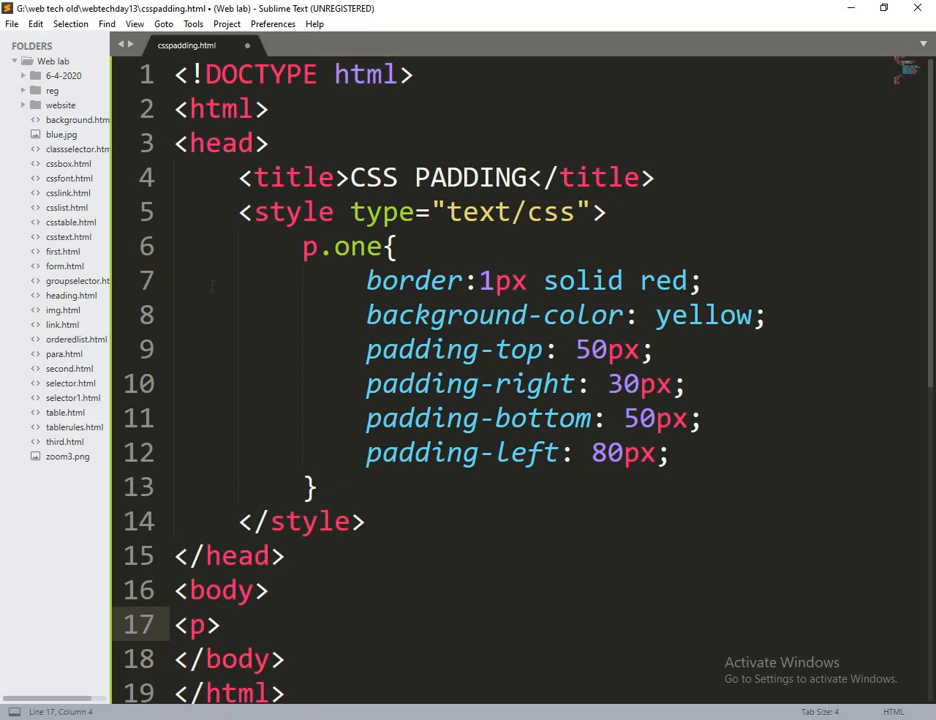
pyautogui.write('</p>')
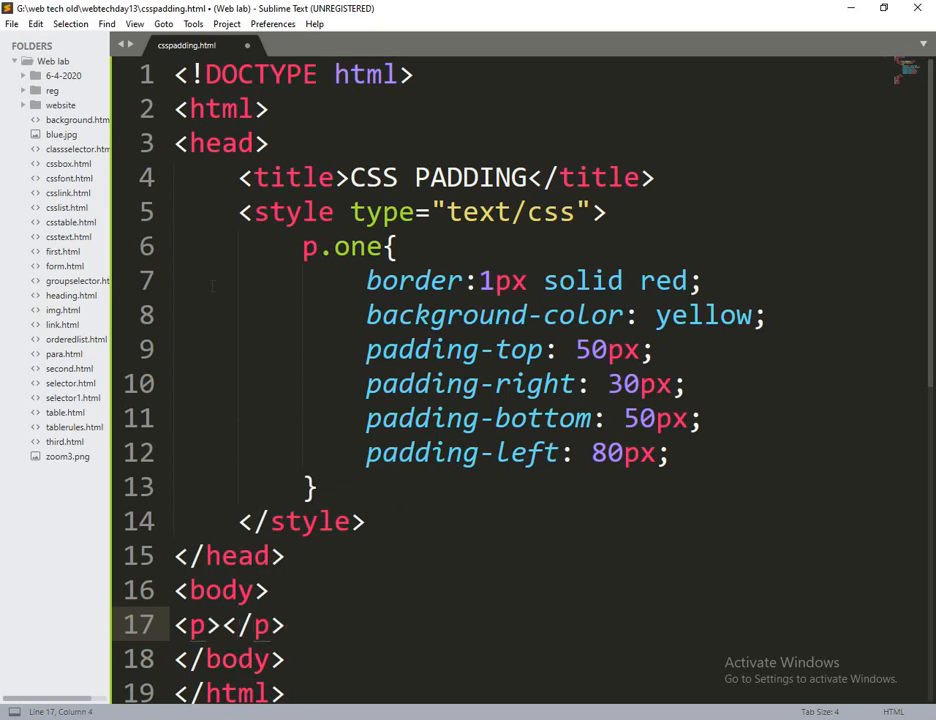
pyautogui.write('CSS PA')
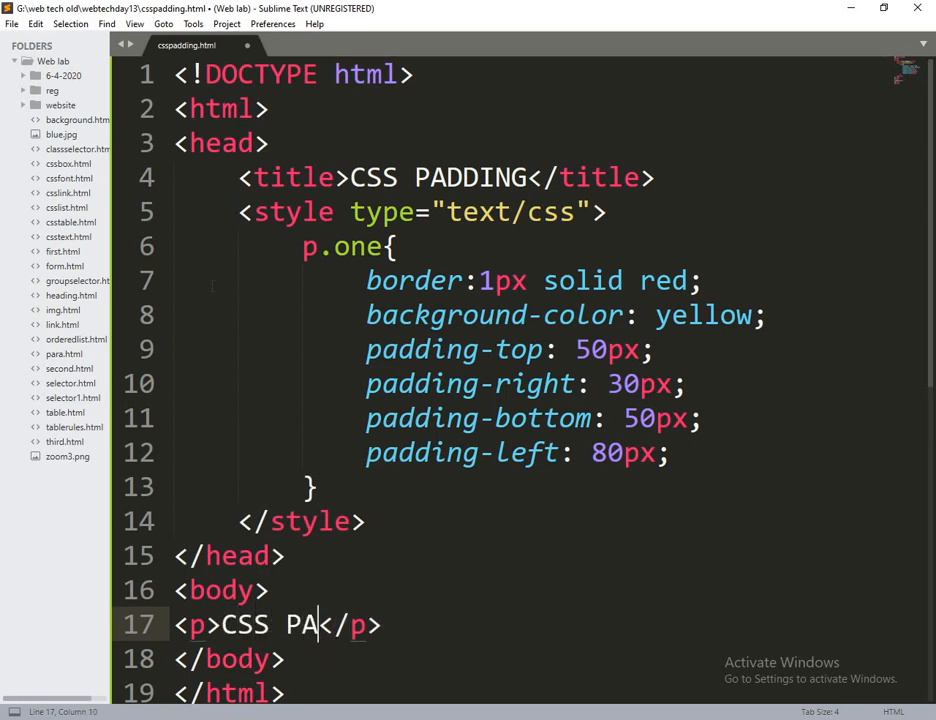
pyautogui.write('DDING')
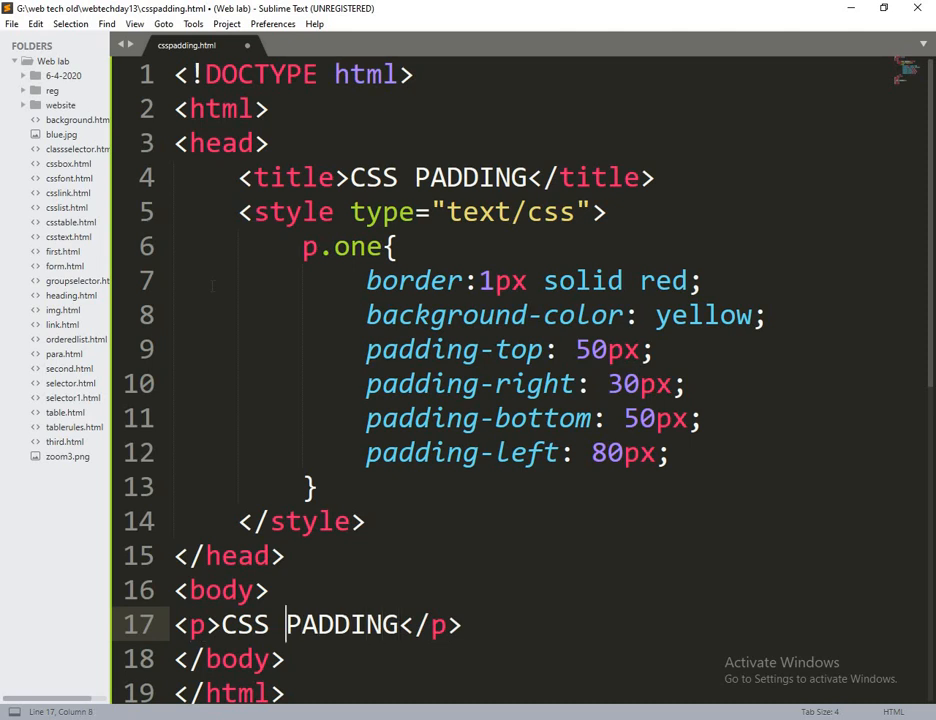
pyautogui.write('class="')
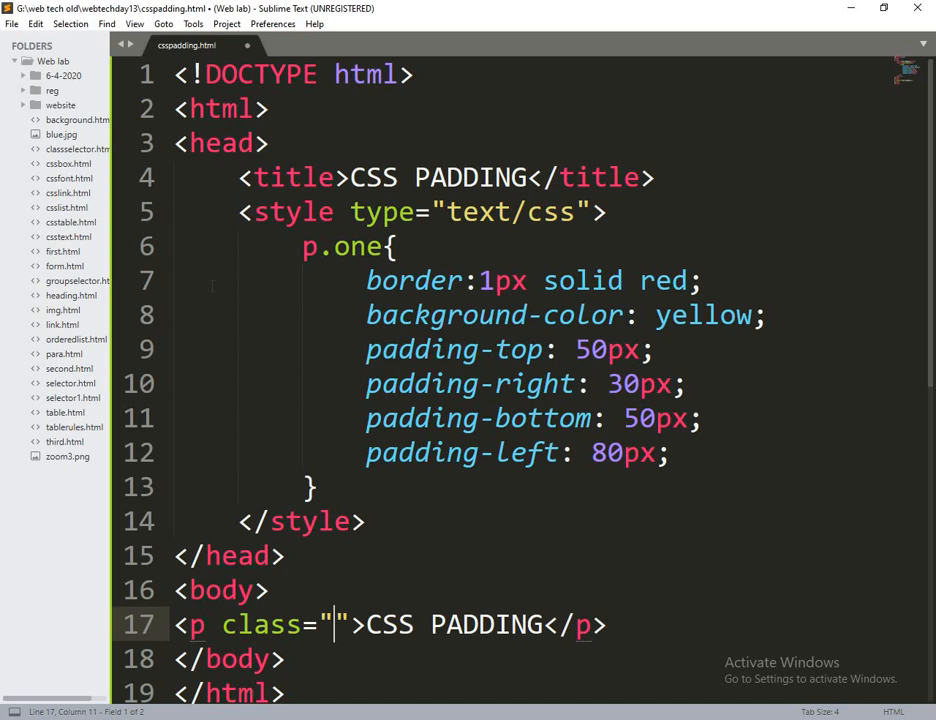
pyautogui.write('one')
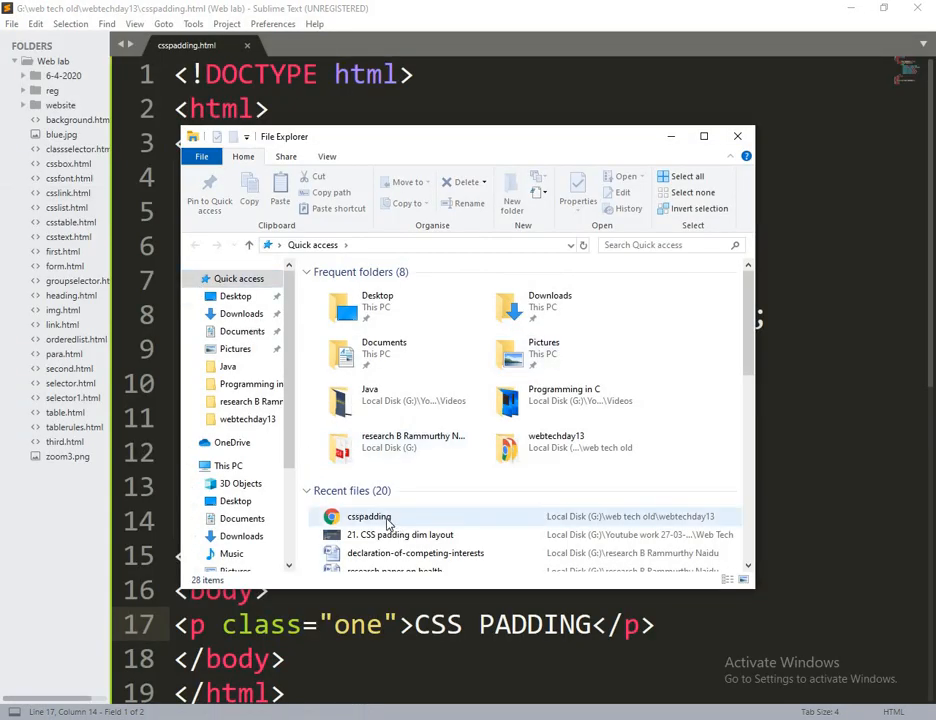
# Open csspadding.html from Recent files in Chrome and maximize the window
pyautogui.doubleClick(369, 516)
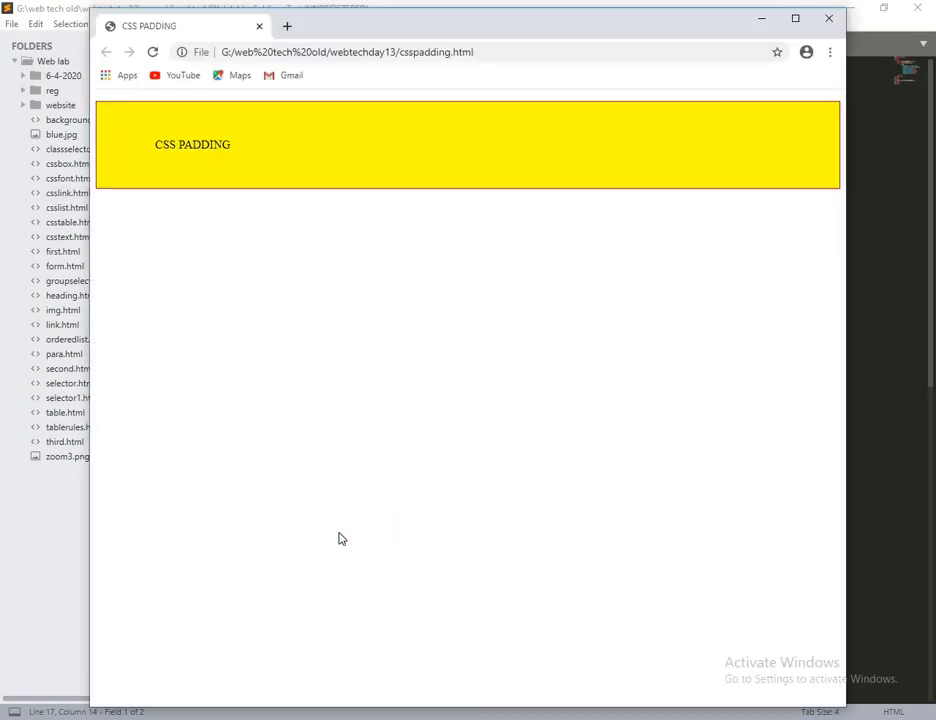
pyautogui.click(795, 18)
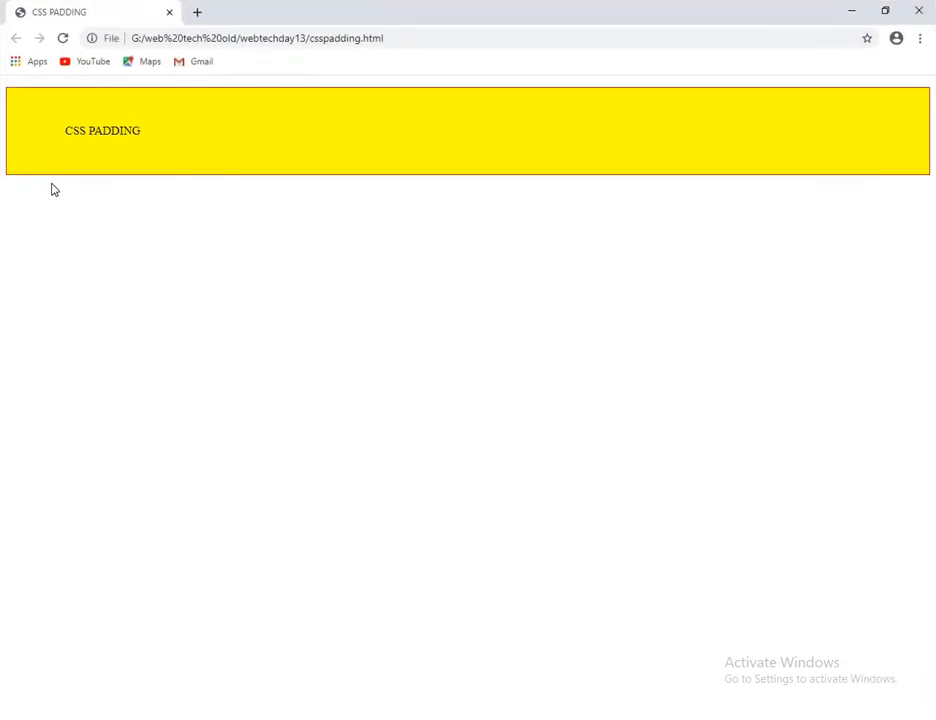
pyautogui.moveTo(100, 103)
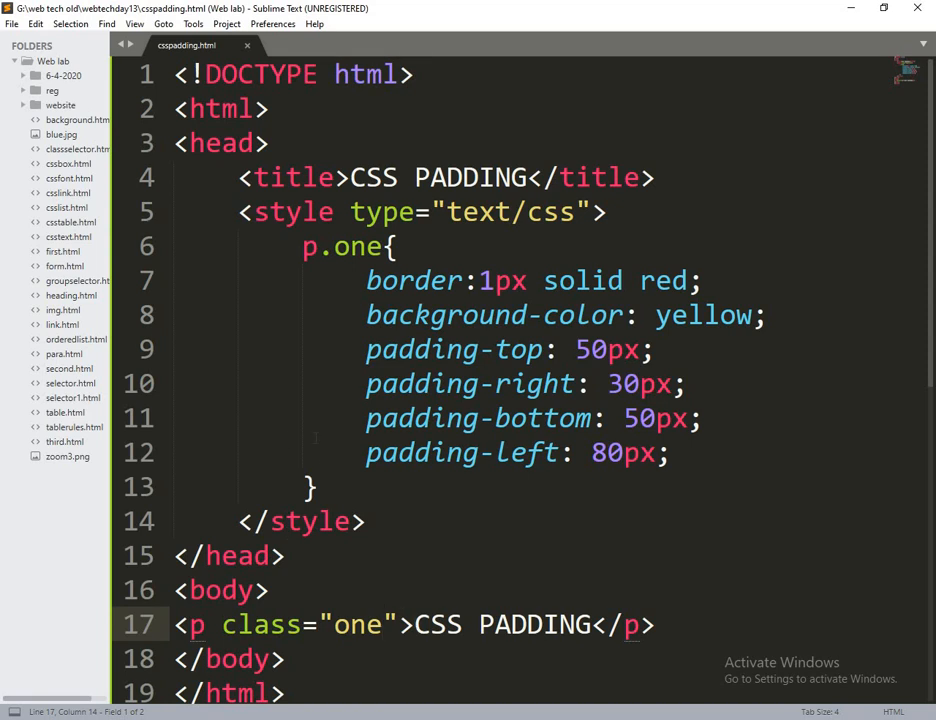
# Add a div rule with width 500px, height 100px and a 3px solid #73AD21 border
pyautogui.press('enter')
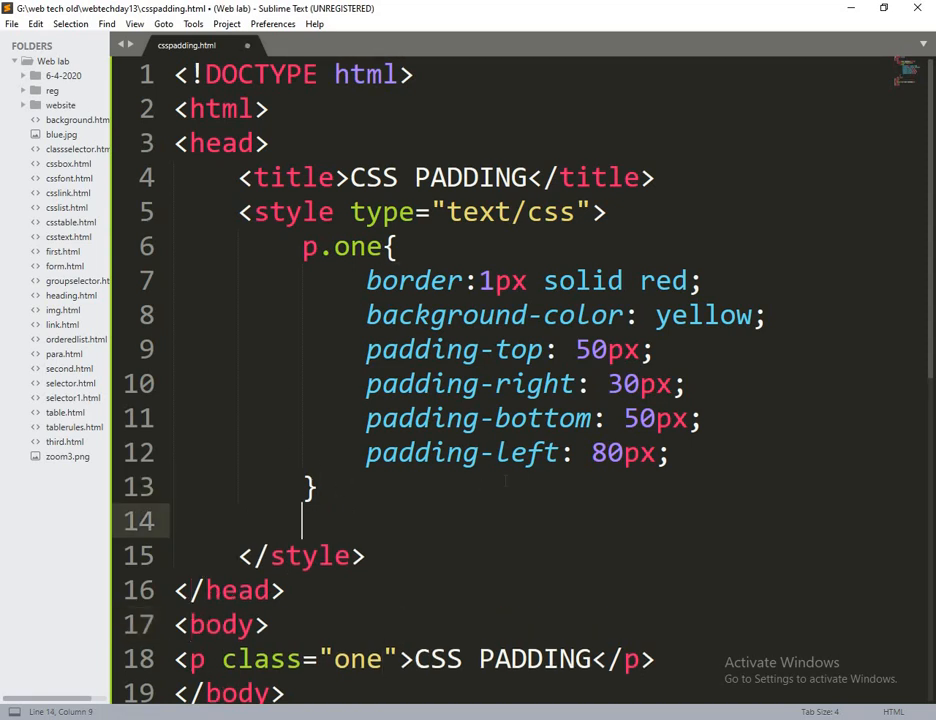
pyautogui.write('div{')
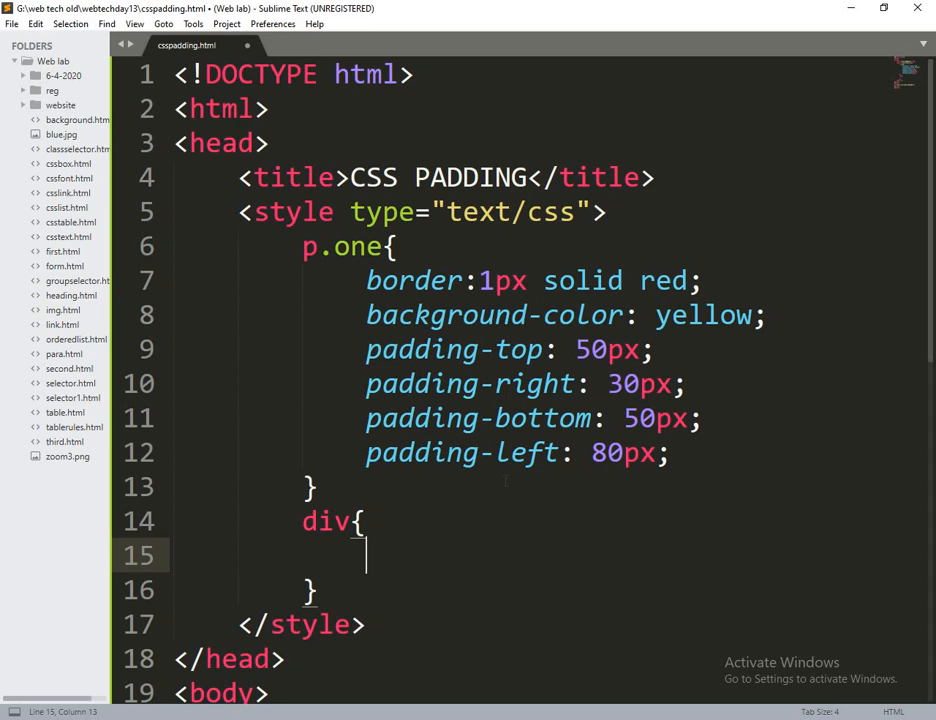
pyautogui.write('width:')
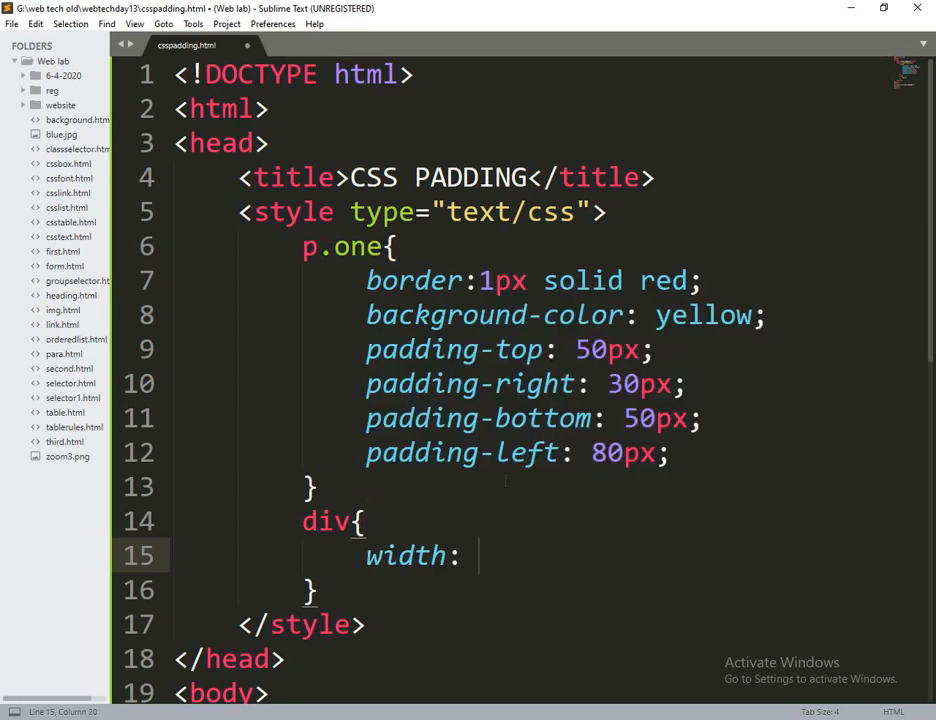
pyautogui.write('500px;')
pyautogui.write('height:')
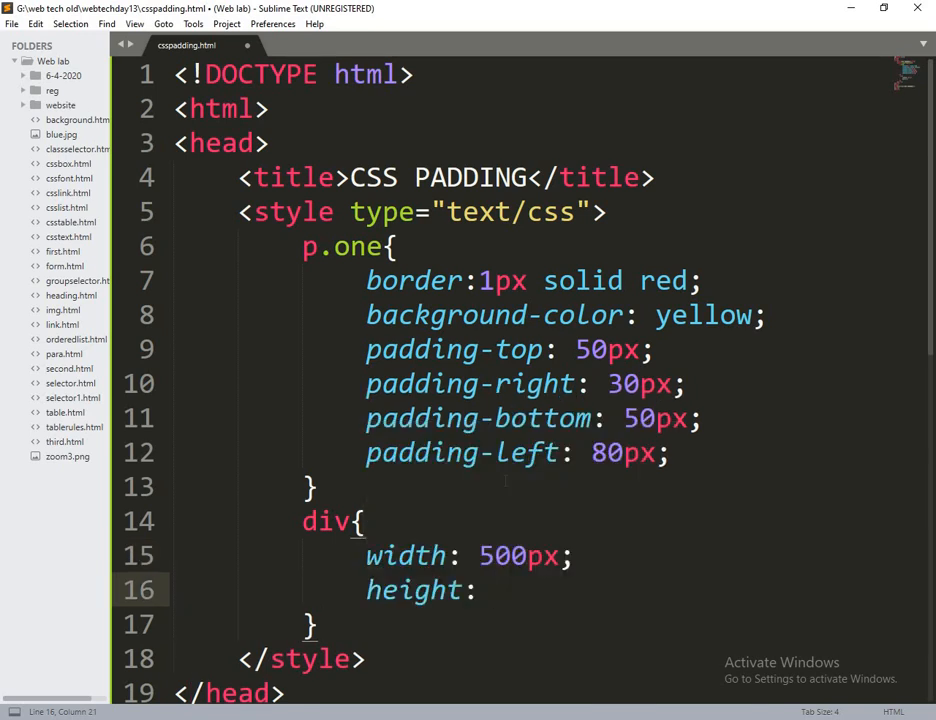
pyautogui.write('100px')
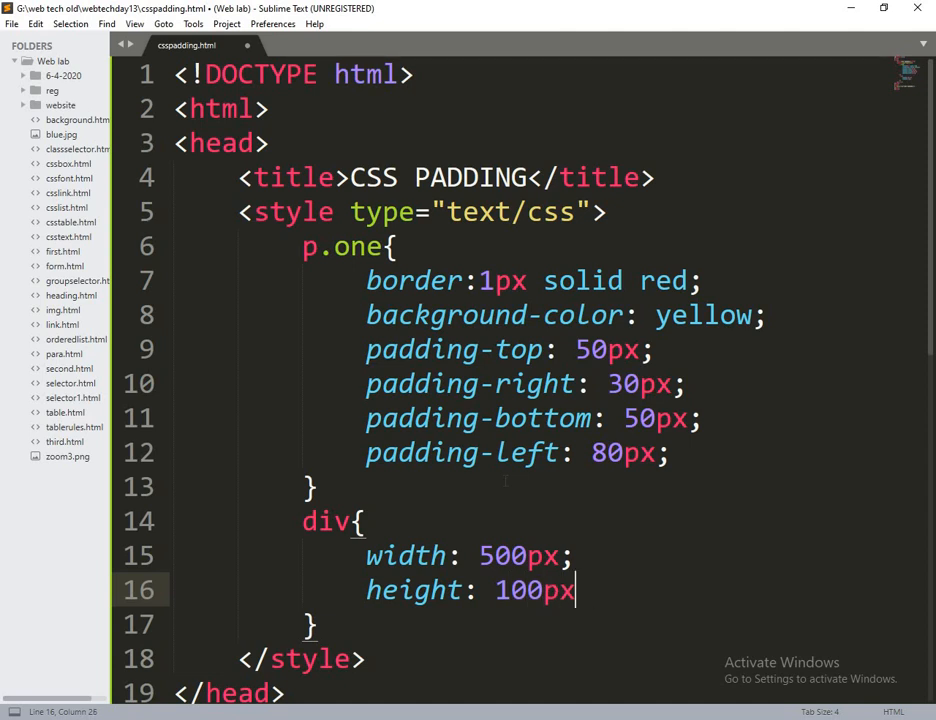
pyautogui.write('bo')
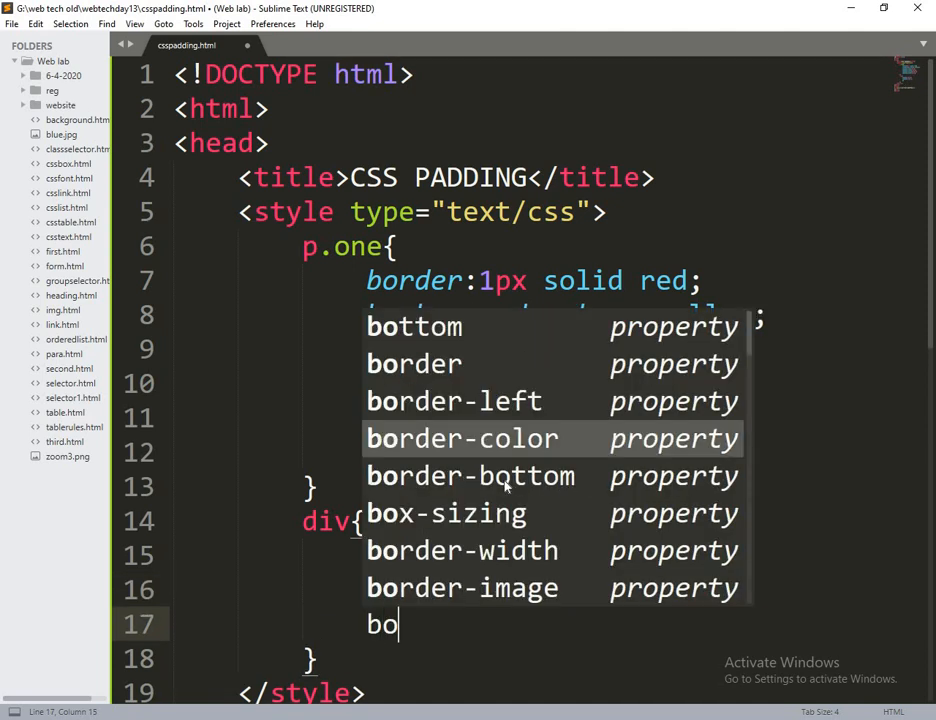
pyautogui.write('rder:')
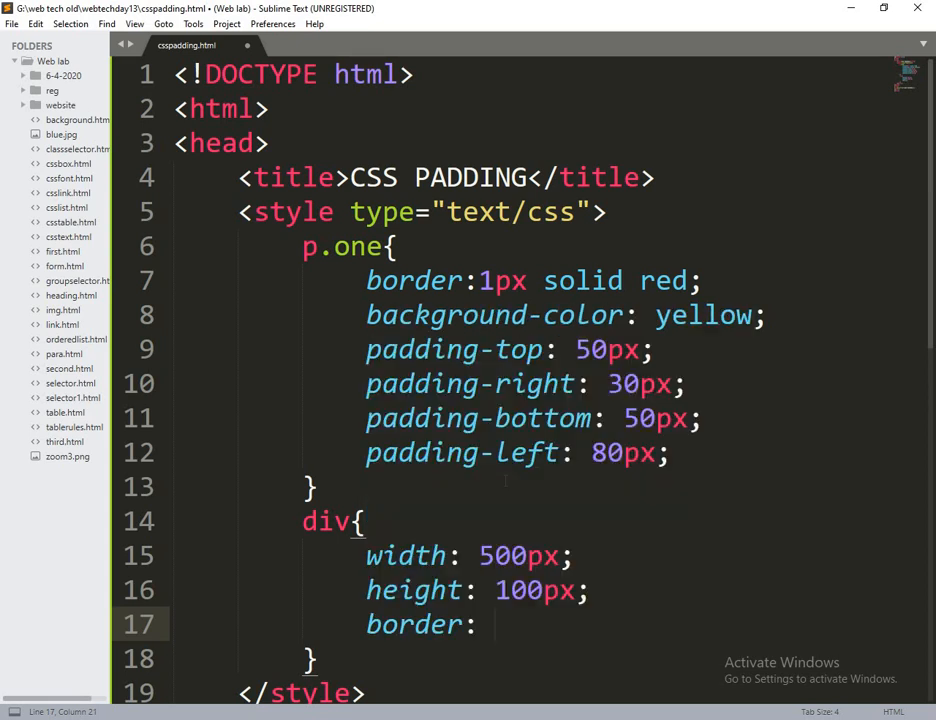
pyautogui.write('3px solid')
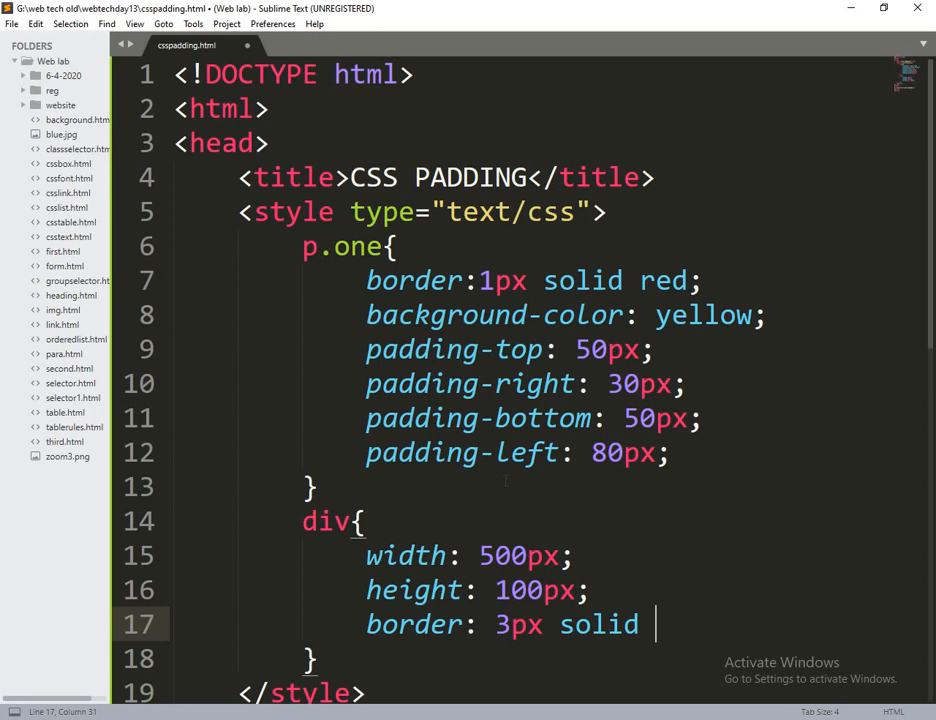
pyautogui.write('#')
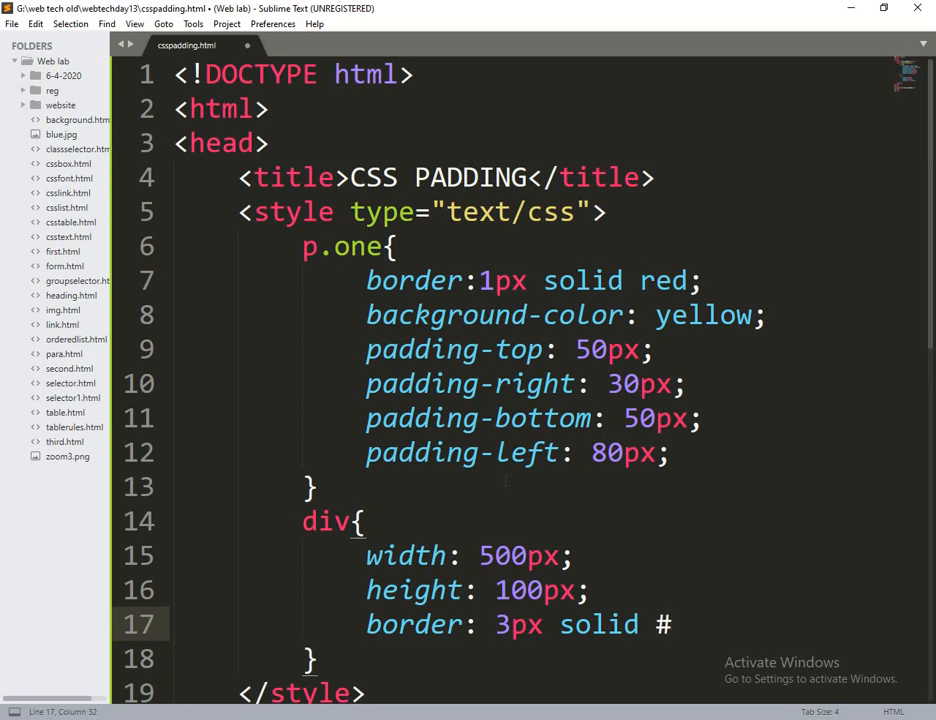
pyautogui.write('73A')
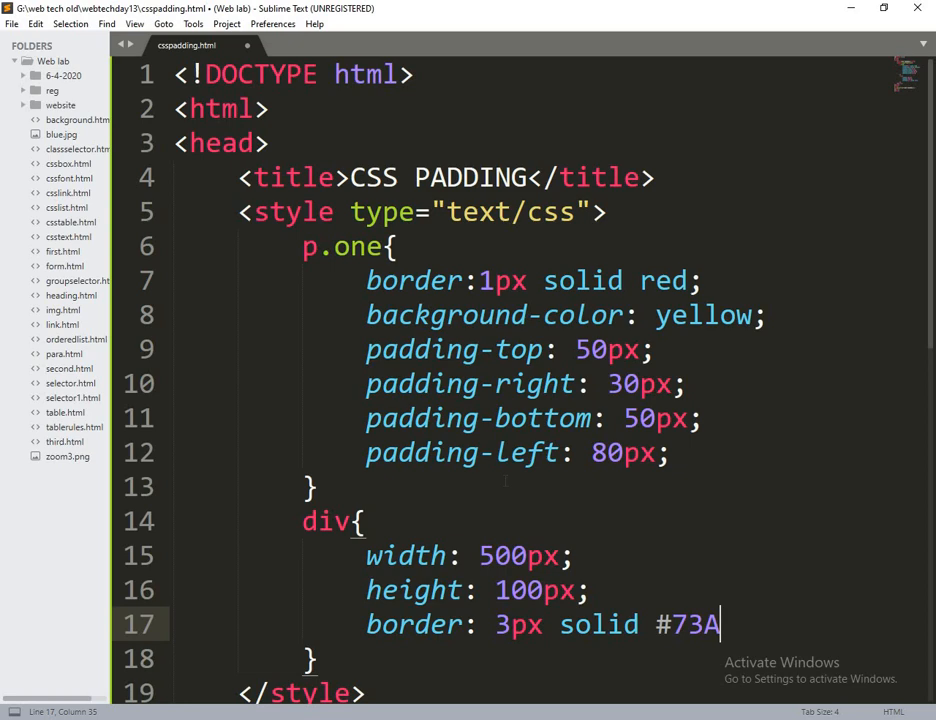
pyautogui.write('D21;')
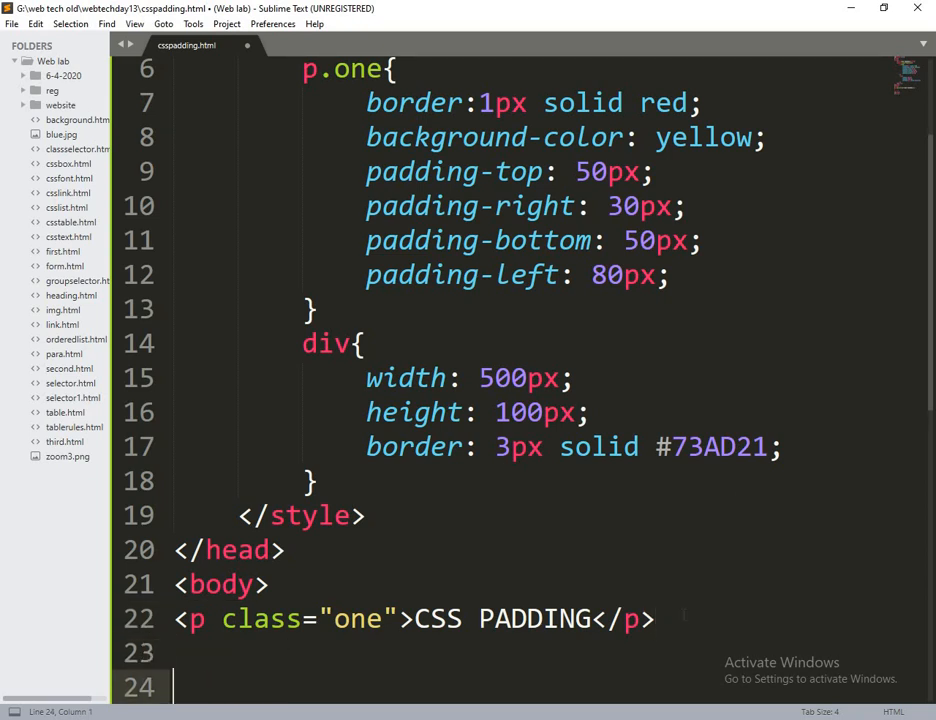
# Add a div reading 'CSS Dimensions' to the body and save the file
pyautogui.write(',div')
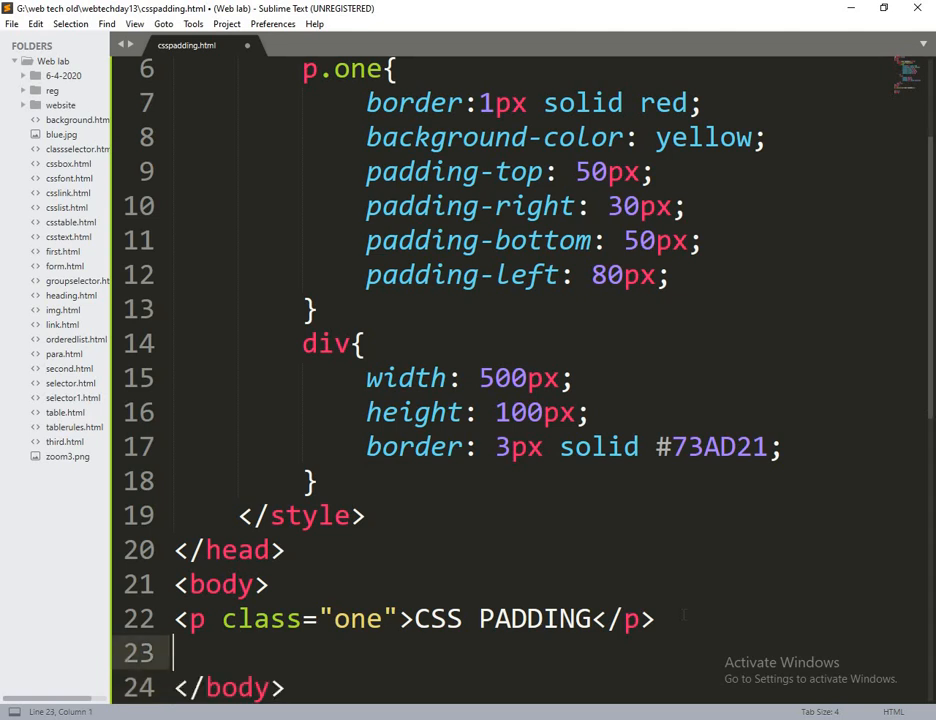
pyautogui.write('div></div>')
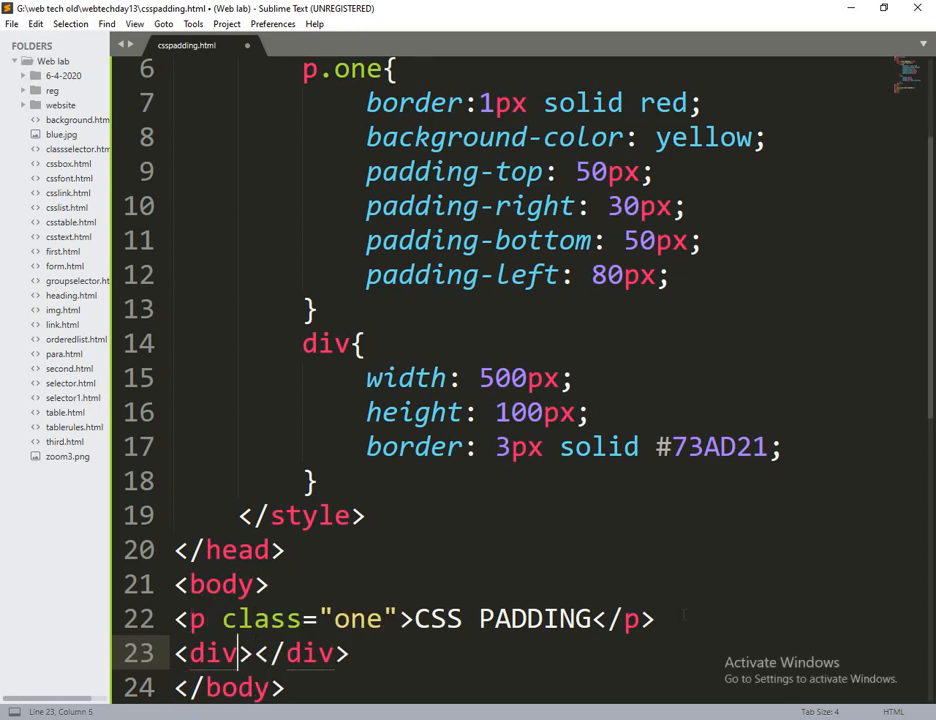
pyautogui.write('n')
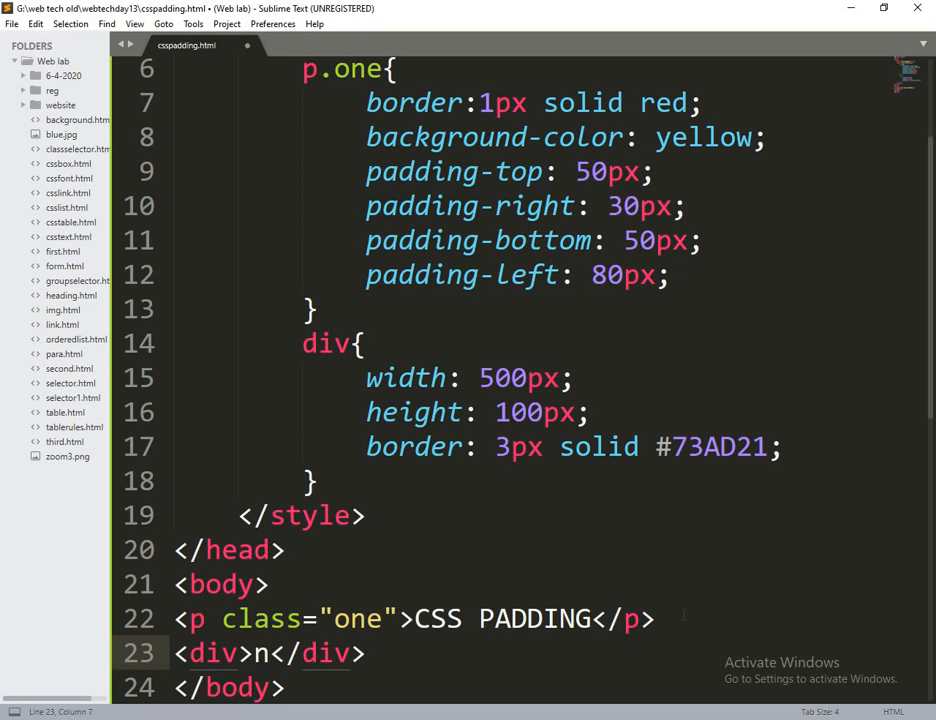
pyautogui.write('CSS')
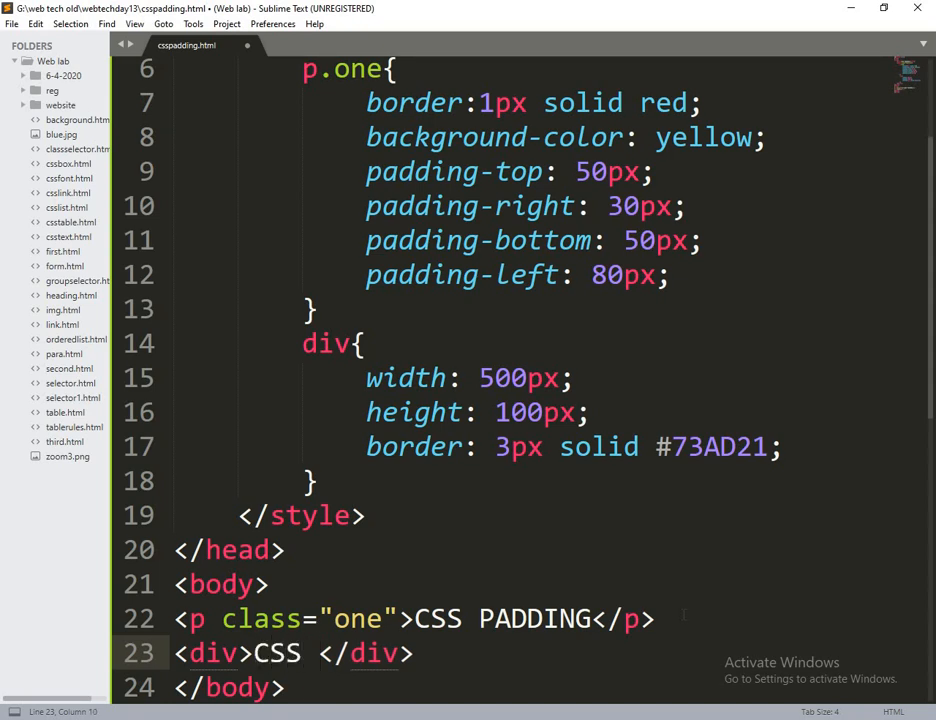
pyautogui.write('Dim')
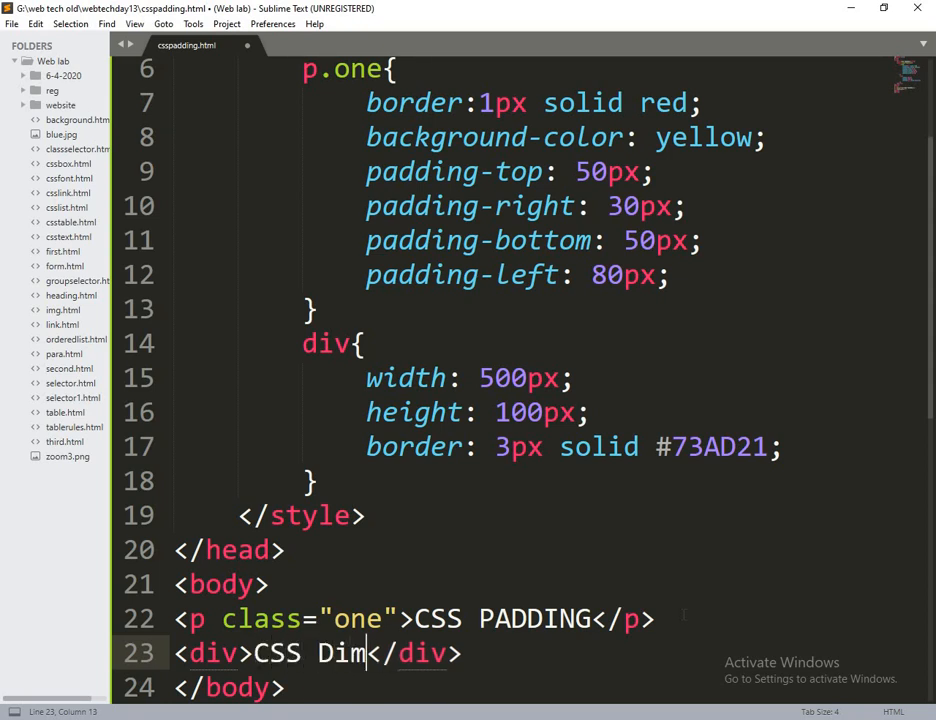
pyautogui.write('ensions')
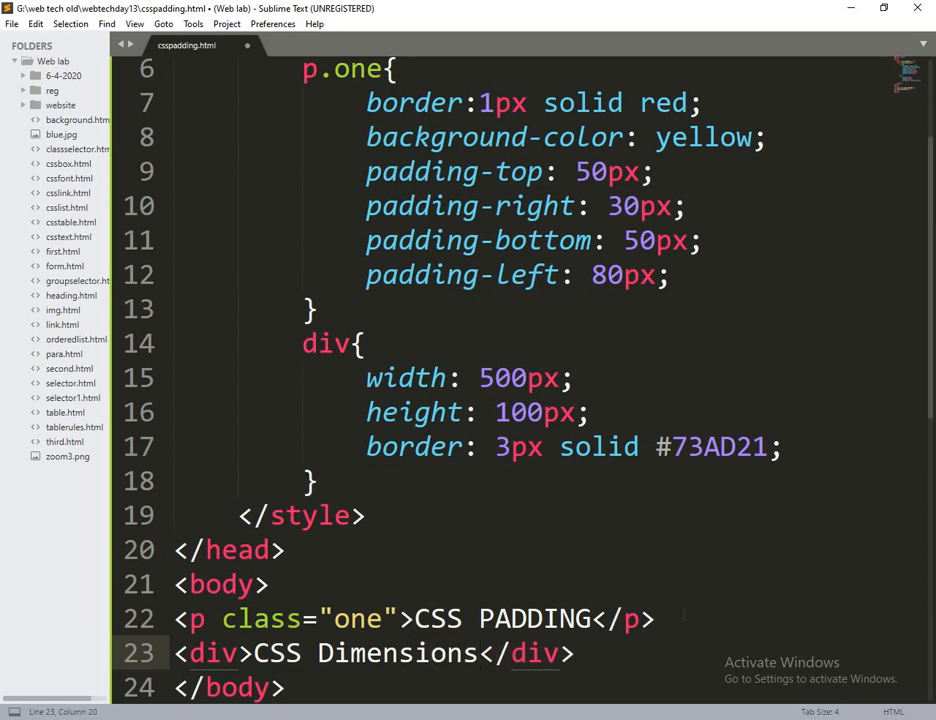
pyautogui.press('ctrl+s')
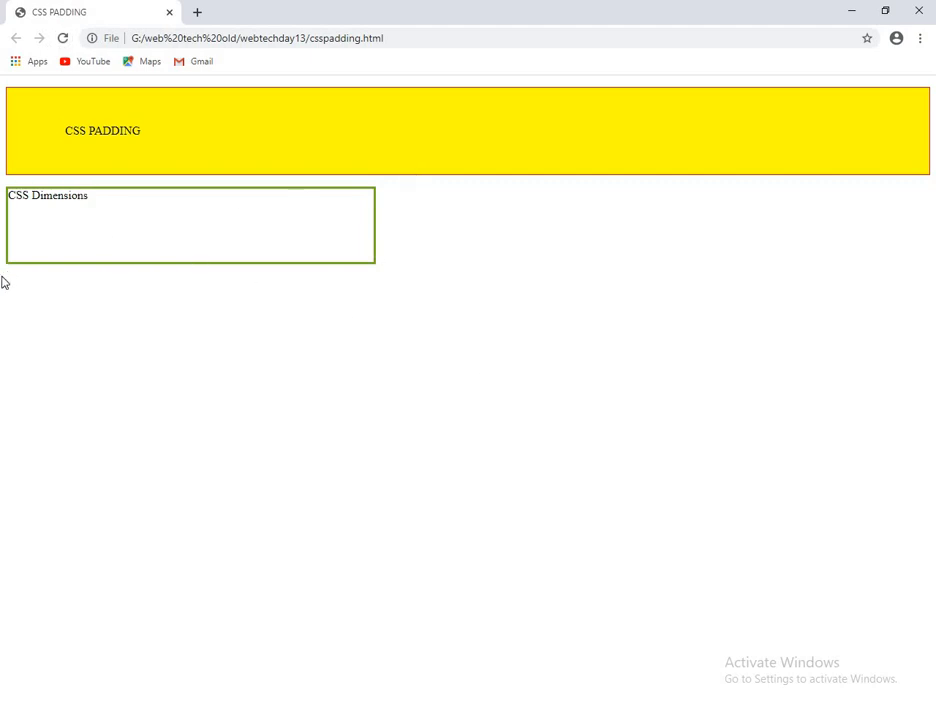
pyautogui.moveTo(10, 226)
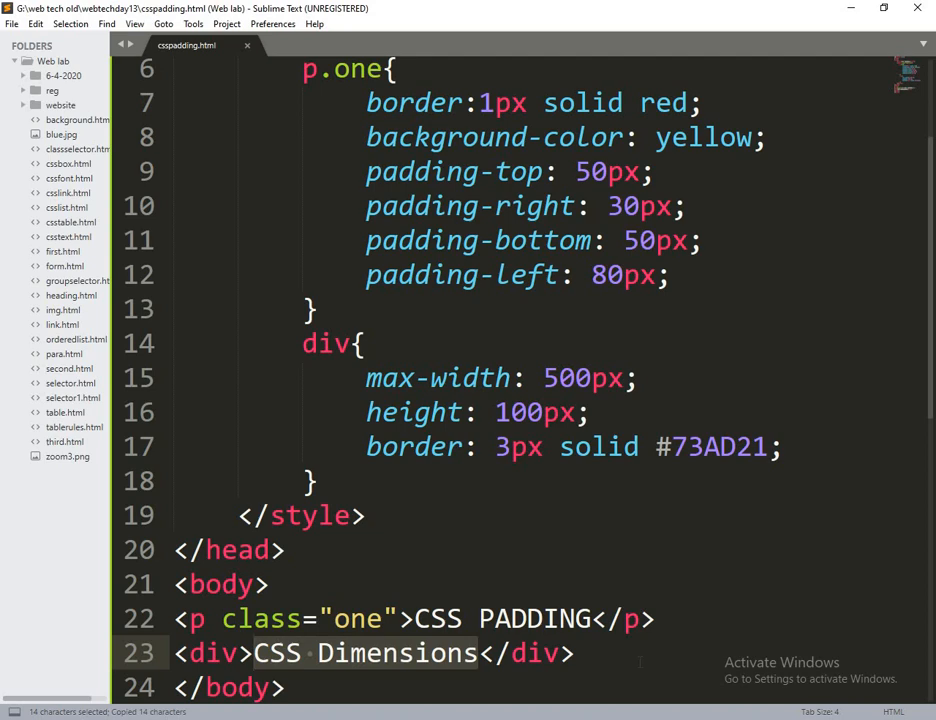
# Paste 'CSS Dimensions' many more times inside the div and save
pyautogui.write('CSS Dimensions CSS Dimensions CSS Dimensions CSS Dimensions CSS Dimensions CSS Dimensions CSS')
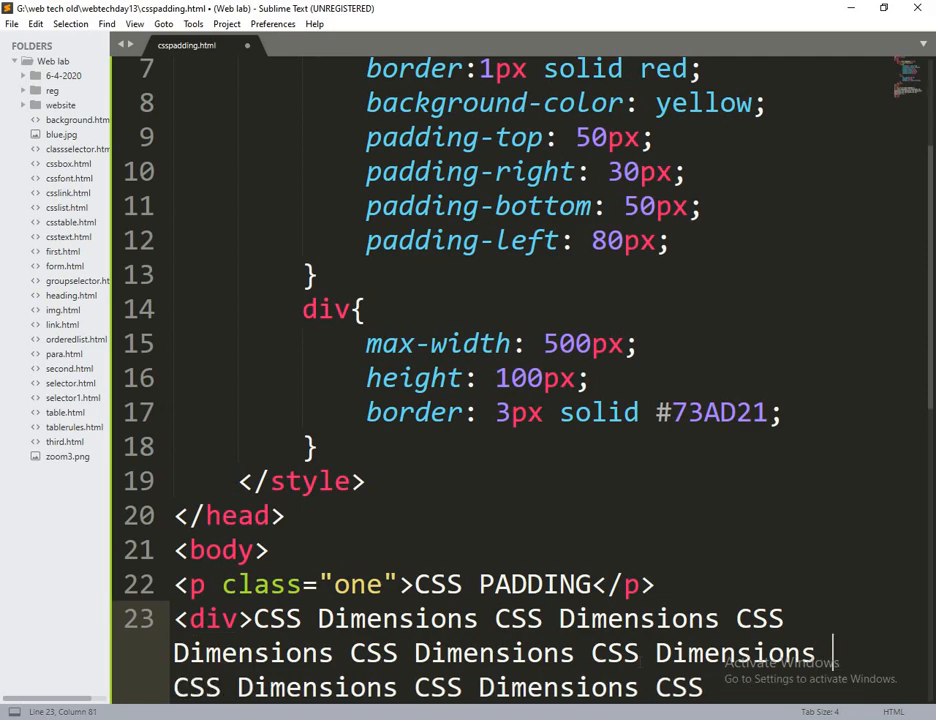
pyautogui.press('ctrl+s')
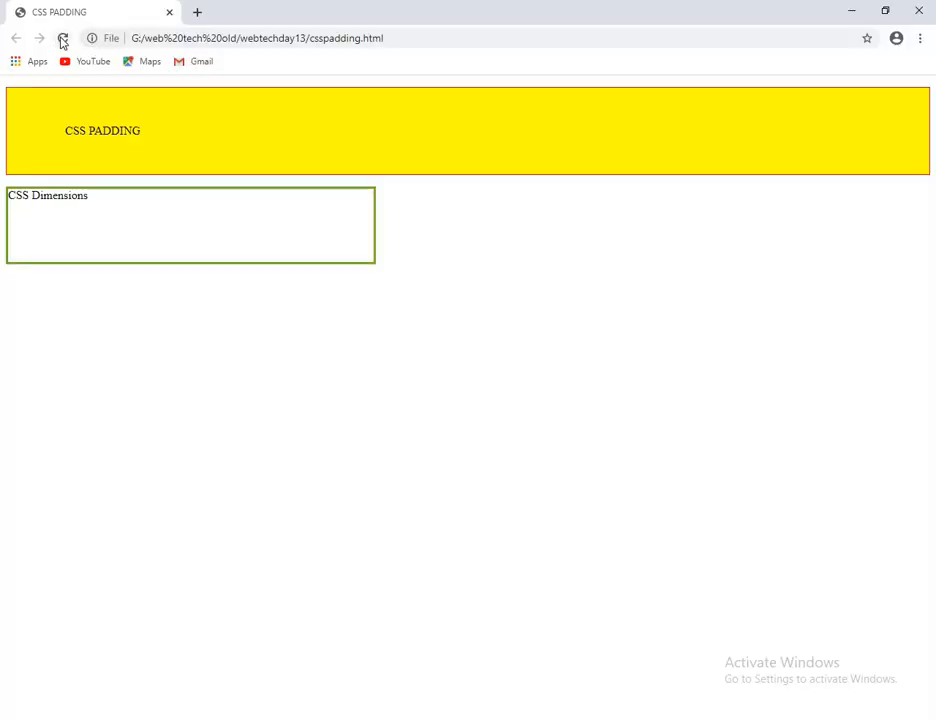
# Reload csspadding.html in Chrome to see the repeated text wrapping
pyautogui.click(62, 38)
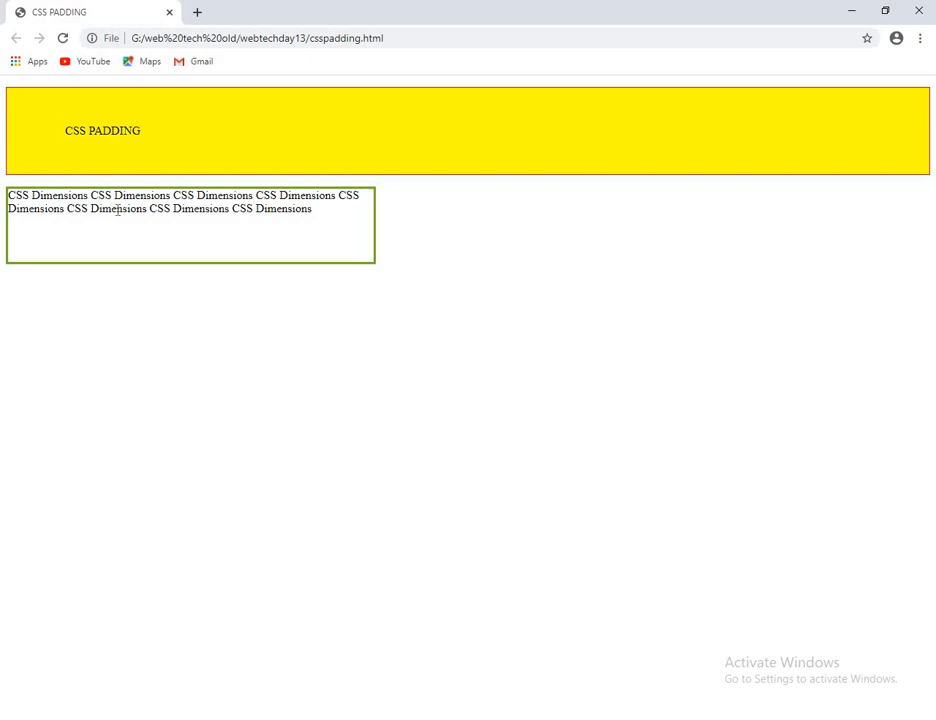
pyautogui.moveTo(133, 241)
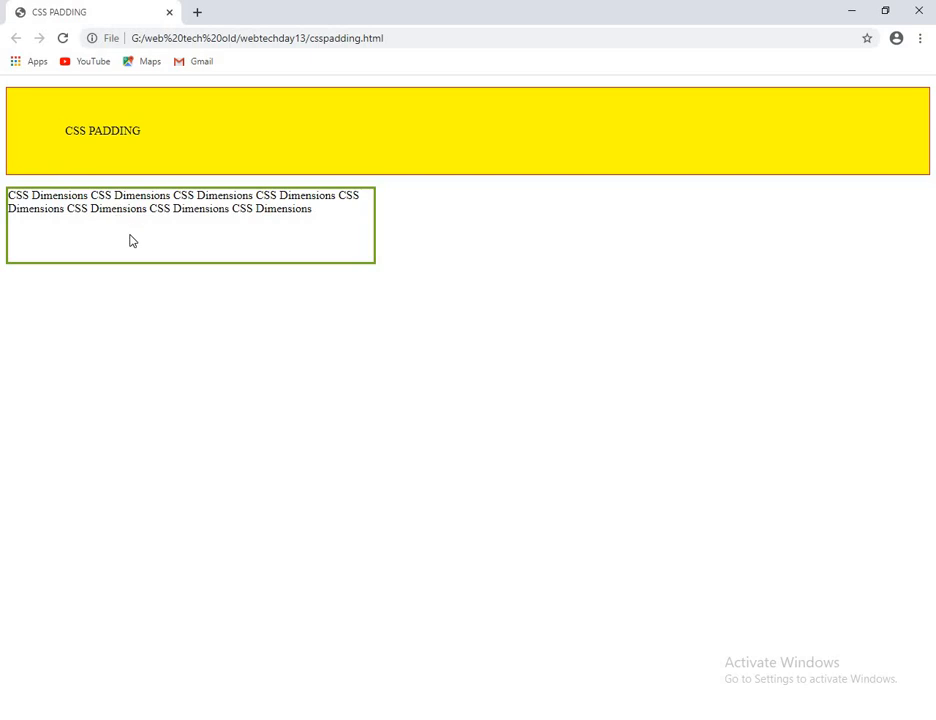
pyautogui.moveTo(575, 149)
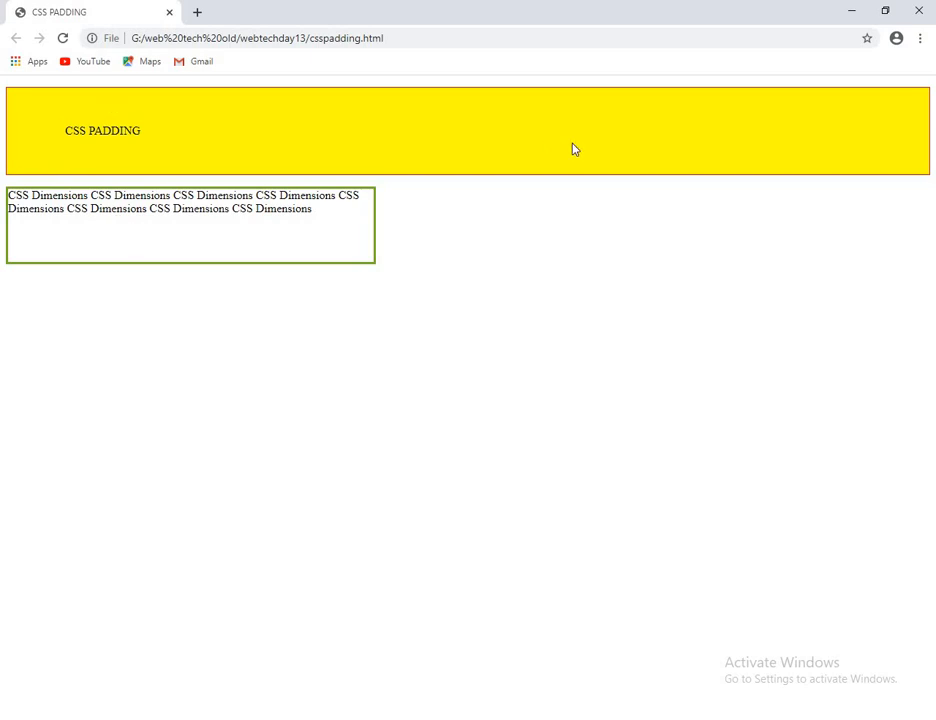
pyautogui.moveTo(247, 230)
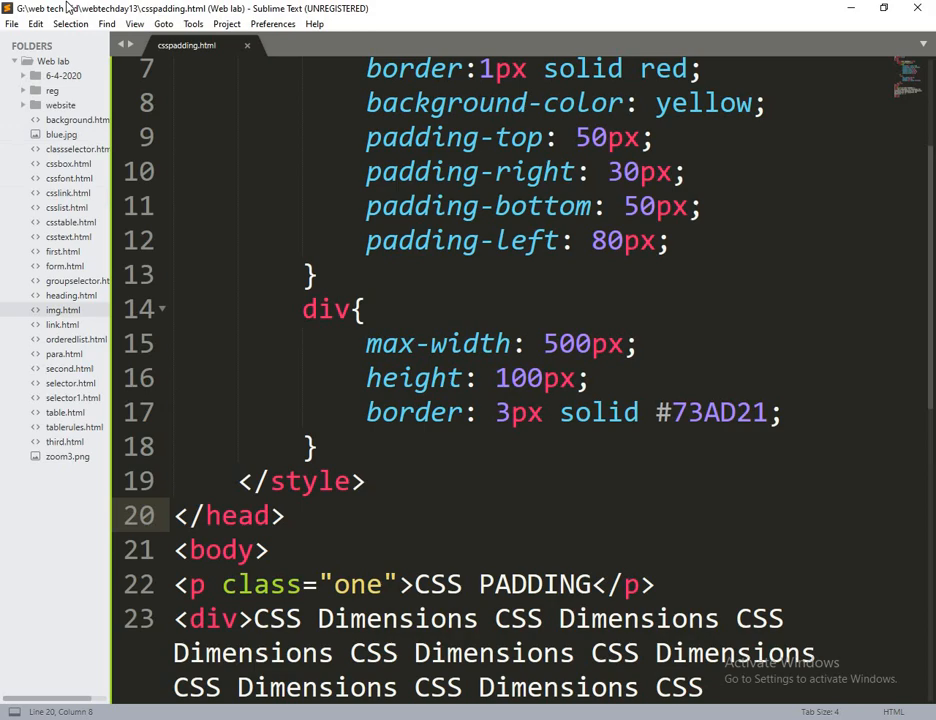
# Create a new file from the File menu and save it as layout.html
pyautogui.click(11, 23)
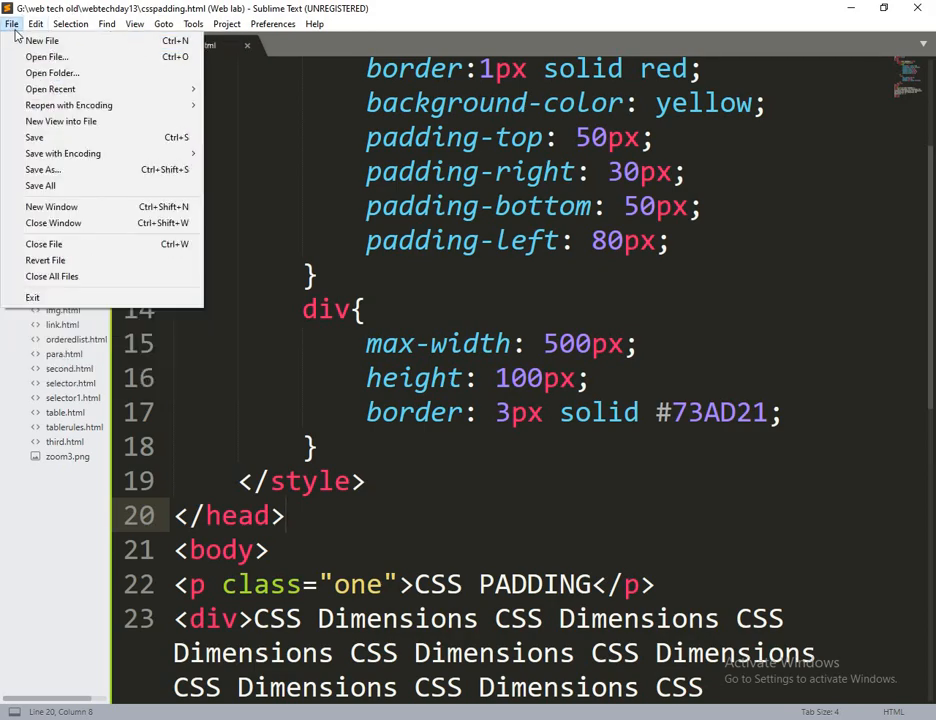
pyautogui.click(41, 40)
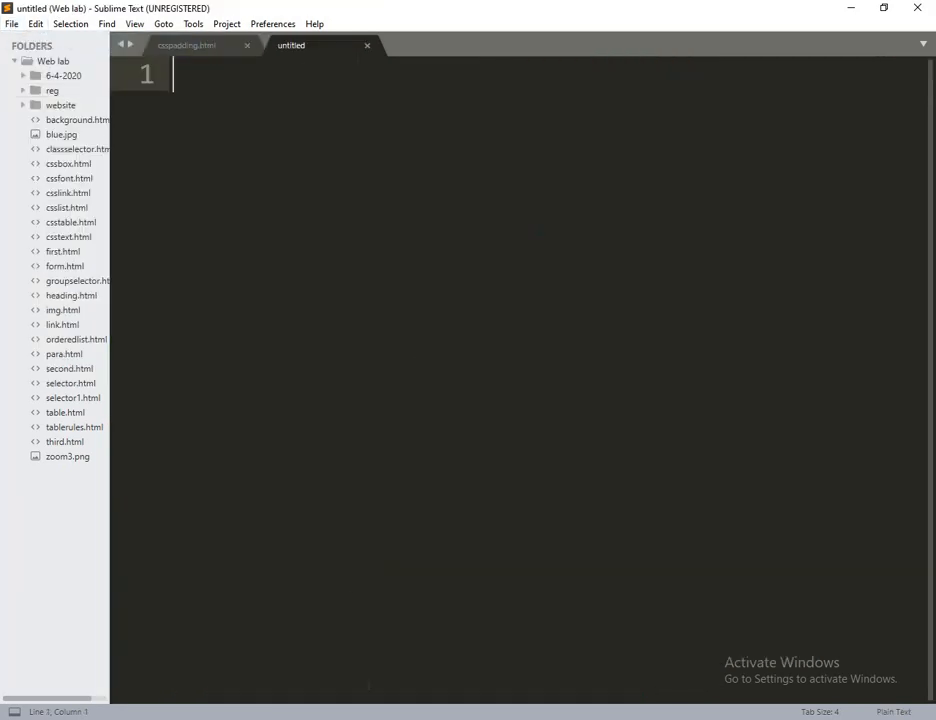
pyautogui.press('ctrl+s')
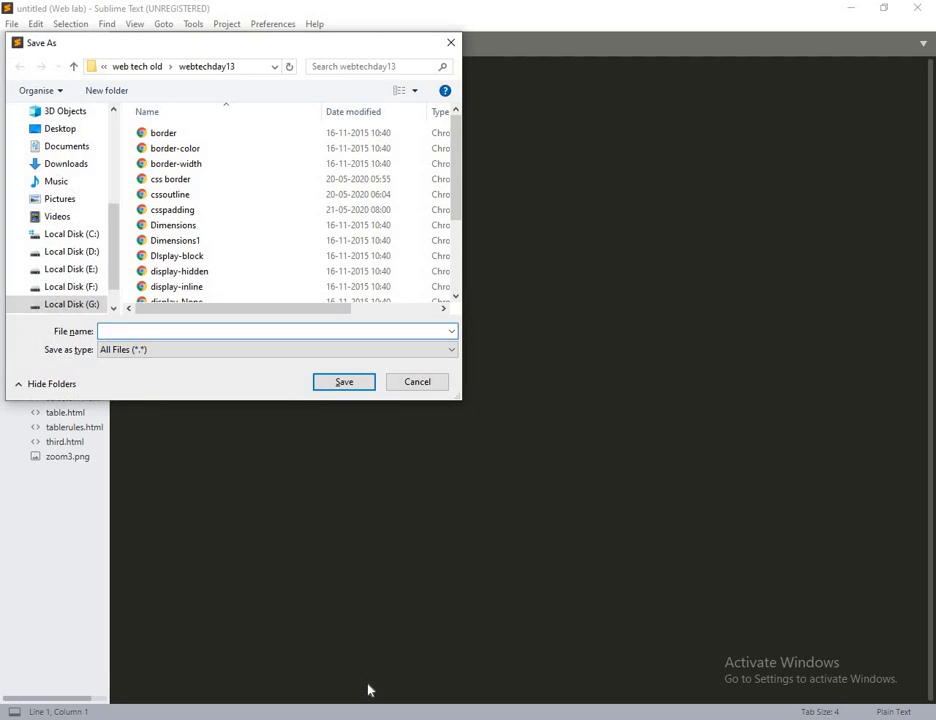
pyautogui.write('layout.html')
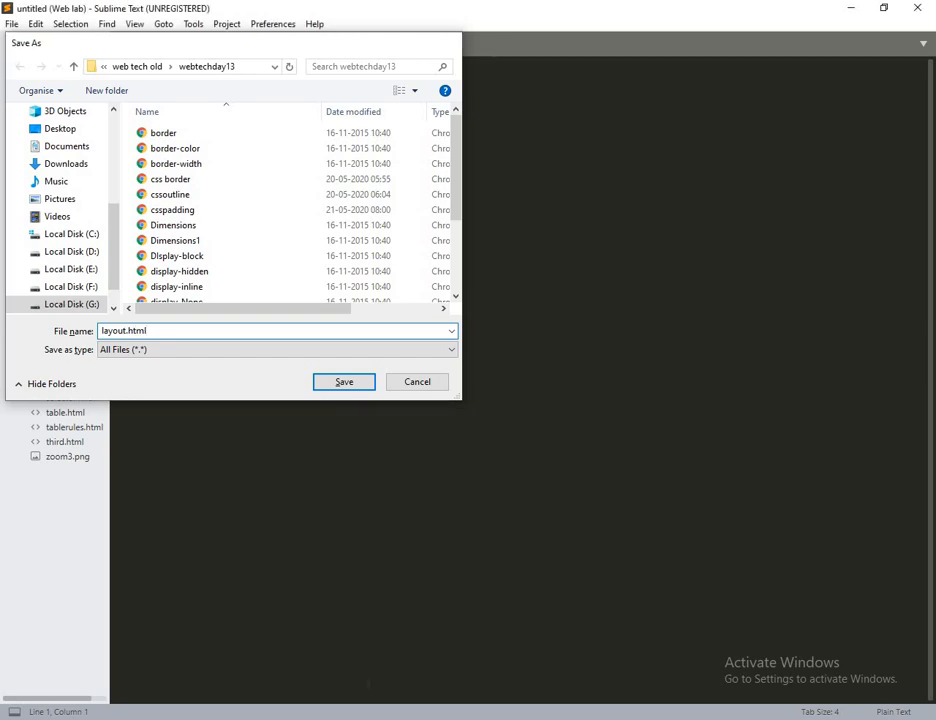
pyautogui.click(343, 381)
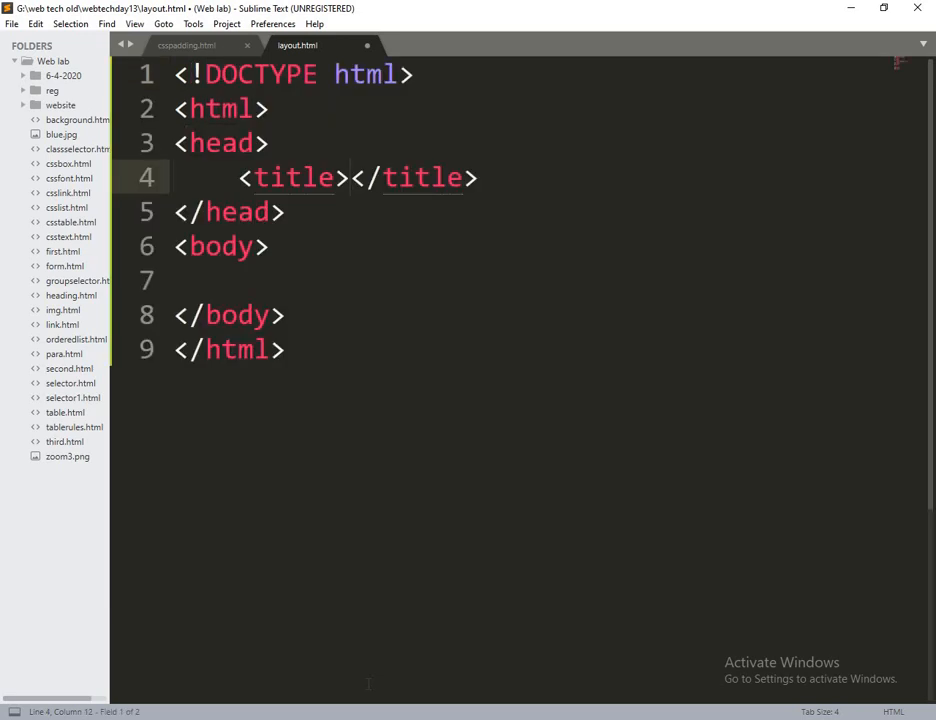
# Title the page 'Layout' and add a span rule with display: block
pyautogui.write('Layout')
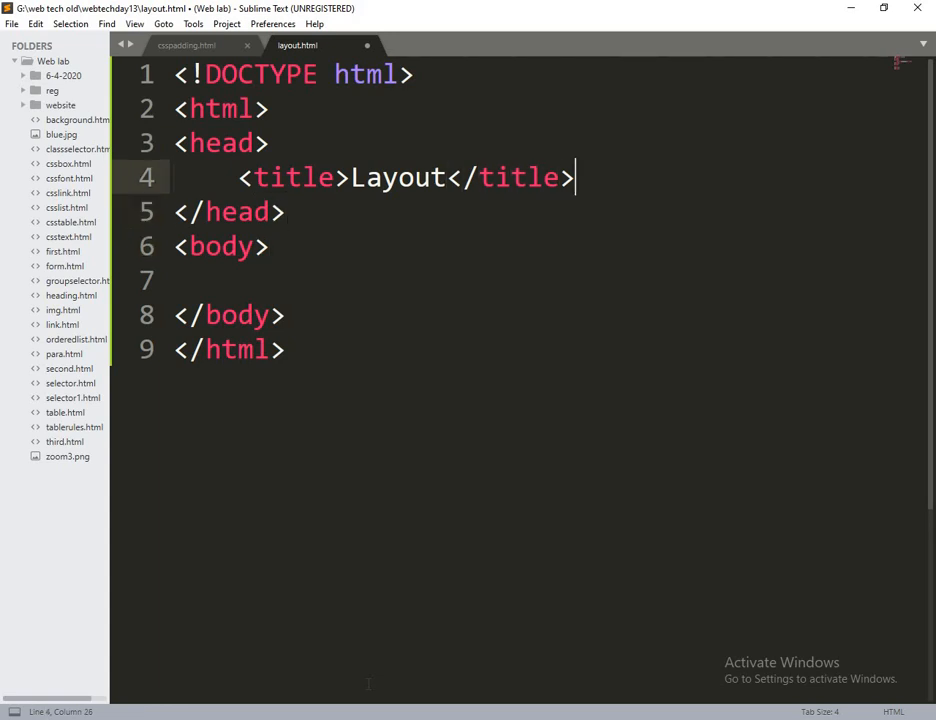
pyautogui.write('<style type="text/css">')
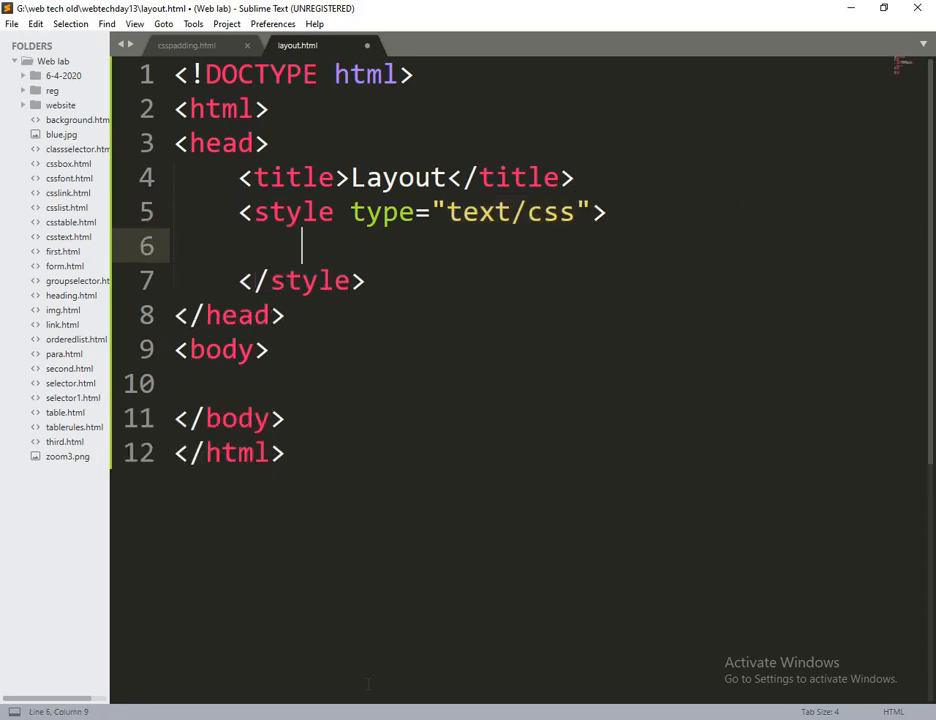
pyautogui.write('span{')
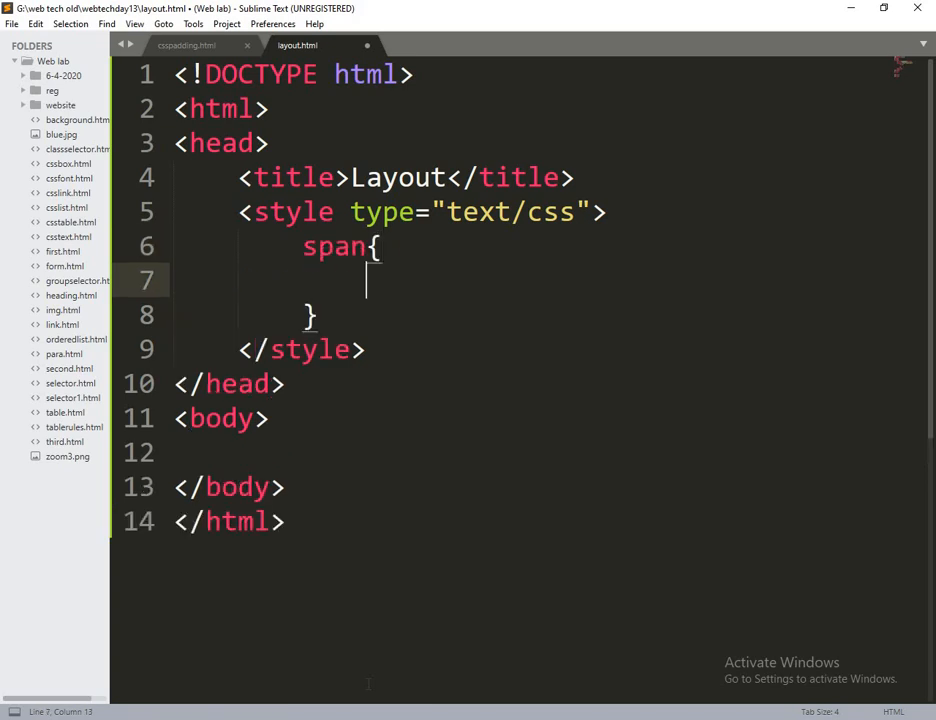
pyautogui.write('display:')
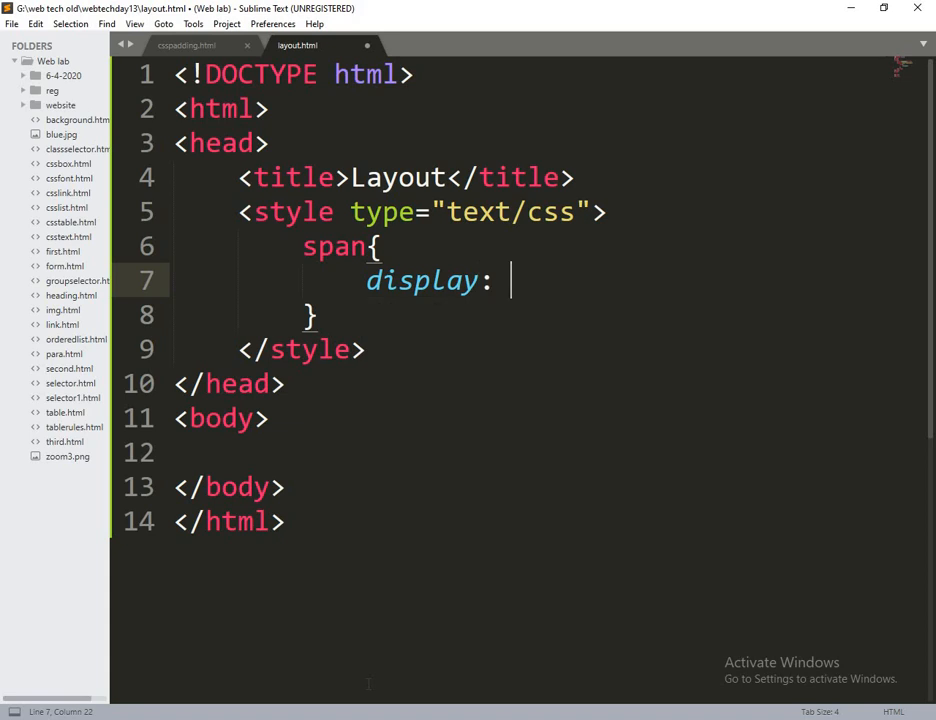
pyautogui.write('block;')
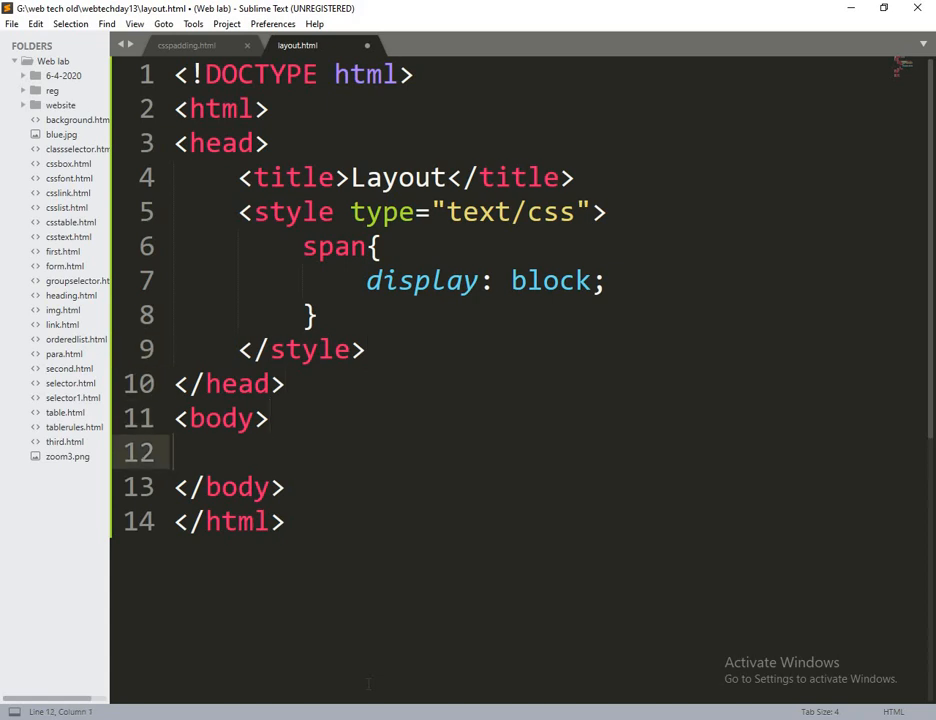
# Add a span reading 'CSS Layout' to the body
pyautogui.write('<span></span>')
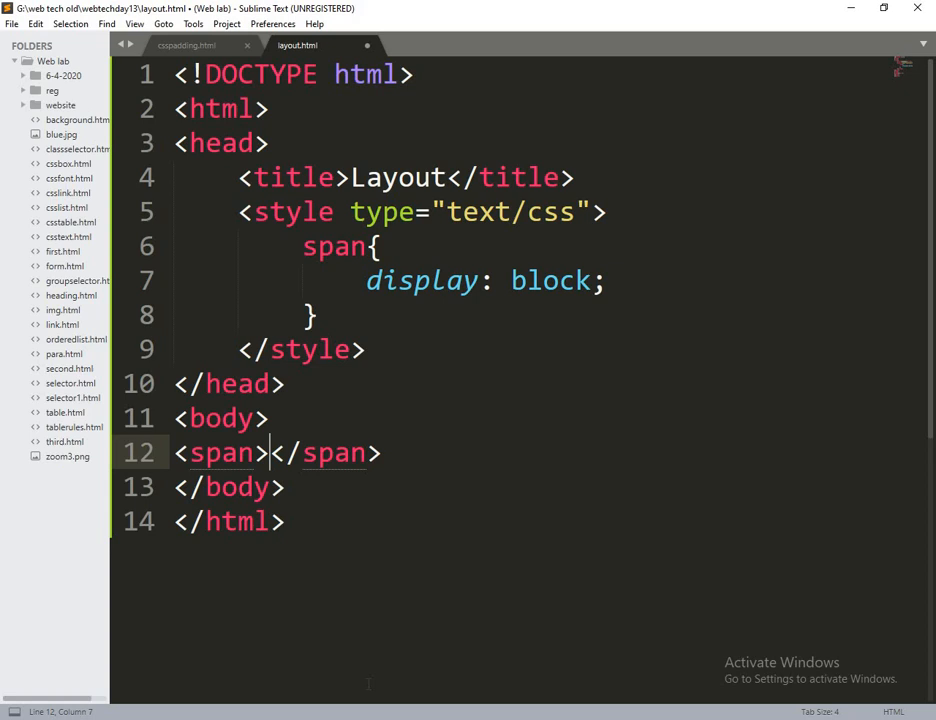
pyautogui.write('C')
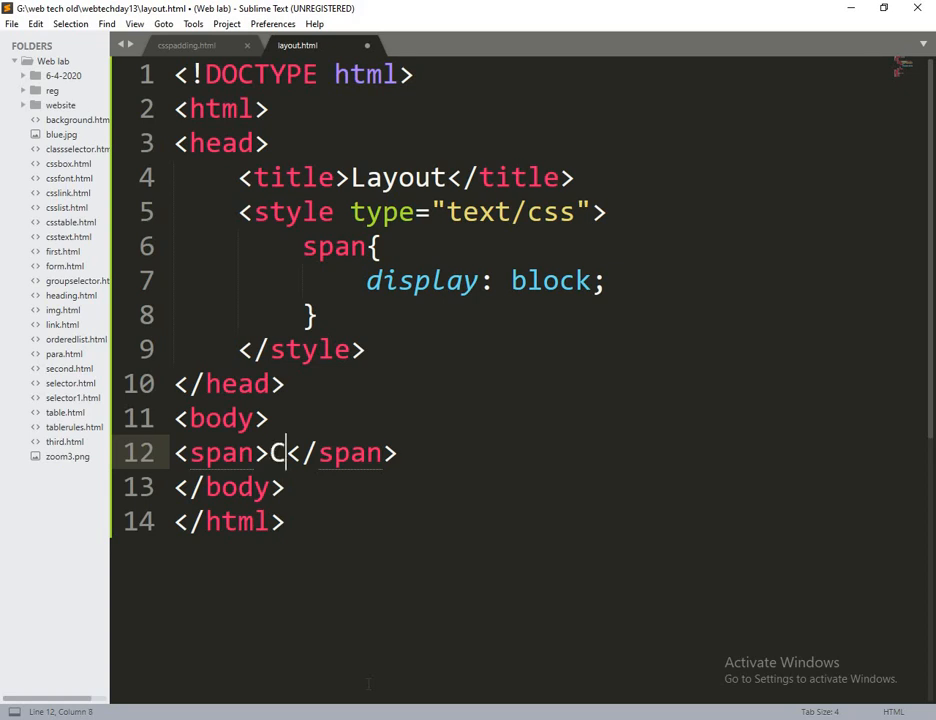
pyautogui.write('SS Lay')
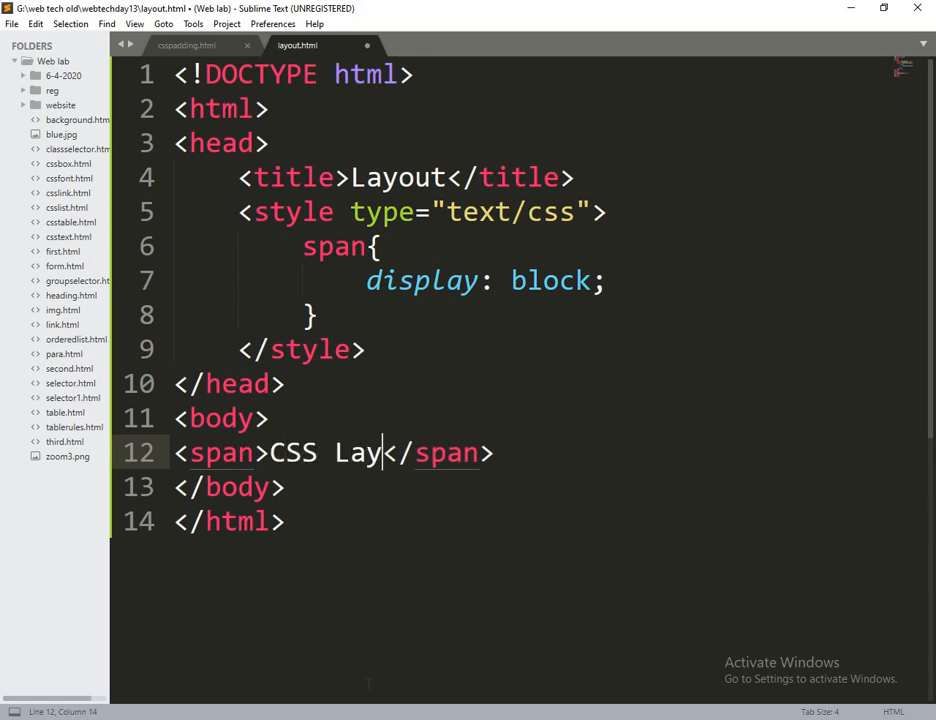
pyautogui.write('out')
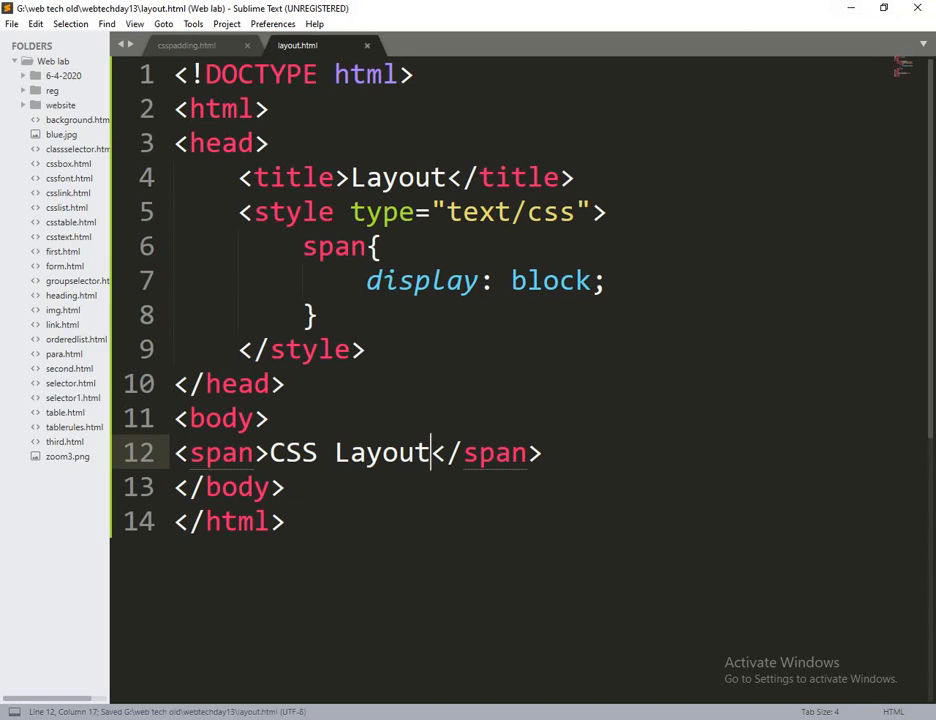
pyautogui.click(312, 314)
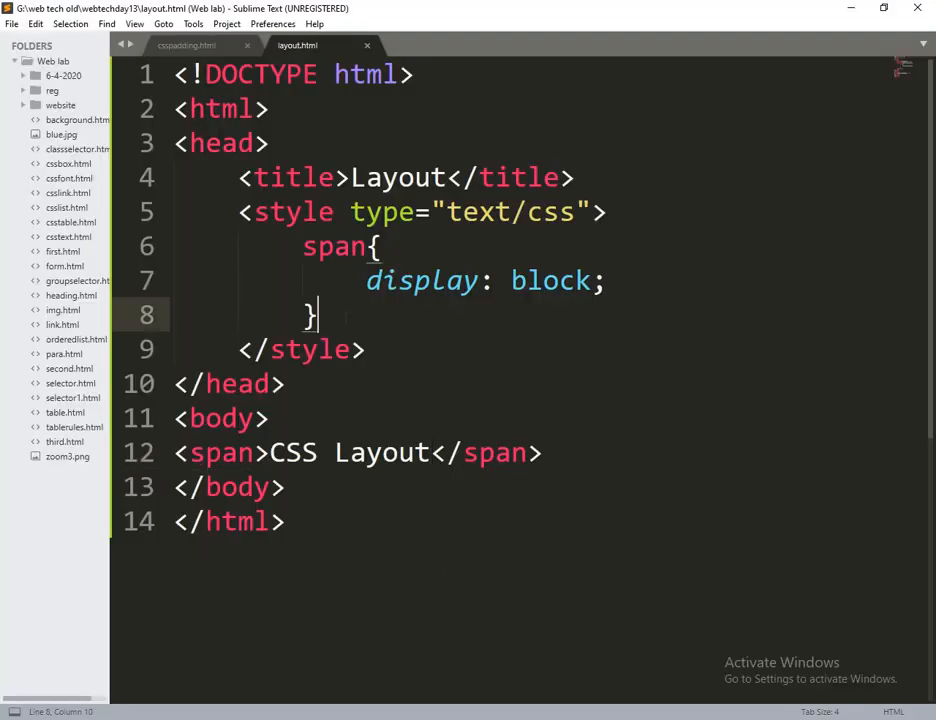
# Add an h1.hidden rule with visibility: hidden and an <h1>CSS Layout</h1> heading
pyautogui.write('h1')
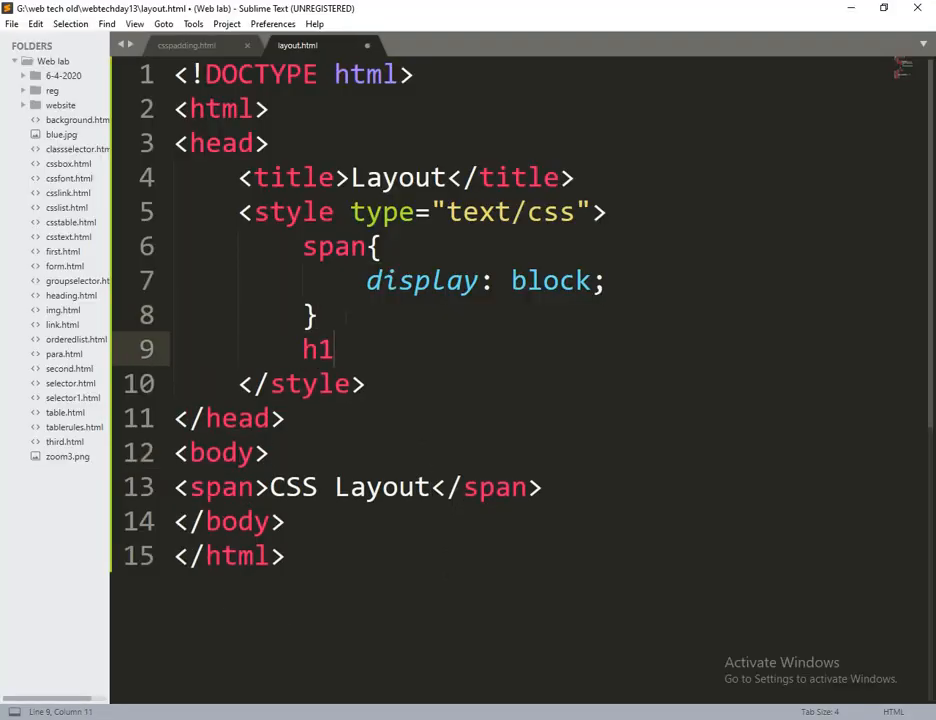
pyautogui.write('{}')
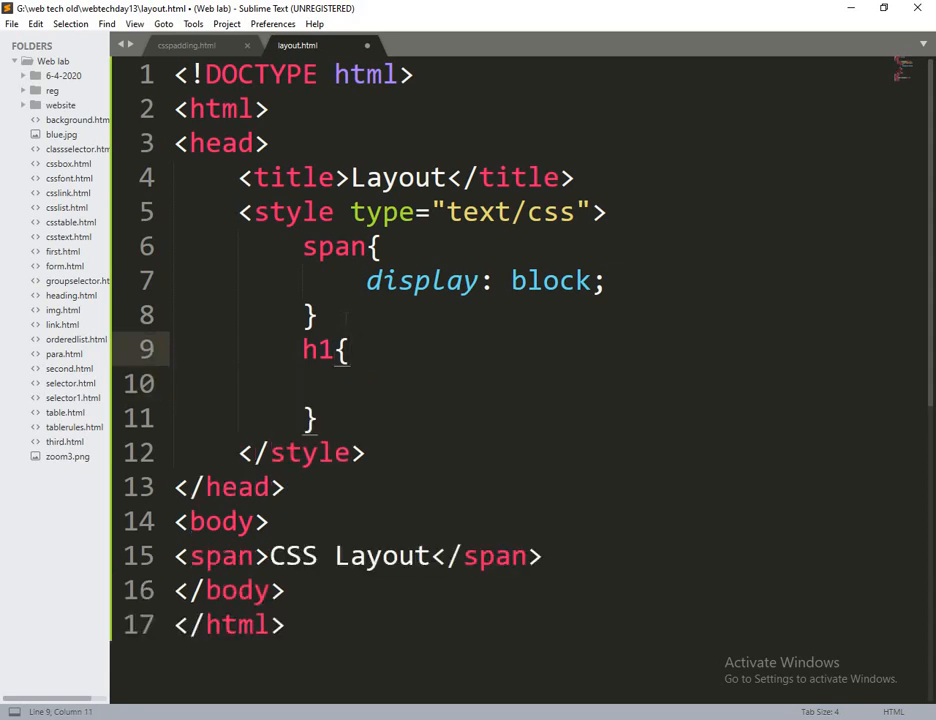
pyautogui.write('.hidden')
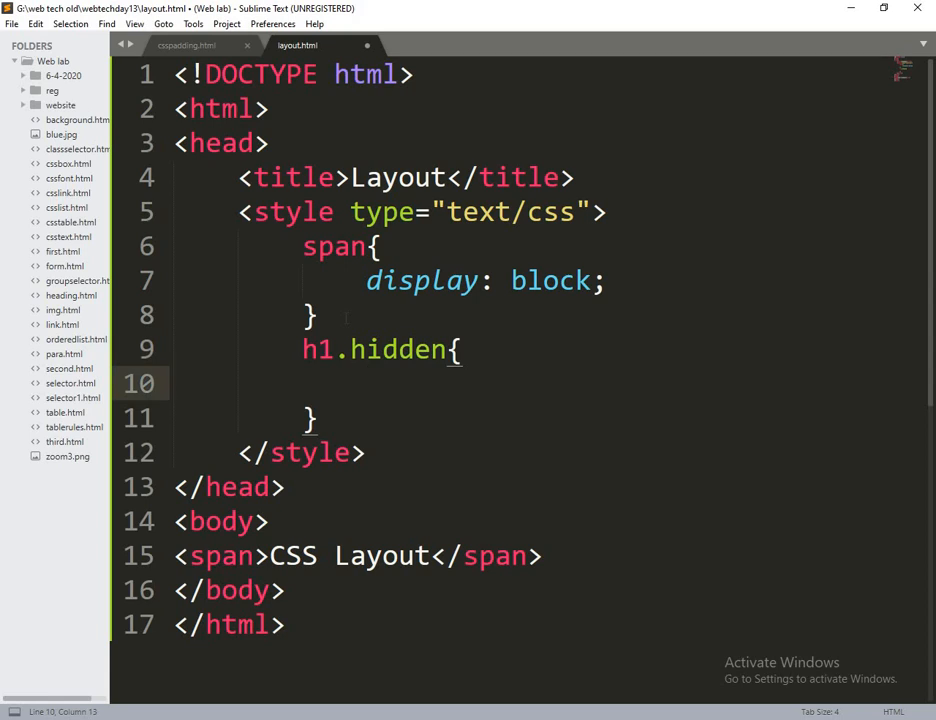
pyautogui.write('visibility: h')
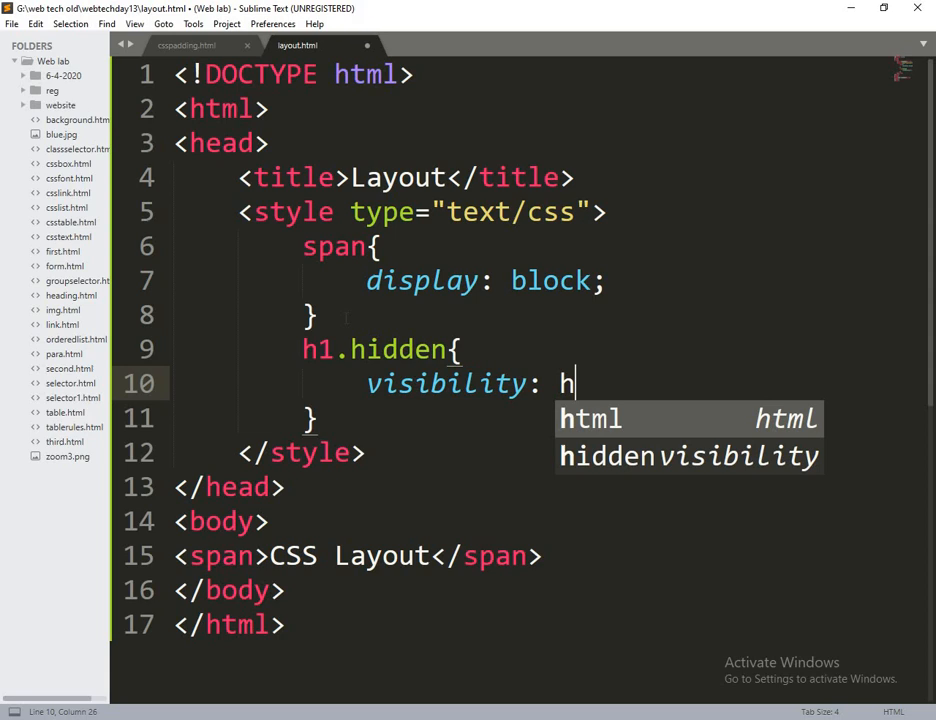
pyautogui.write('idden;')
pyautogui.write('<')
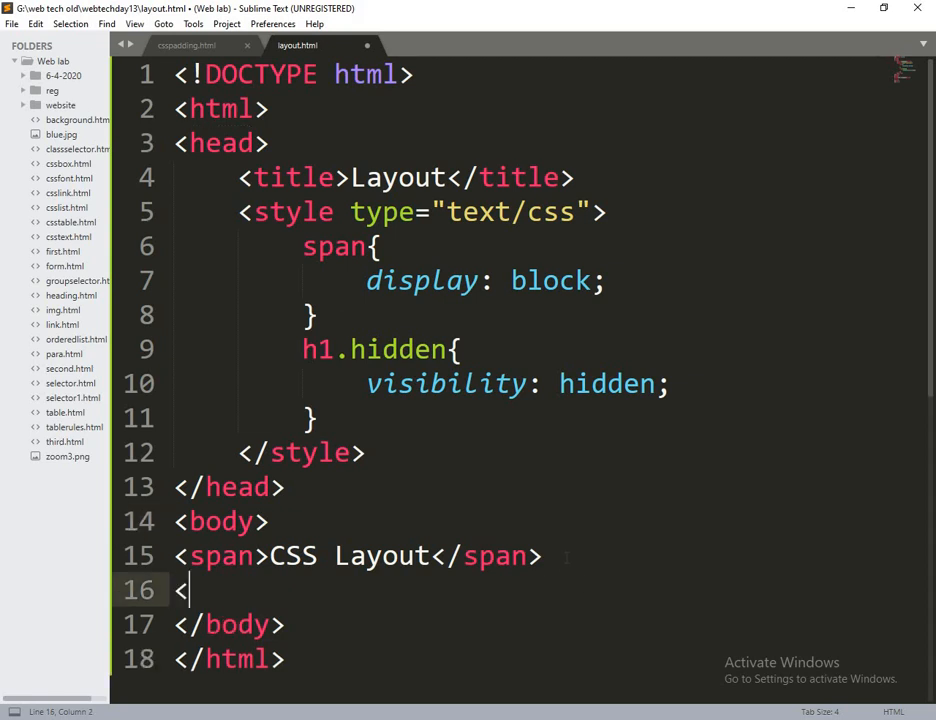
pyautogui.write('h1>CSS</h1>')
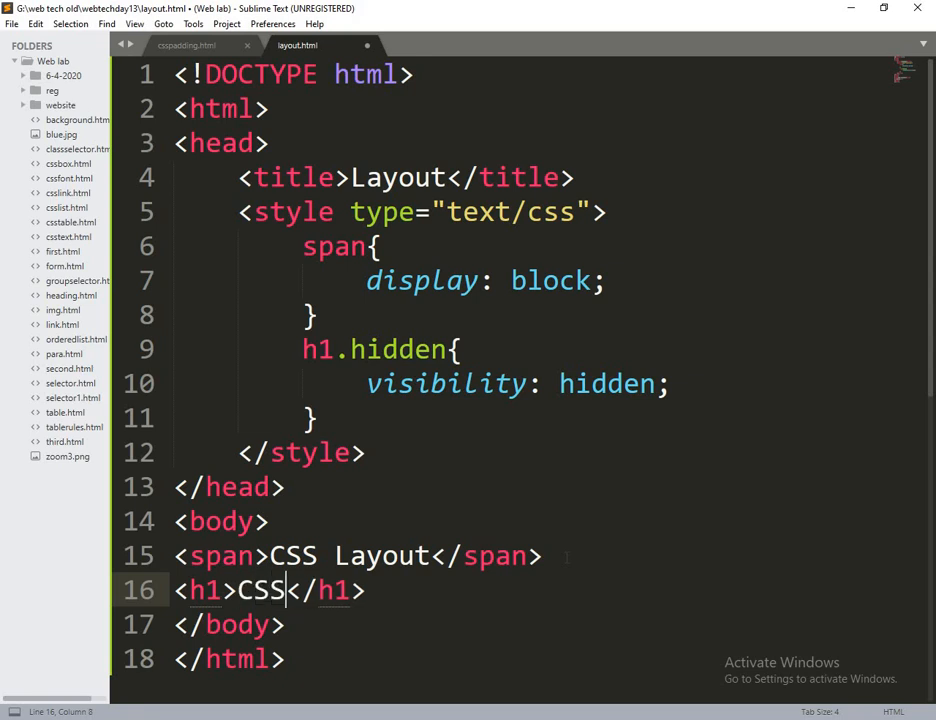
pyautogui.write('Layout')
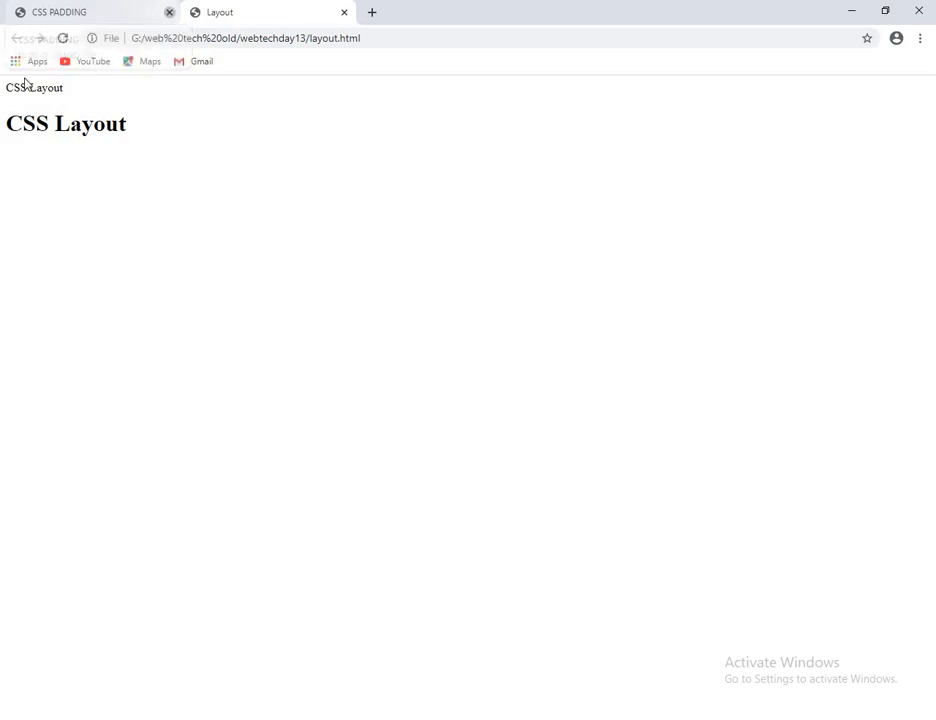
# Close the old CSS PADDING tab in Chrome
pyautogui.click(169, 11)
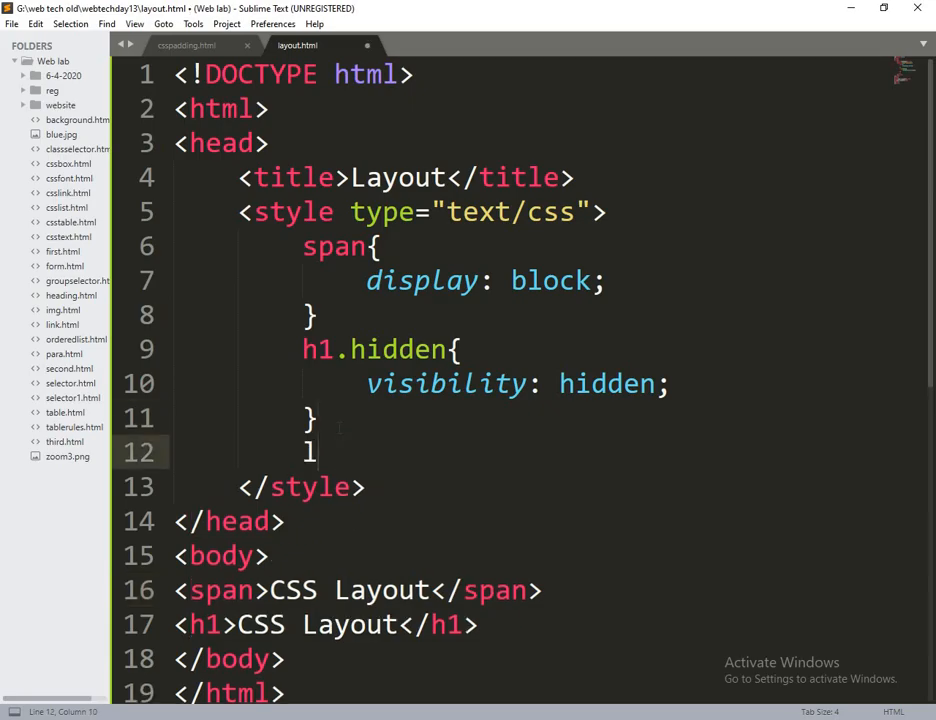
# Add an li { display: inline; } rule below the h1.hidden rule
pyautogui.write('i{')
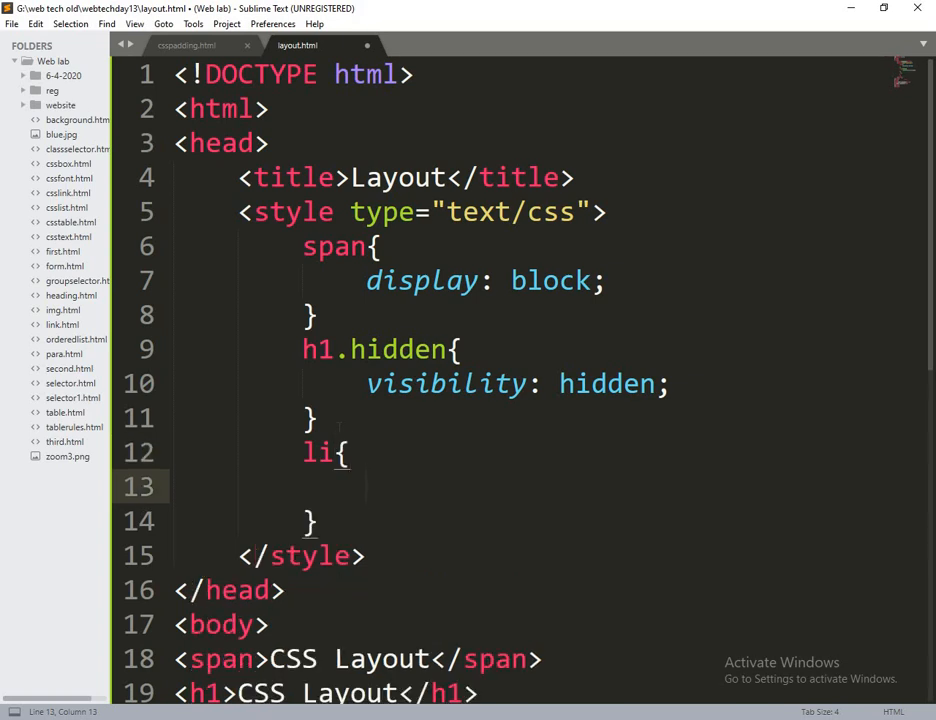
pyautogui.write('display')
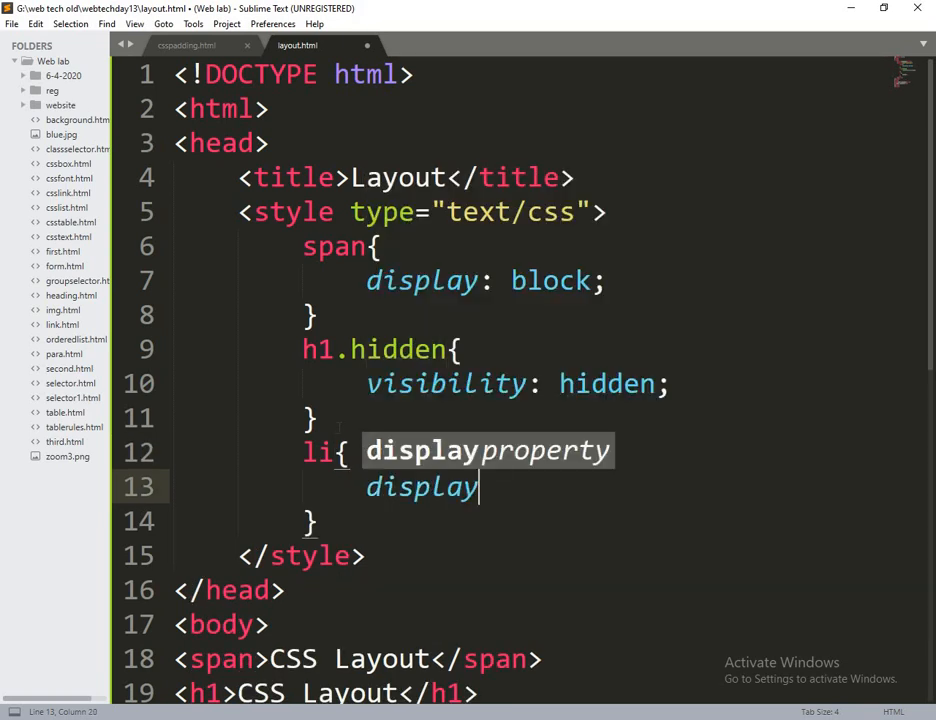
pyautogui.write(':')
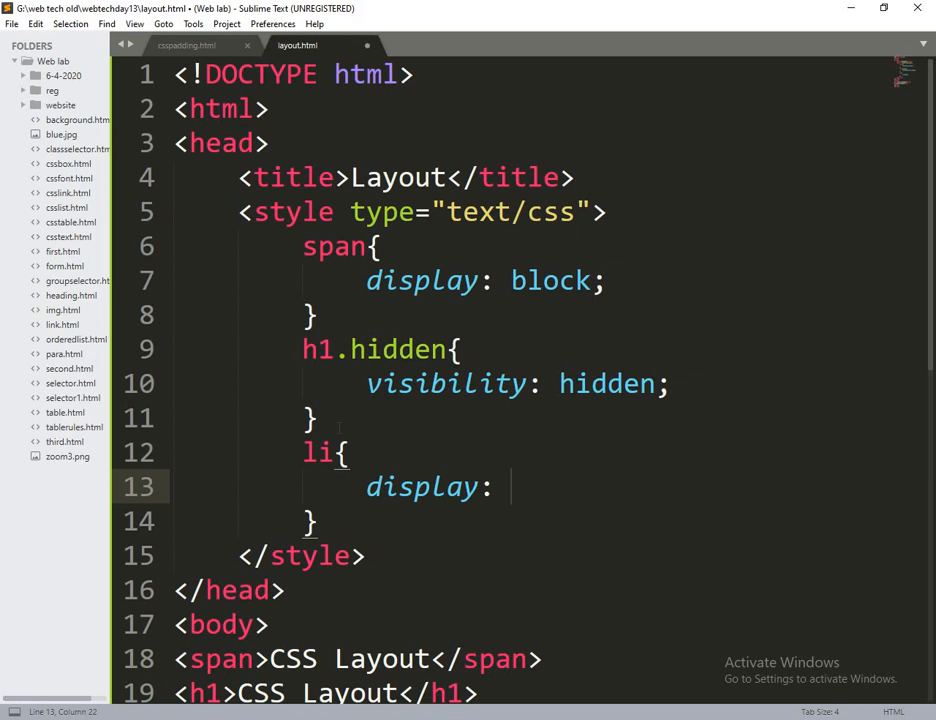
pyautogui.write('inline;')
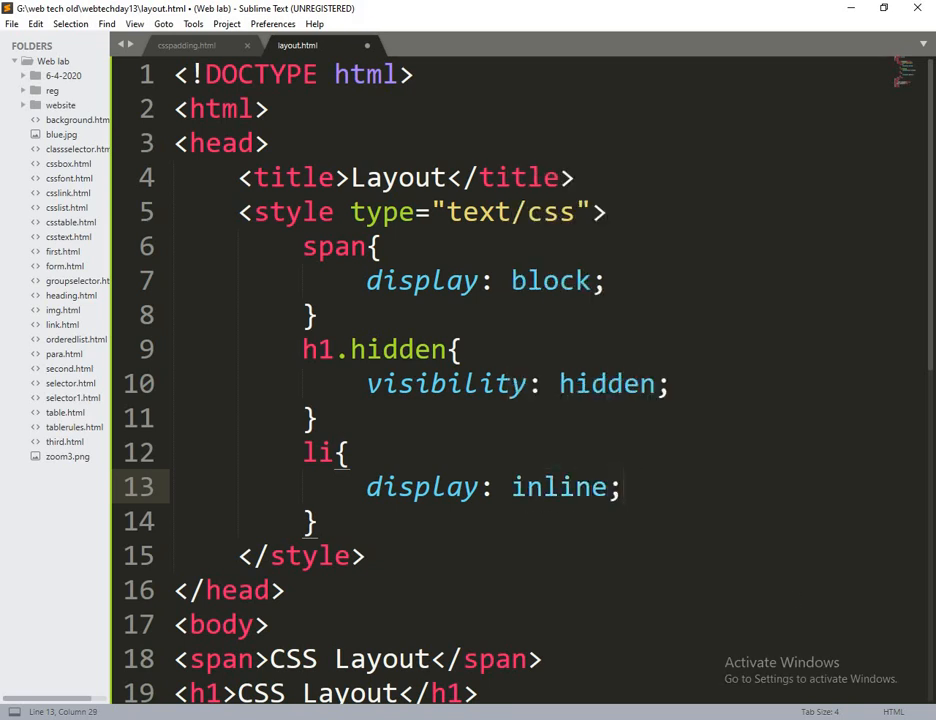
pyautogui.scroll(-3)
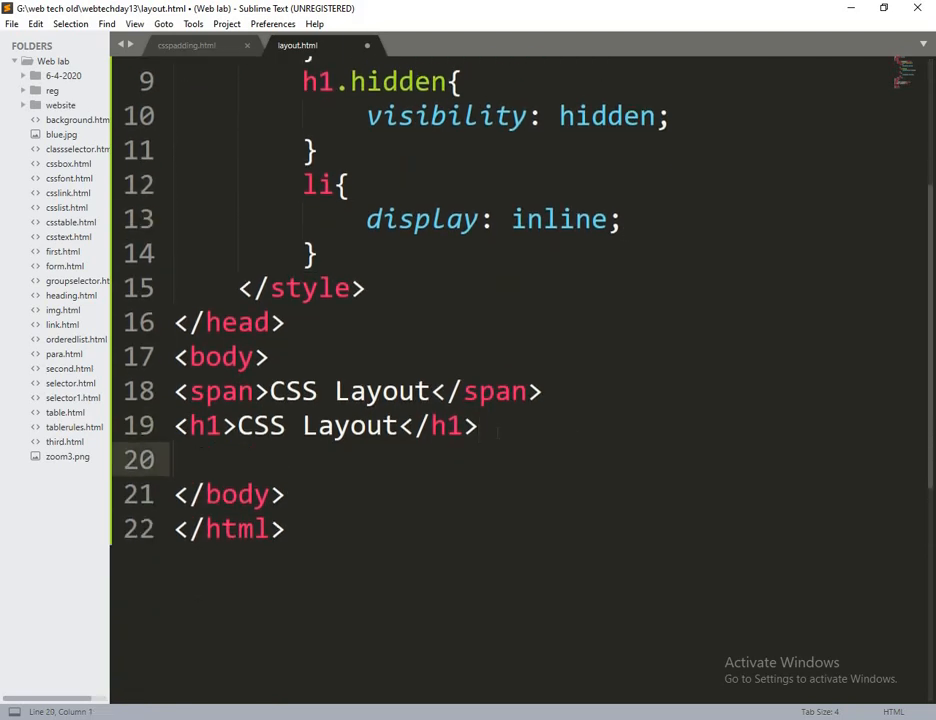
# Add a <ul> with list items One, Two and Three after the h1, and save
pyautogui.write('<')
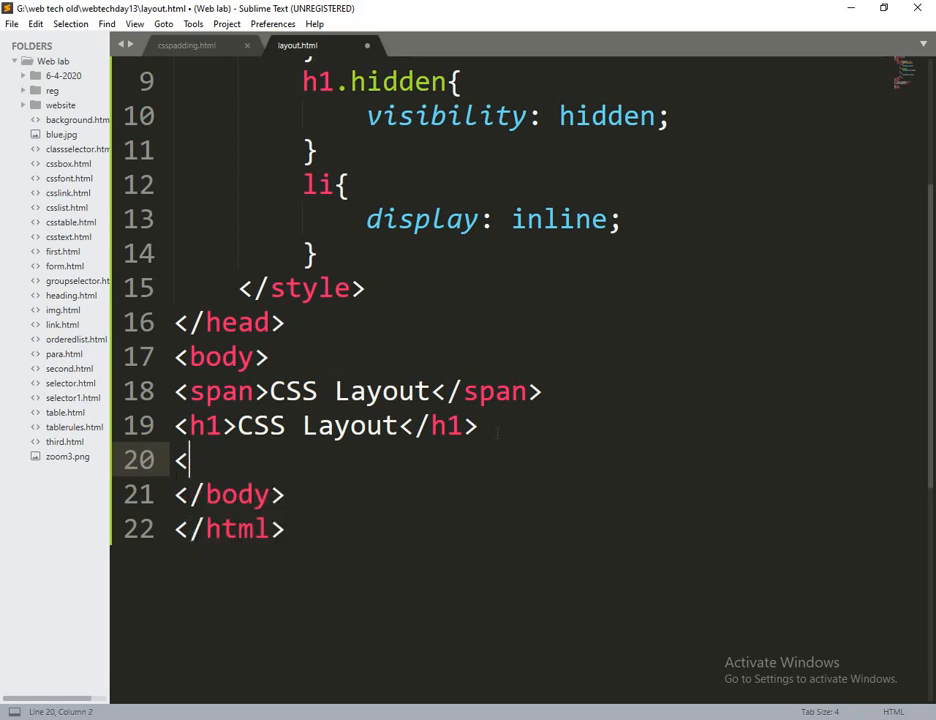
pyautogui.write('ul>')
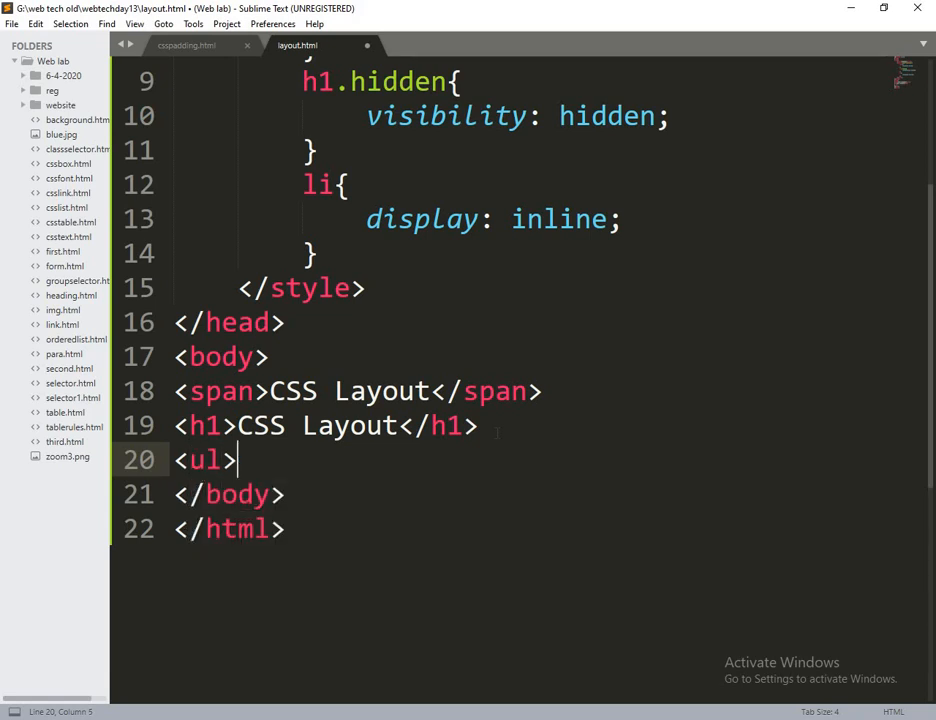
pyautogui.write('</ul>')
pyautogui.write('<li></li>')
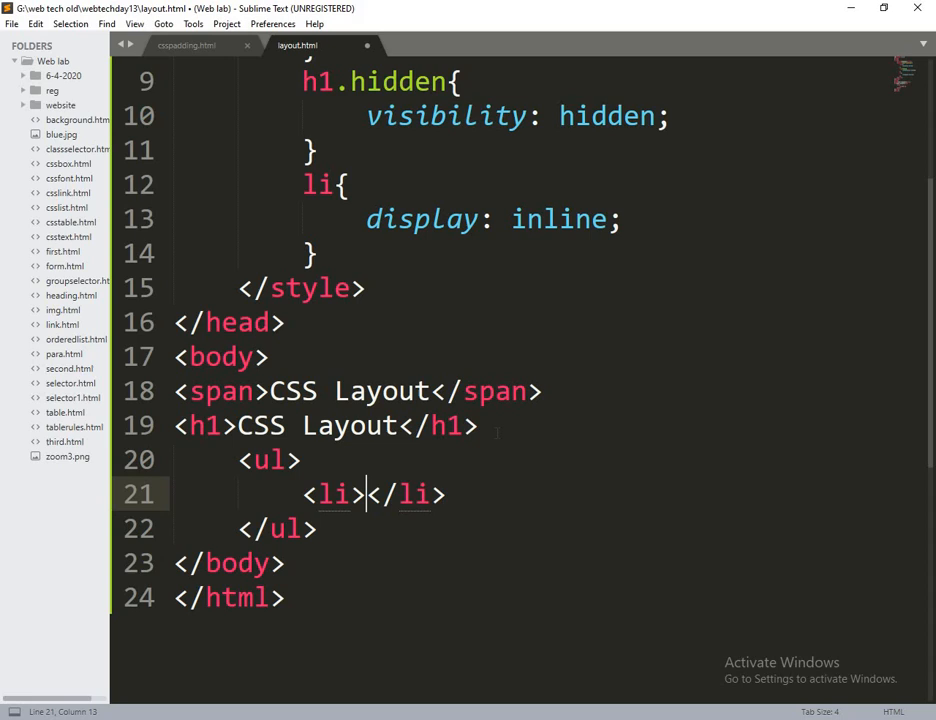
pyautogui.write('One')
pyautogui.write('<')
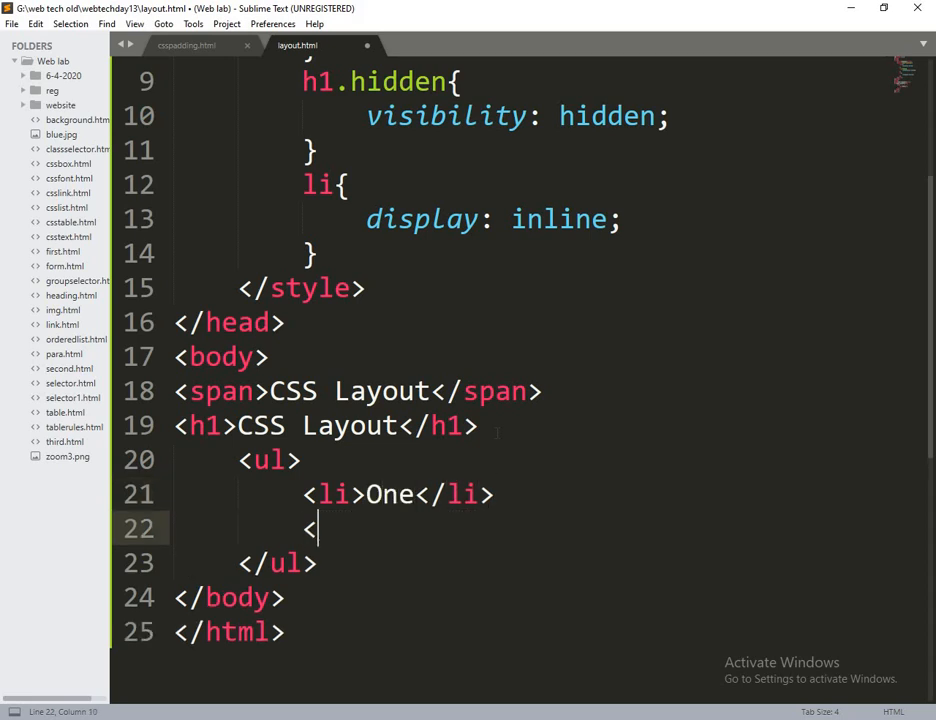
pyautogui.write('li></li>')
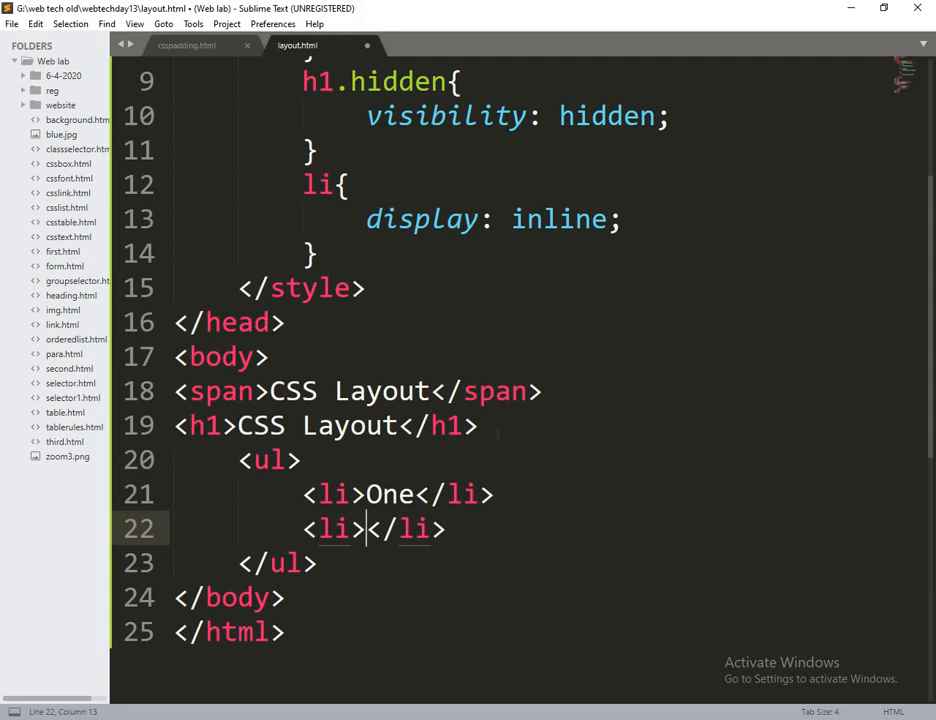
pyautogui.write('Two')
pyautogui.write('<li></li>')
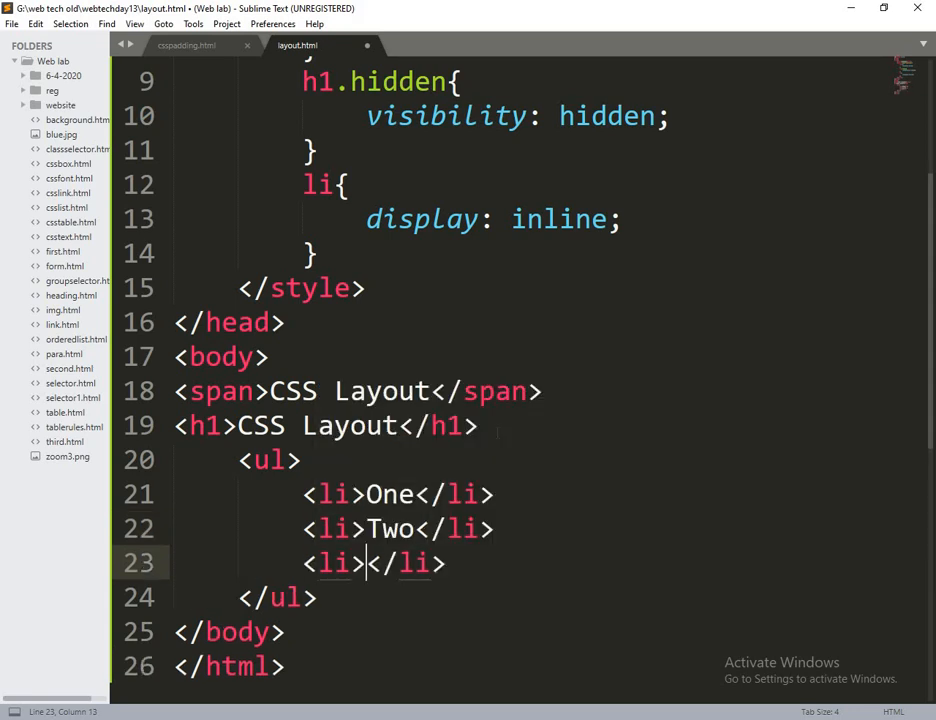
pyautogui.write('Three')
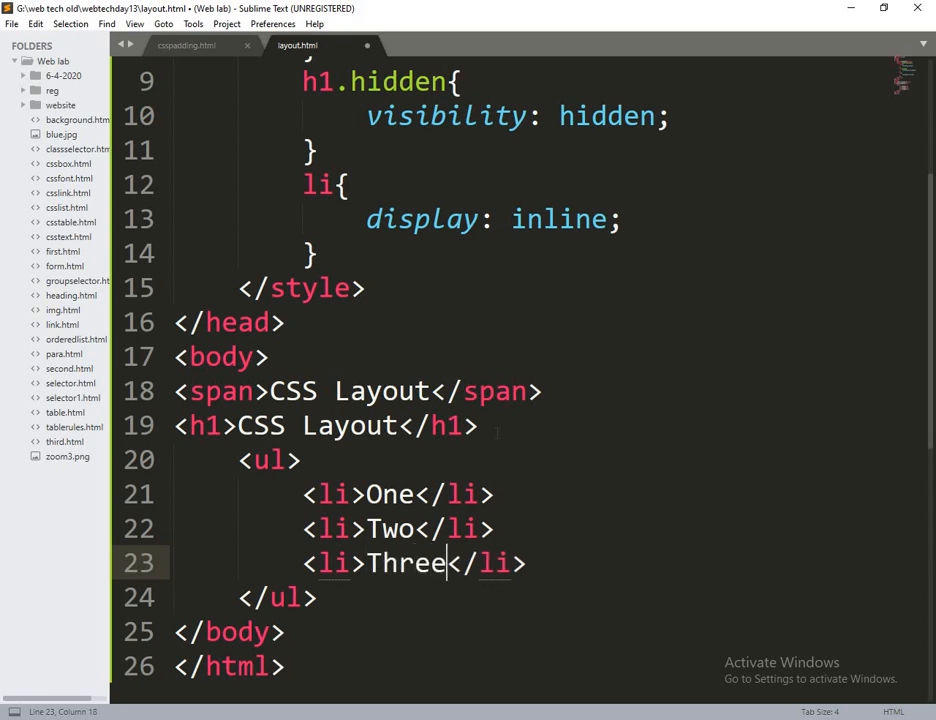
pyautogui.press('ctrl+s')
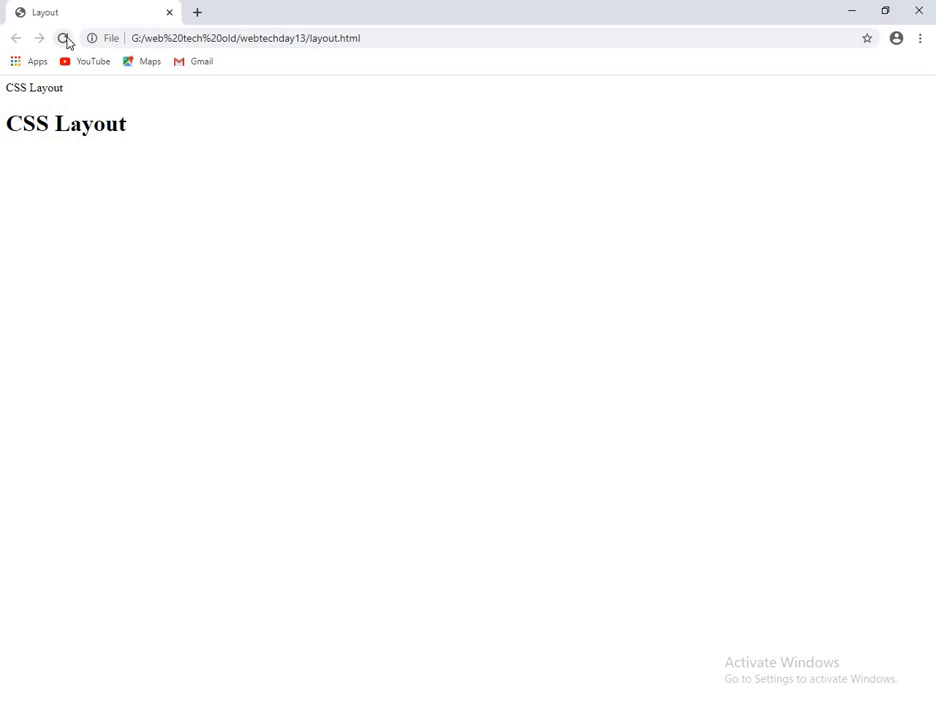
# Reload layout.html in Chrome to show the saved changes
pyautogui.click(64, 38)
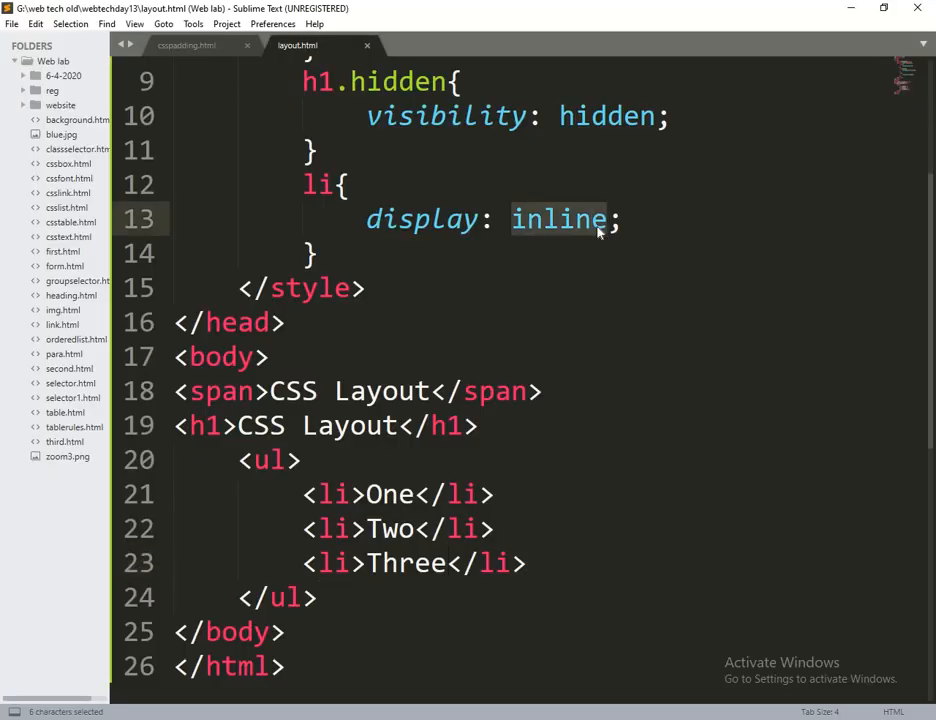
# Replace the h1.hidden visibility value hidden with none
pyautogui.write('non')
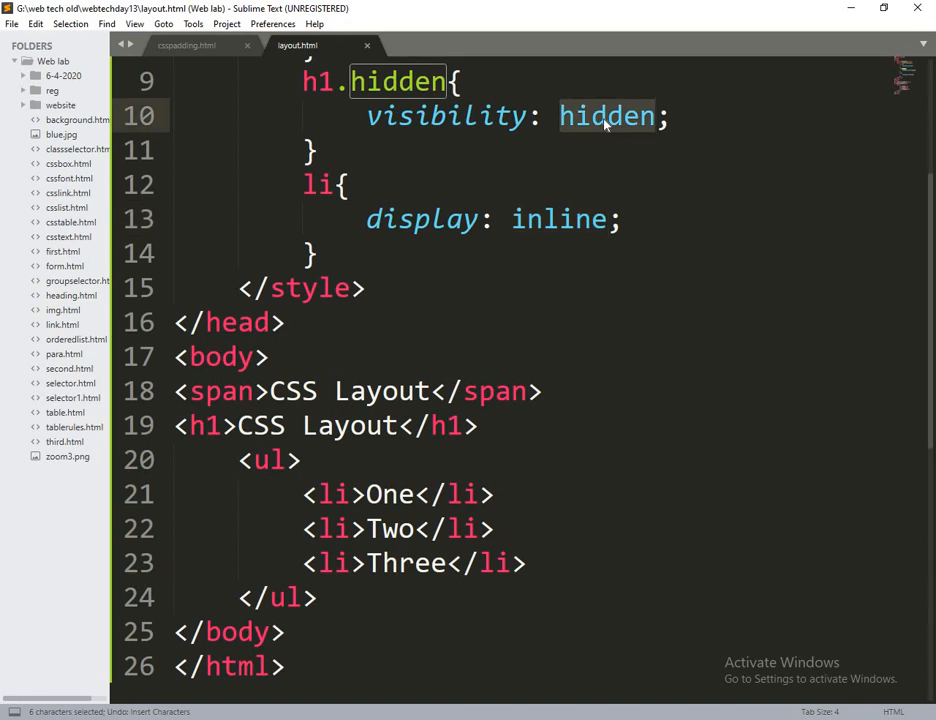
pyautogui.write('none')
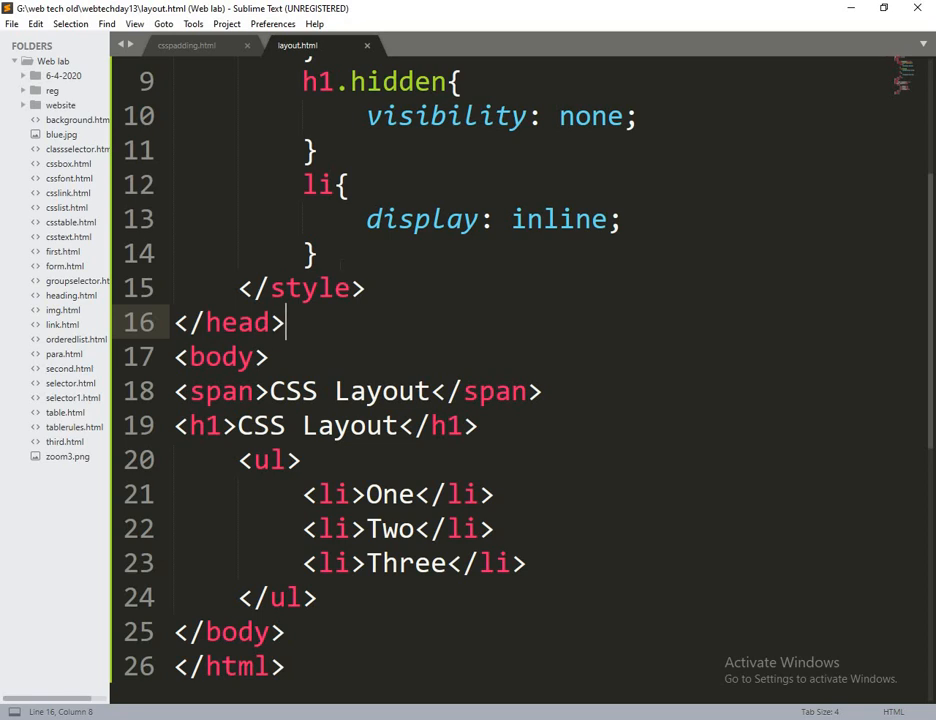
# Start a div.relative rule with position: relative and width: 400px
pyautogui.write('d')
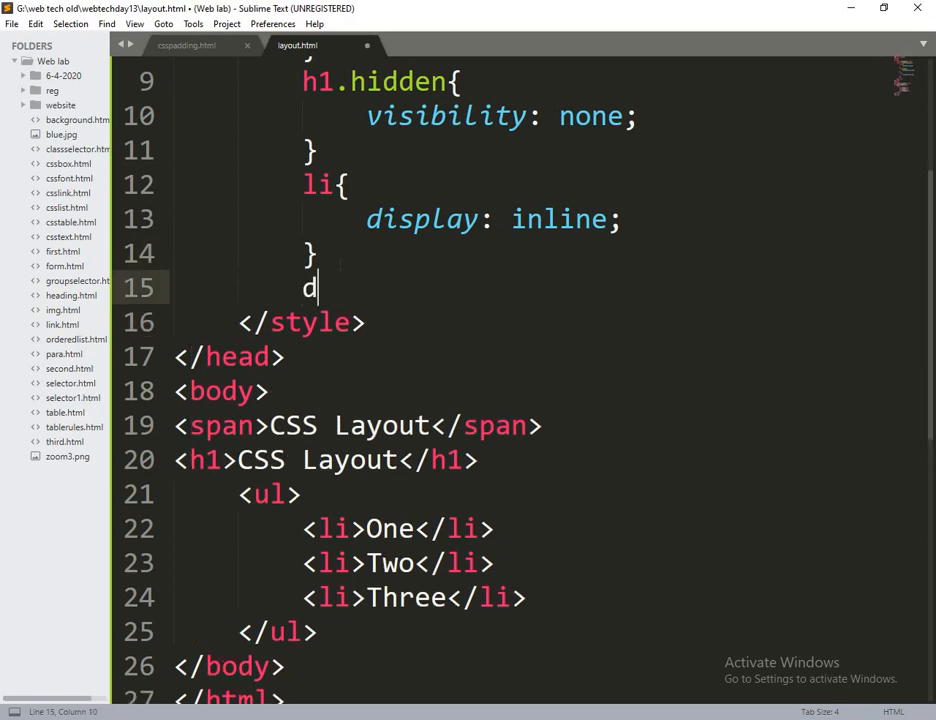
pyautogui.write('iv.')
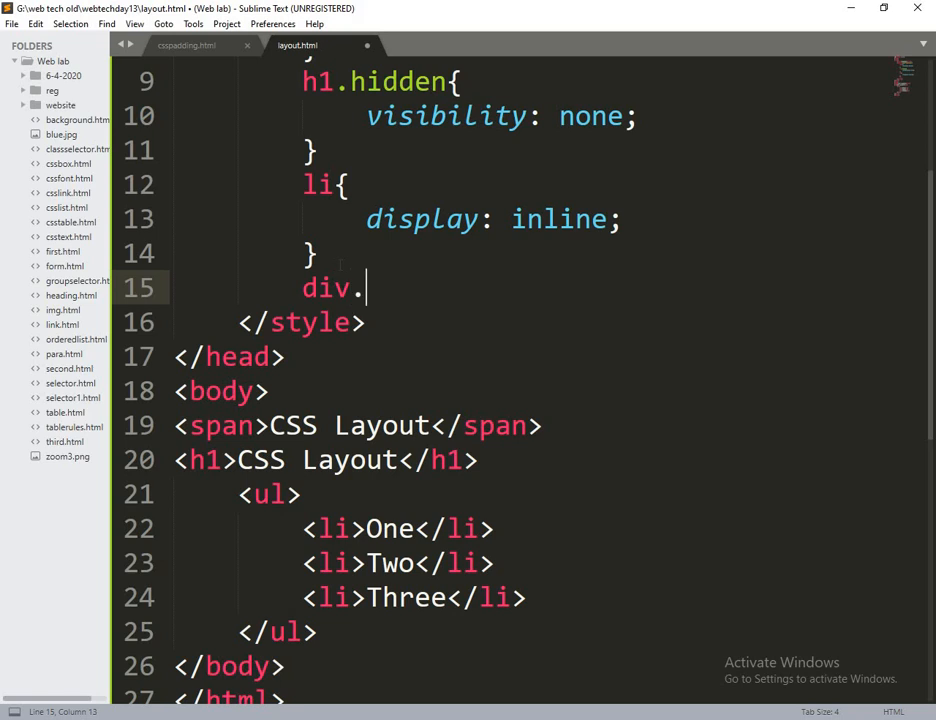
pyautogui.write('rela')
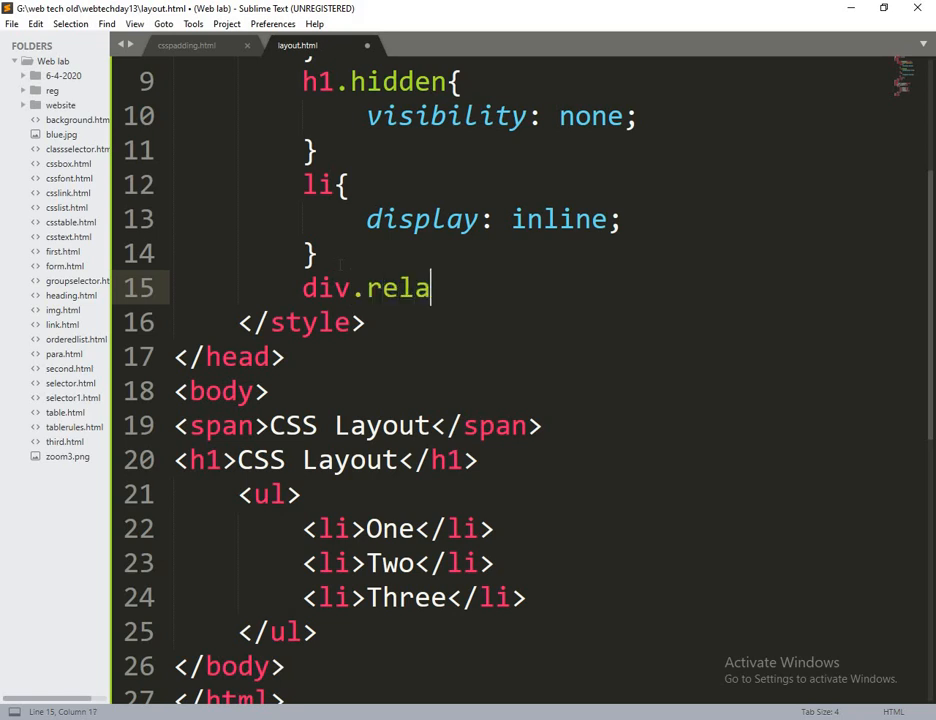
pyautogui.write('ti')
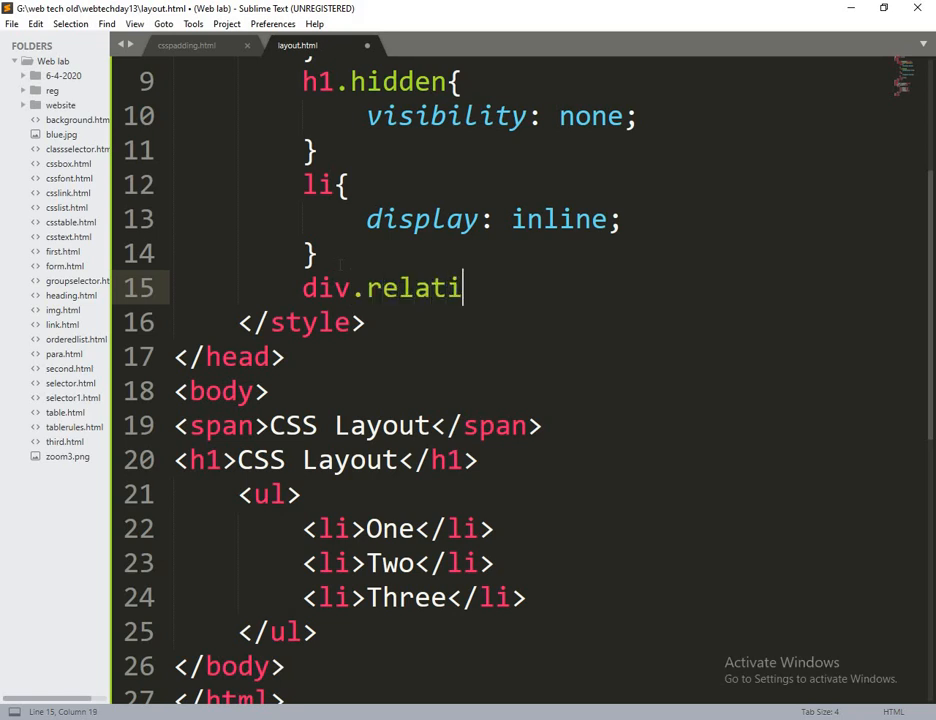
pyautogui.write('ve{')
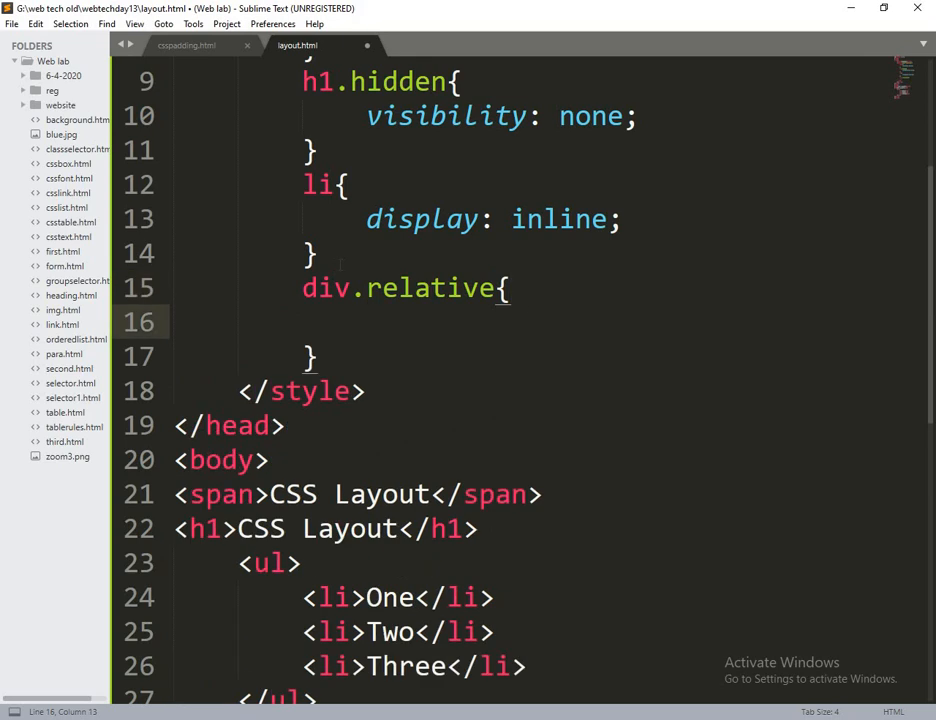
pyautogui.write('position:')
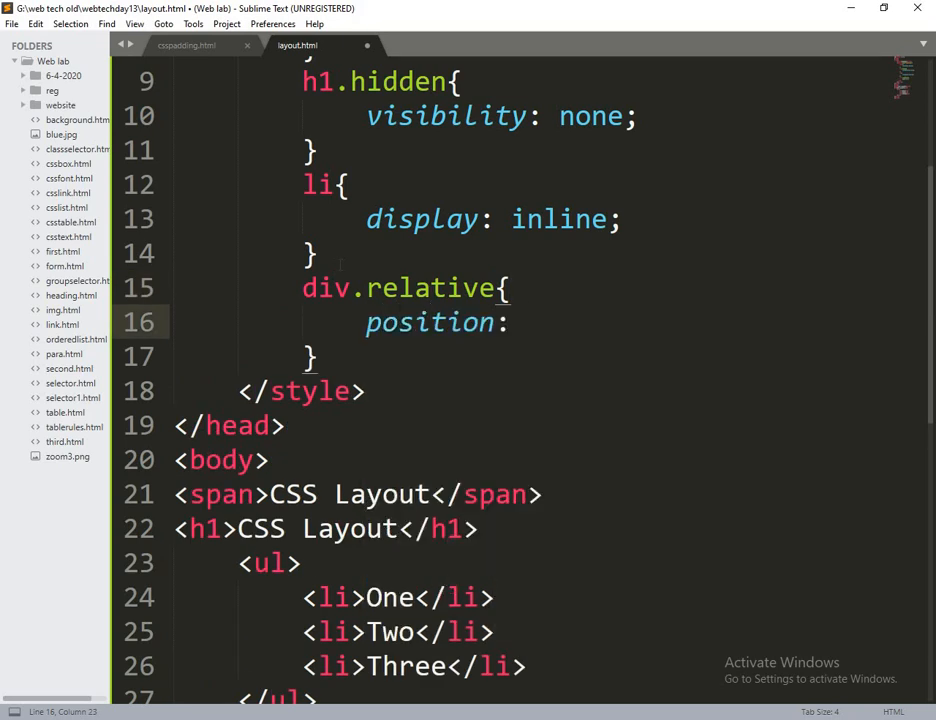
pyautogui.write('relative;')
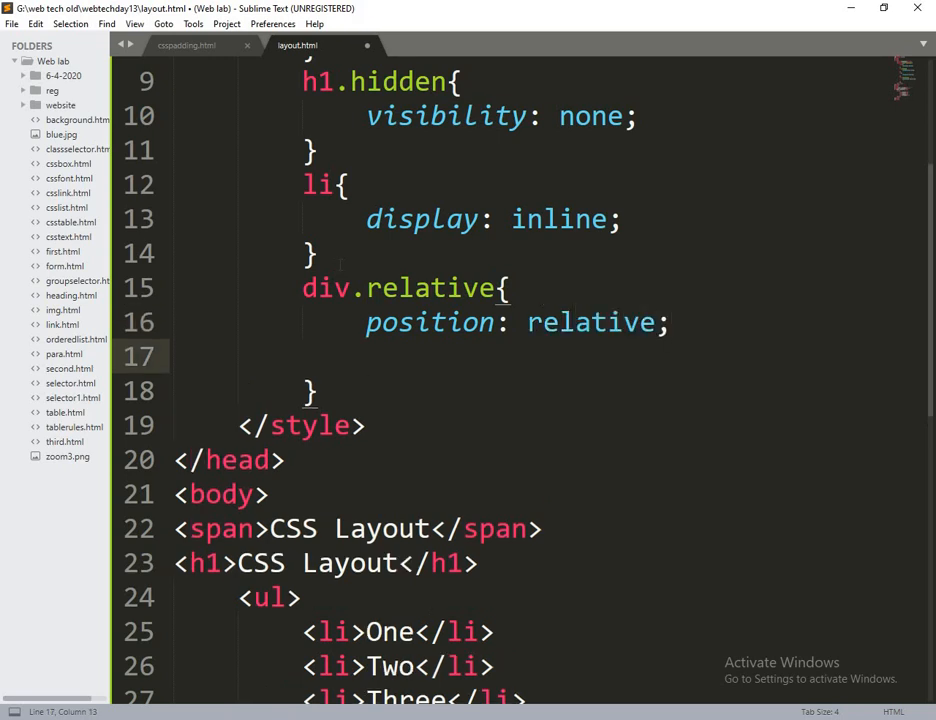
pyautogui.write('width:')
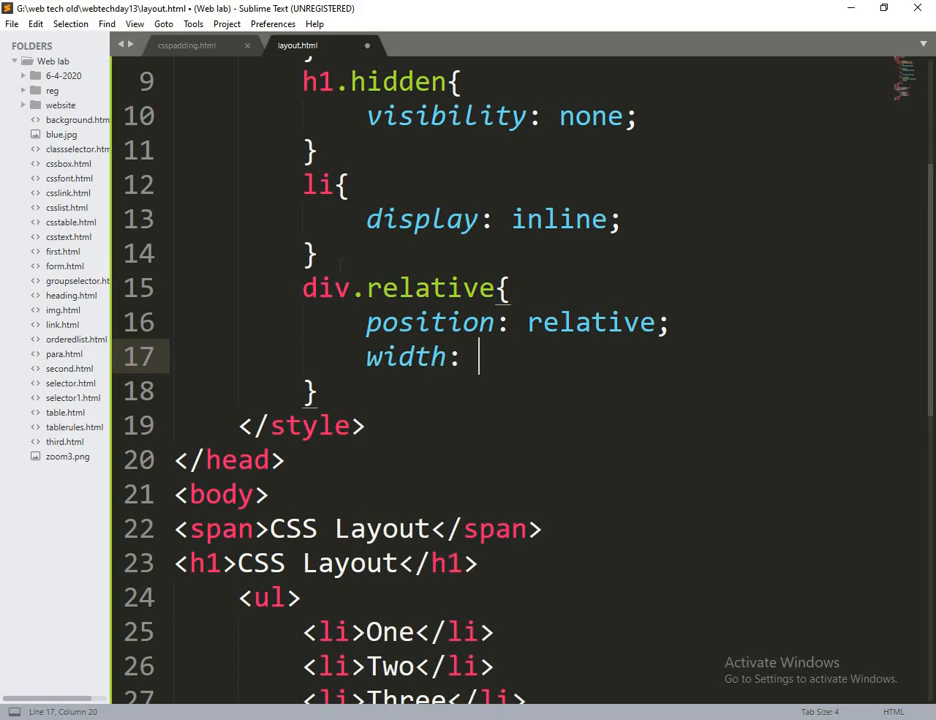
pyautogui.write('400')
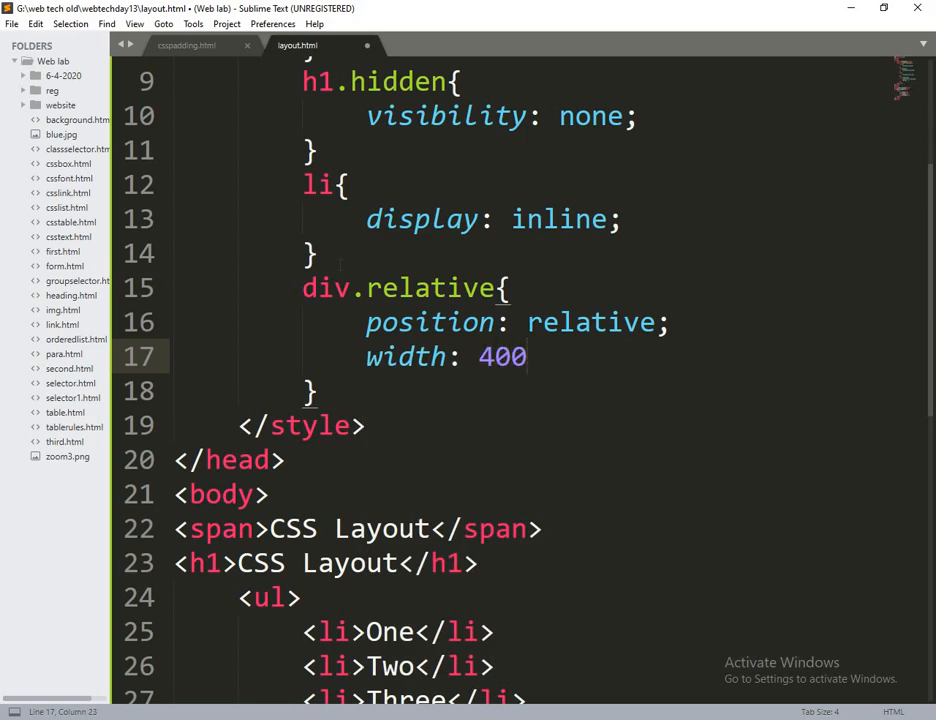
pyautogui.write('px;')
pyautogui.write('height:')
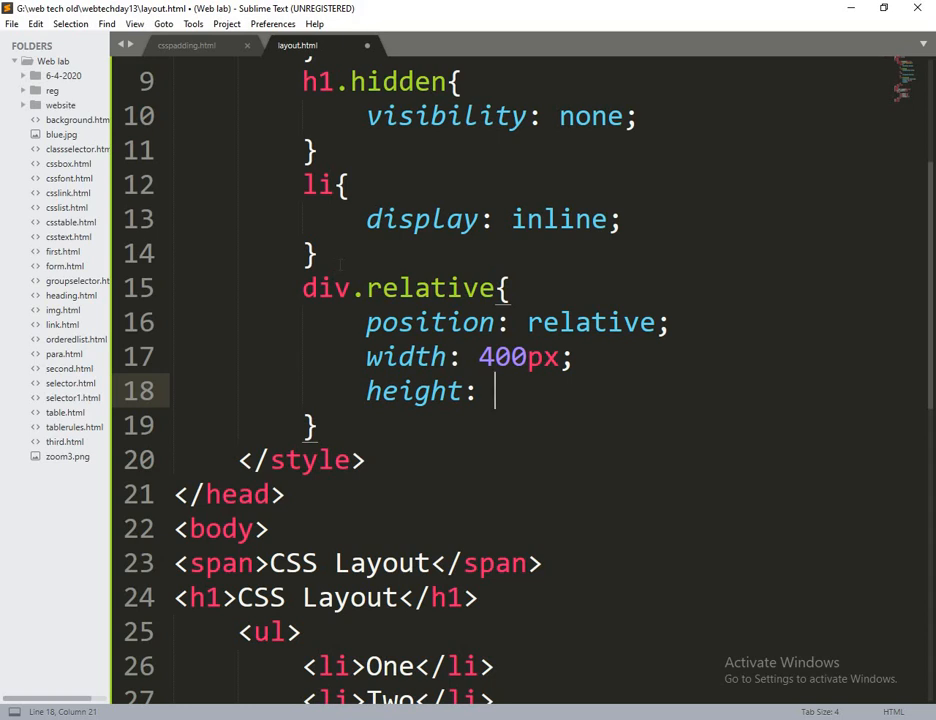
# Give div.relative height 200px and a 3px solid #73AD21 border, then save
pyautogui.write('200px;')
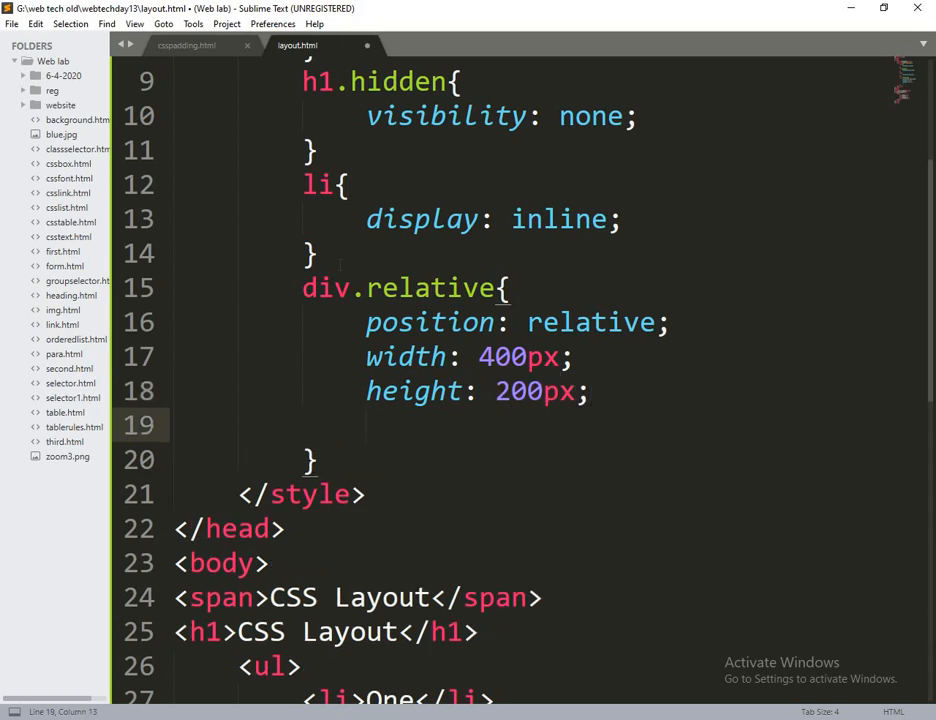
pyautogui.write('border:')
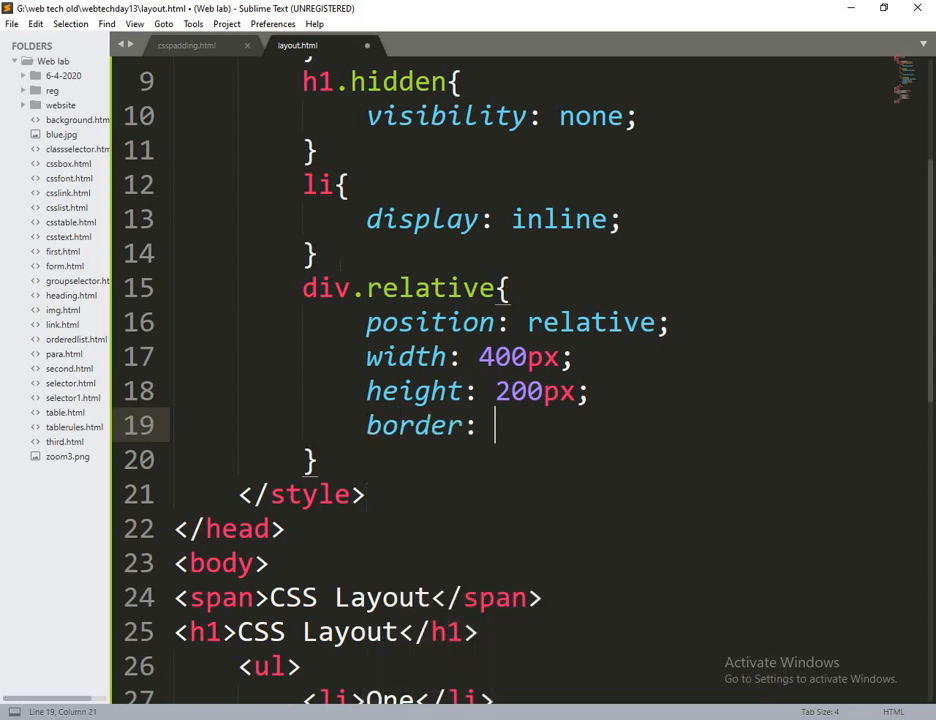
pyautogui.write('3px')
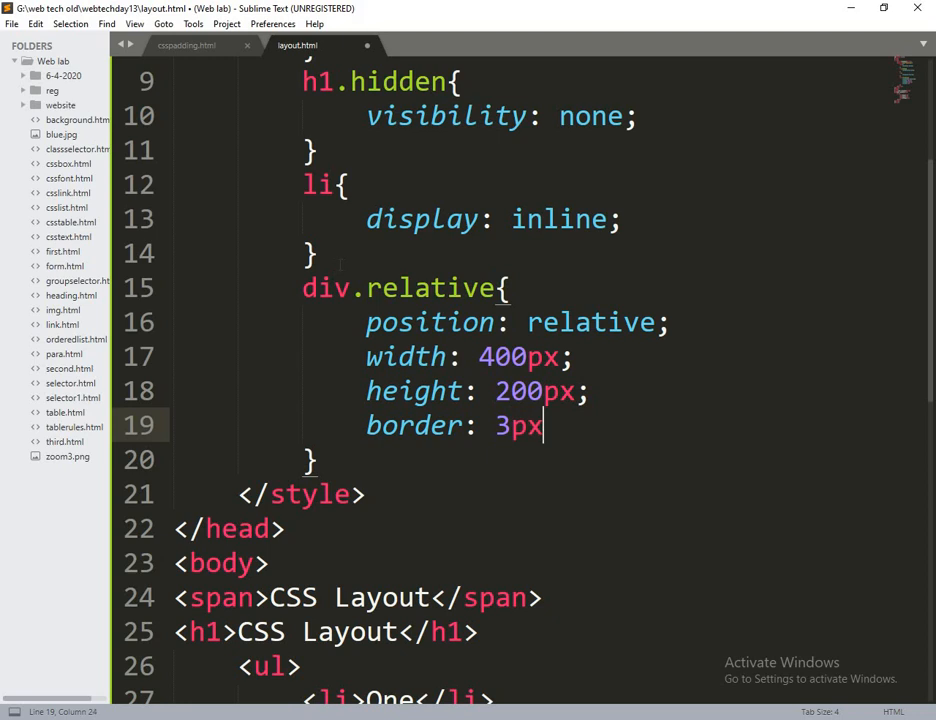
pyautogui.write('sol')
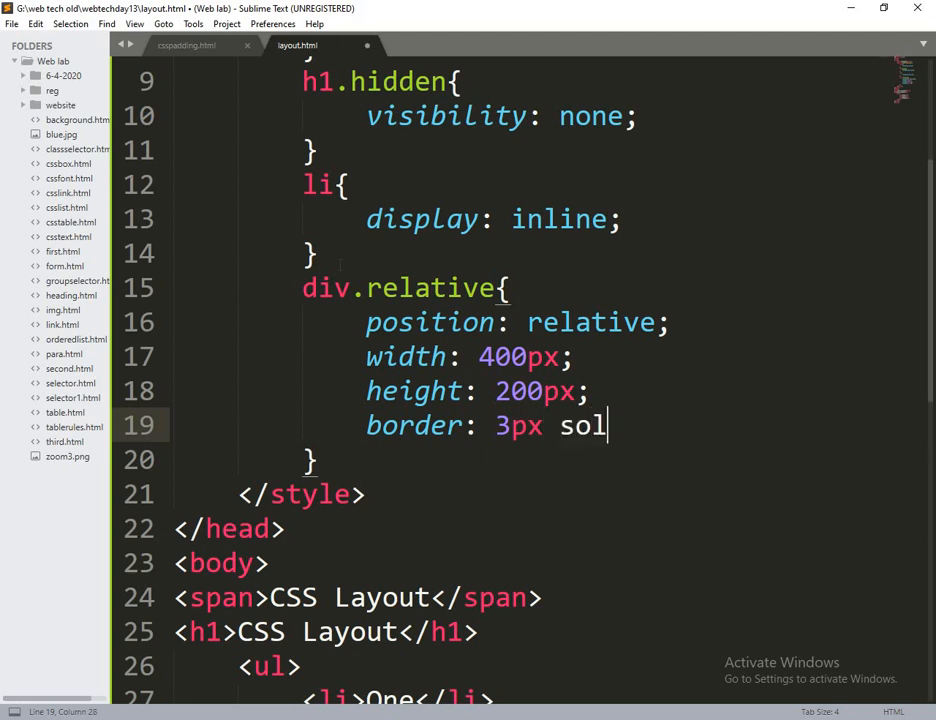
pyautogui.write('id')
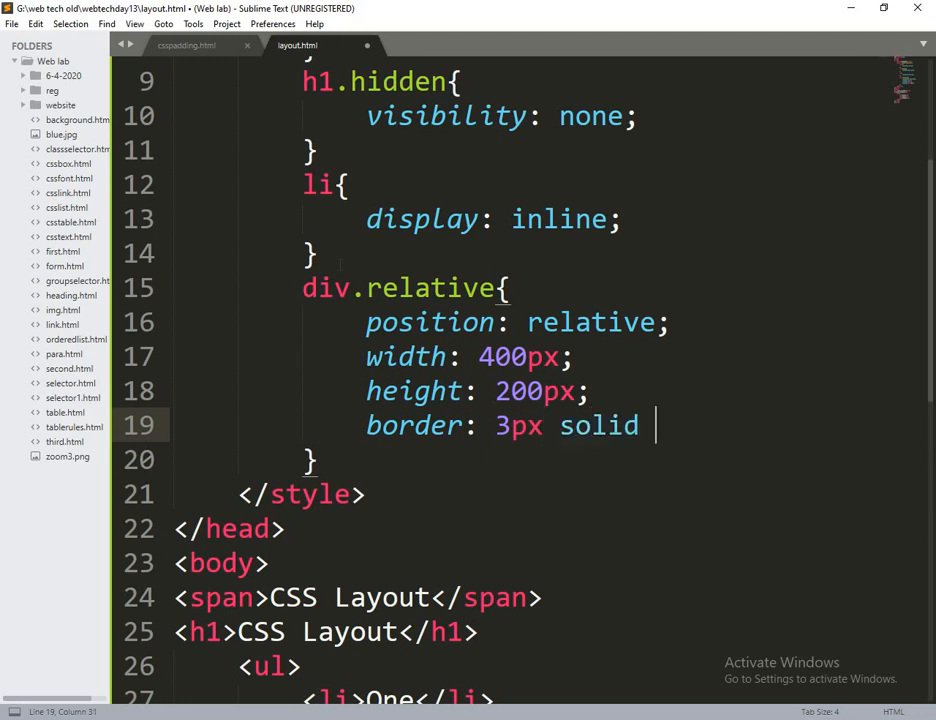
pyautogui.write('#')
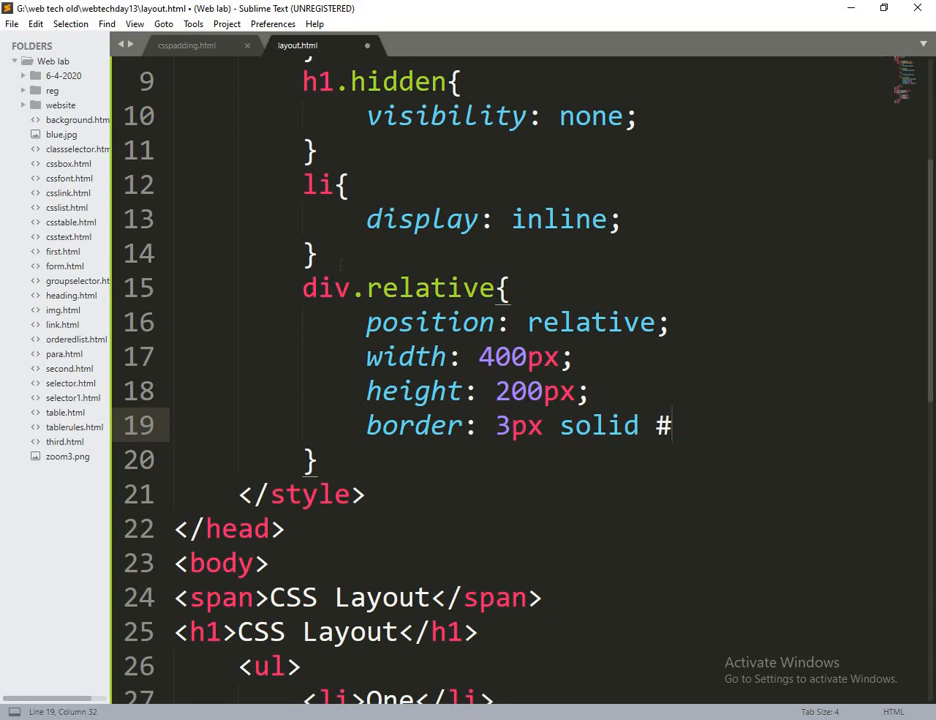
pyautogui.write('73A')
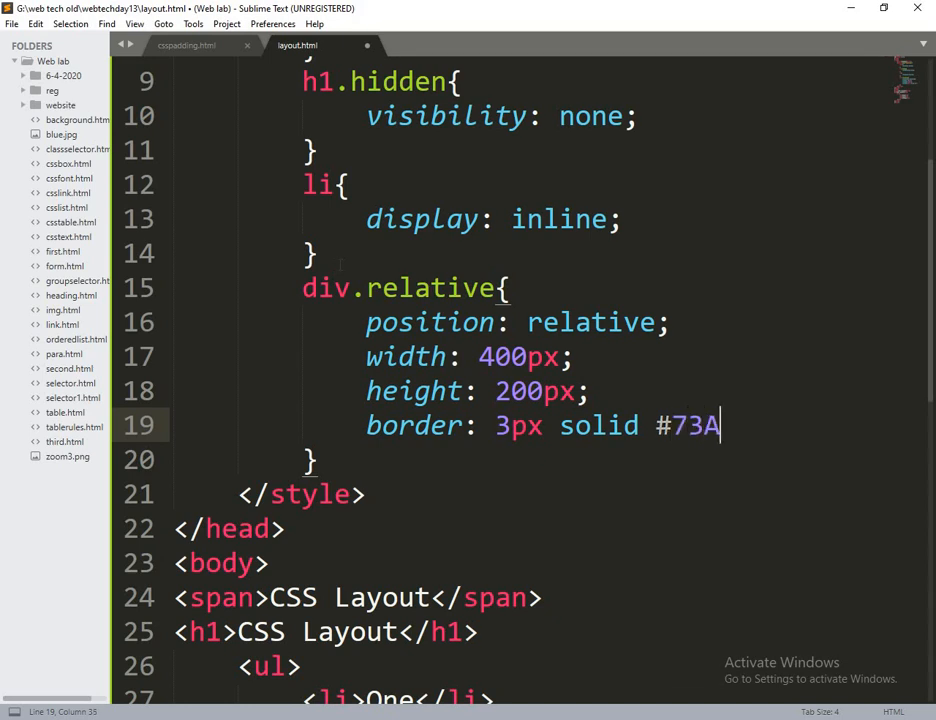
pyautogui.write('D21;')
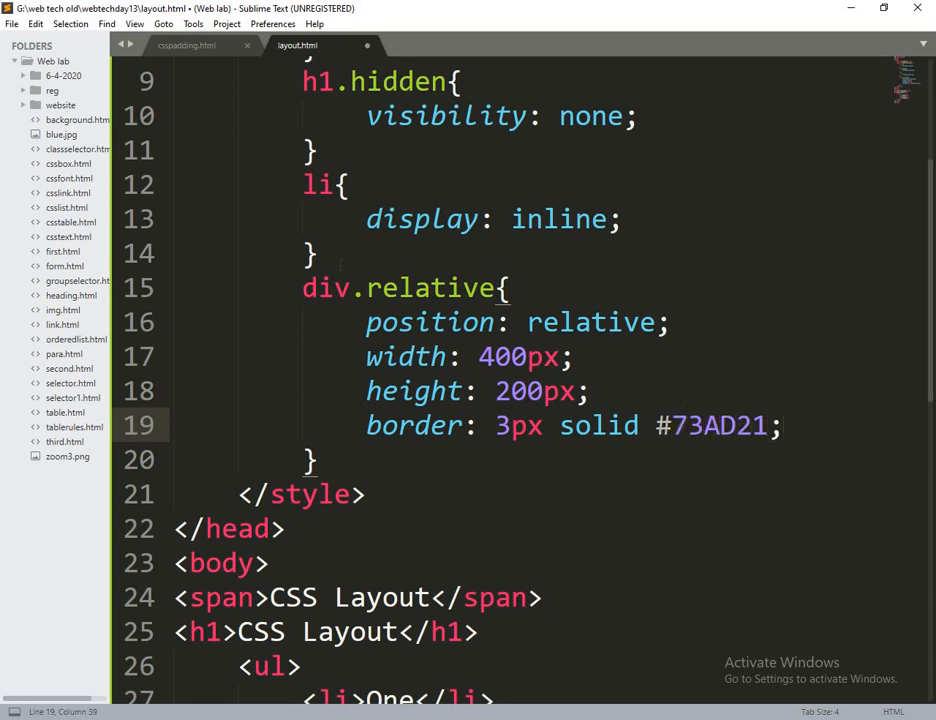
pyautogui.press('ctrl+s')
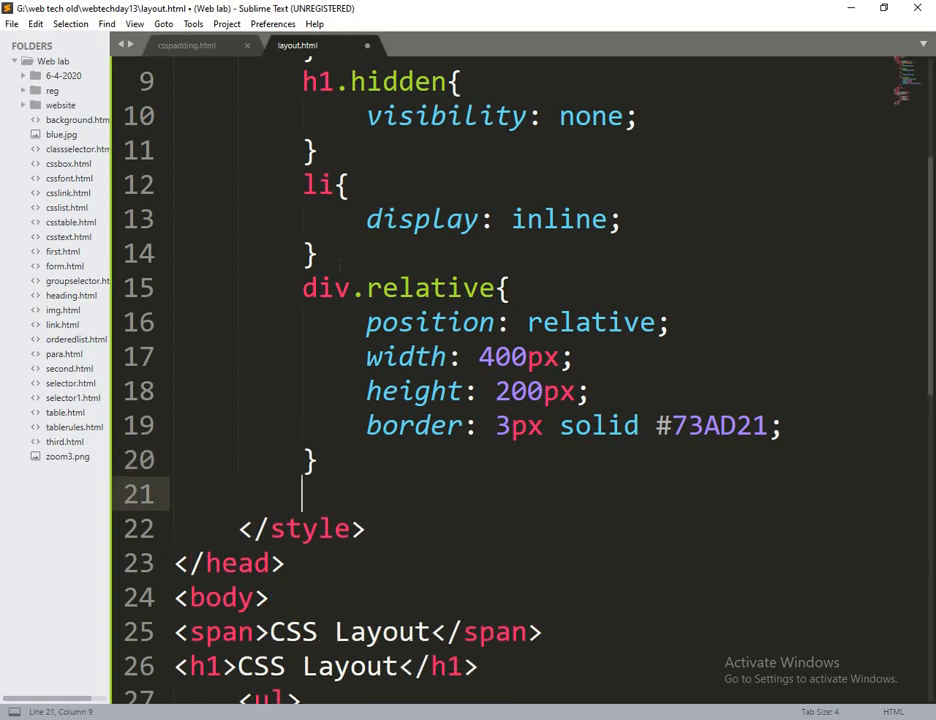
# Start a div.absolute rule with position: absolute, top: 80px and right: 0px
pyautogui.write('div.a')
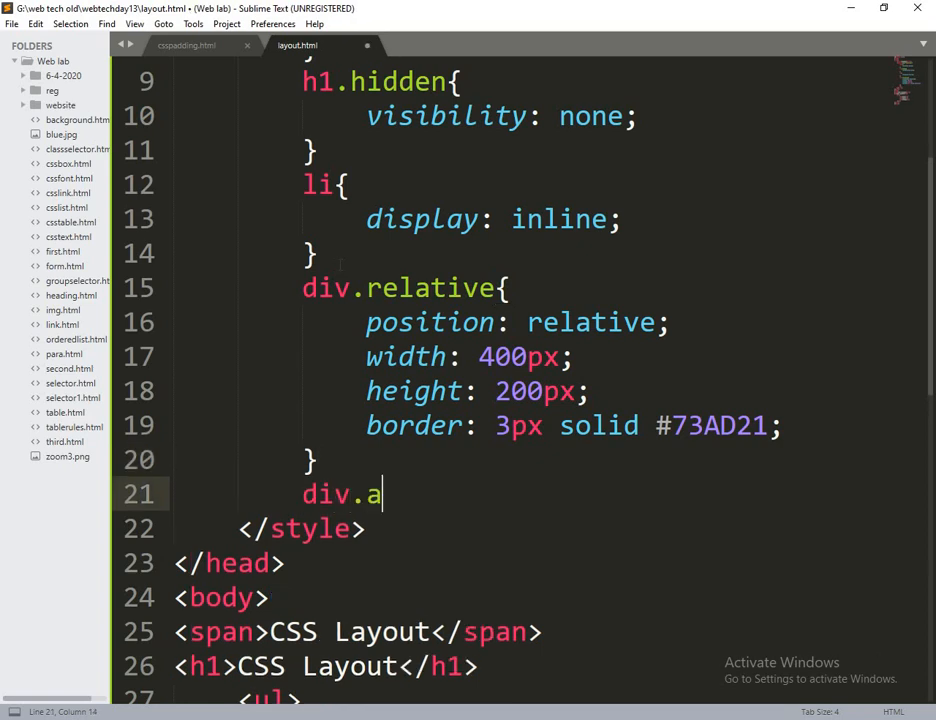
pyautogui.write('b')
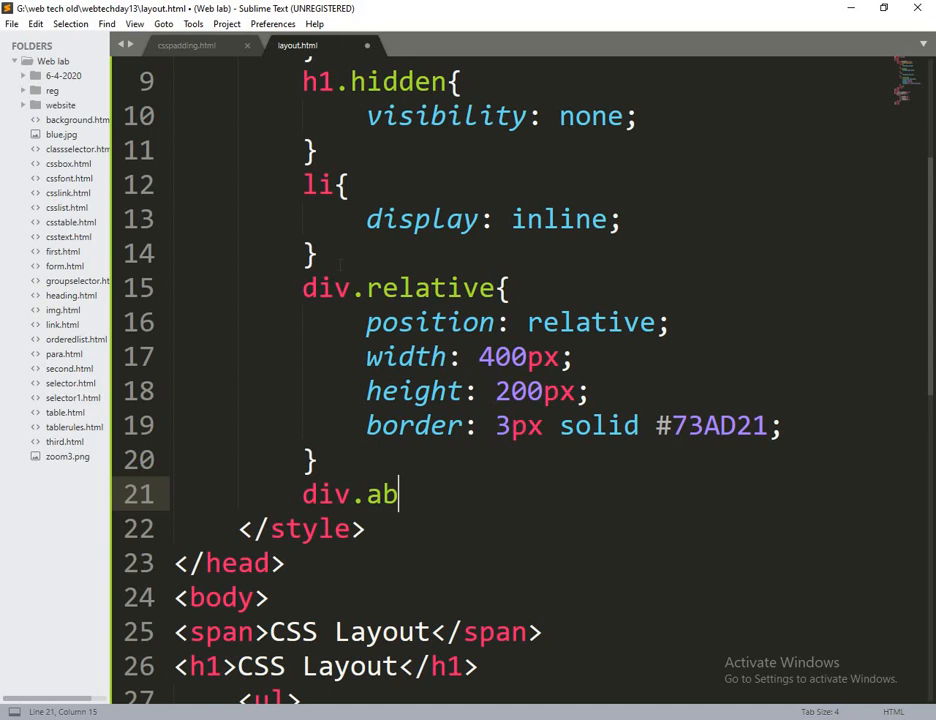
pyautogui.write('solut')
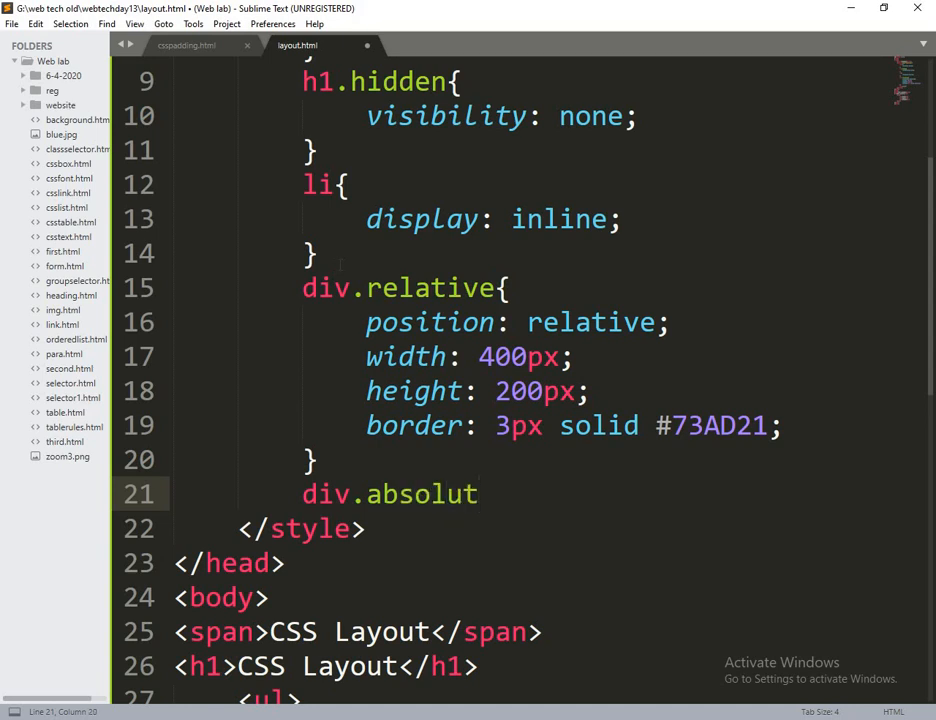
pyautogui.write('e')
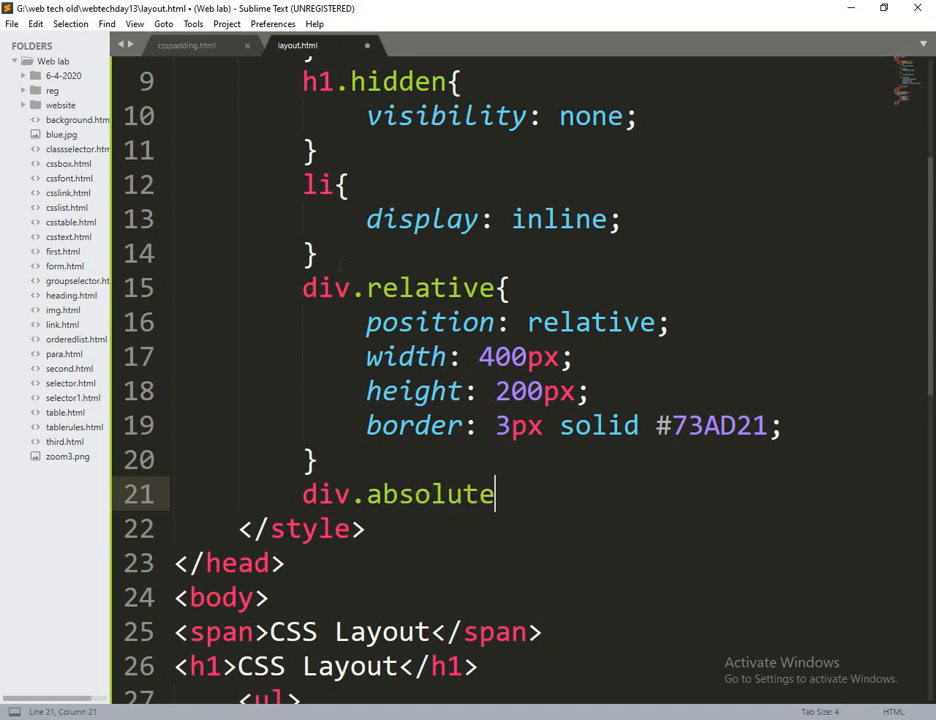
pyautogui.write('{')
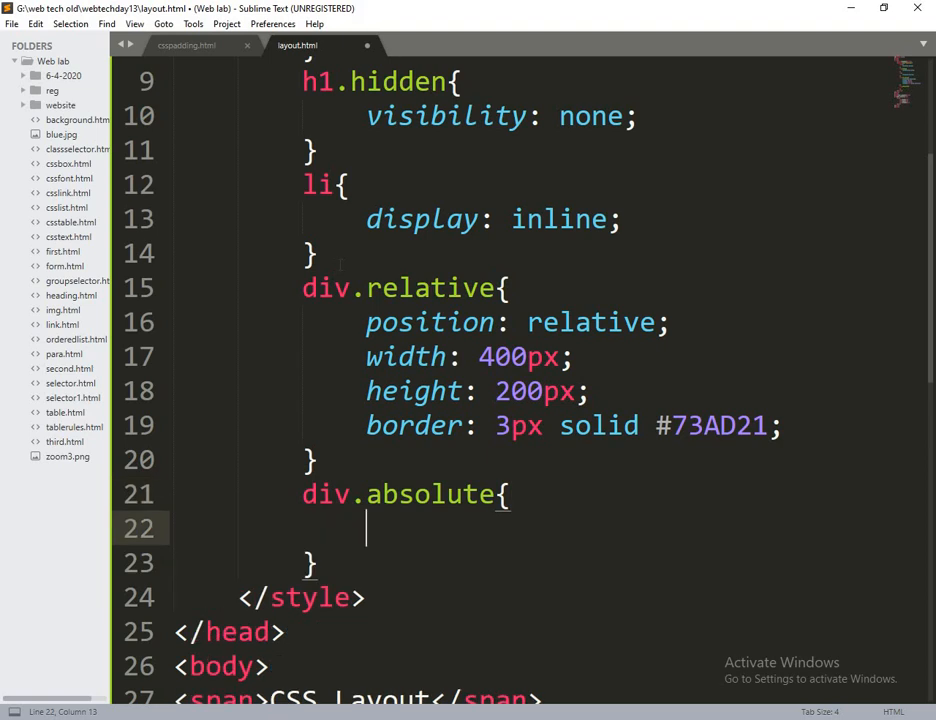
pyautogui.write('position:')
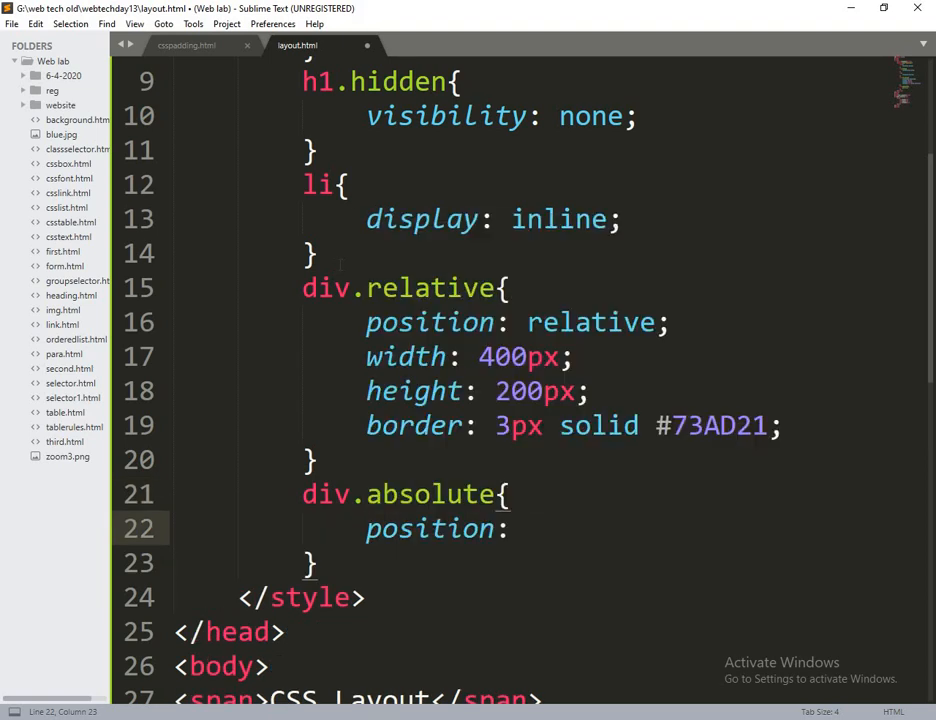
pyautogui.write('absolute;')
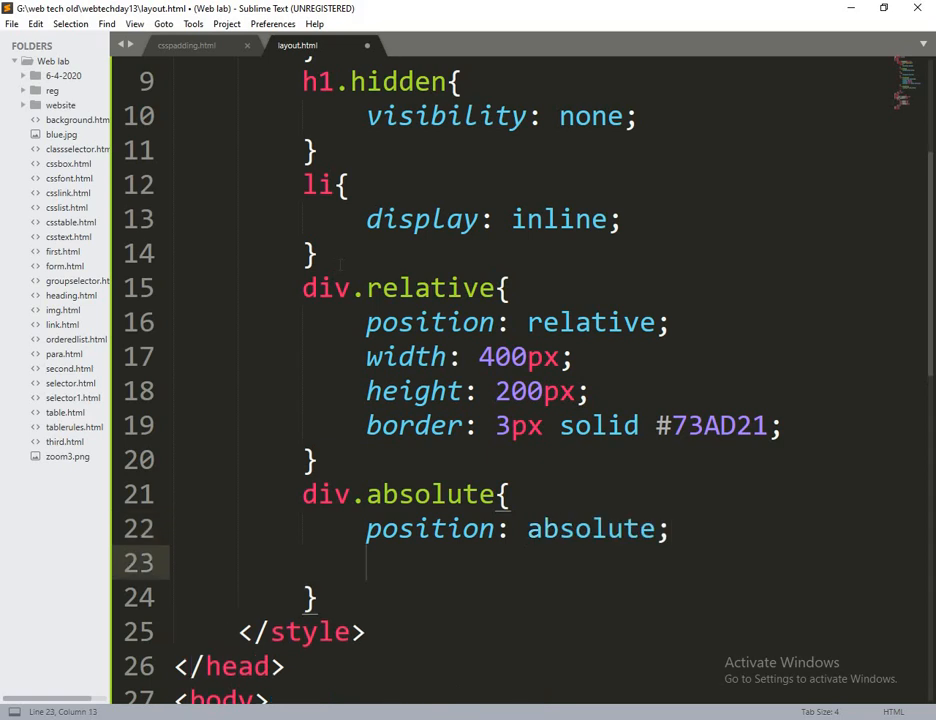
pyautogui.write('top:')
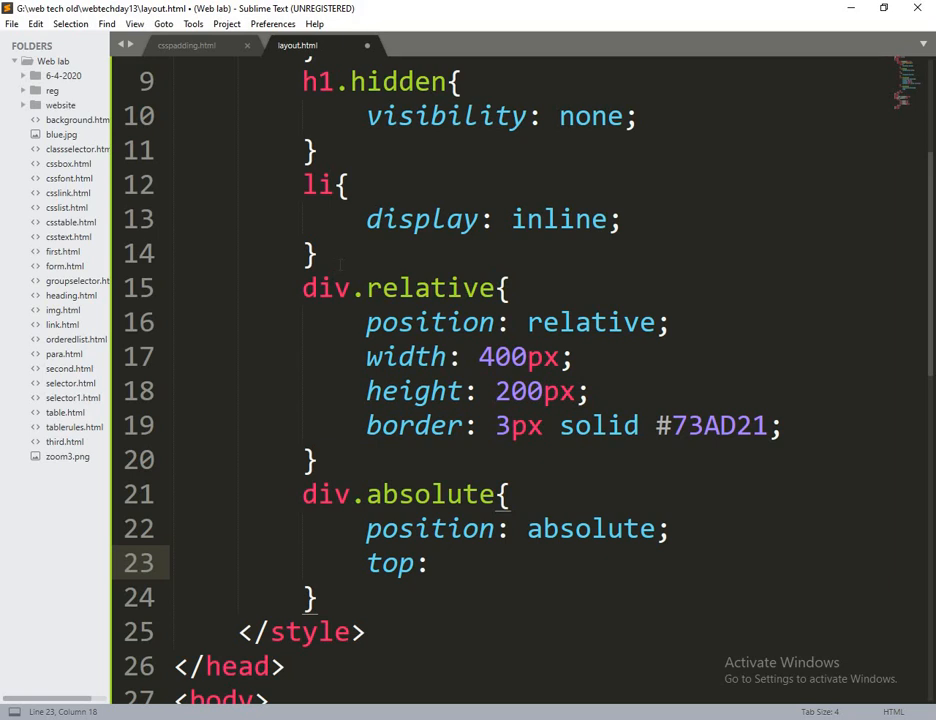
pyautogui.write('80px;')
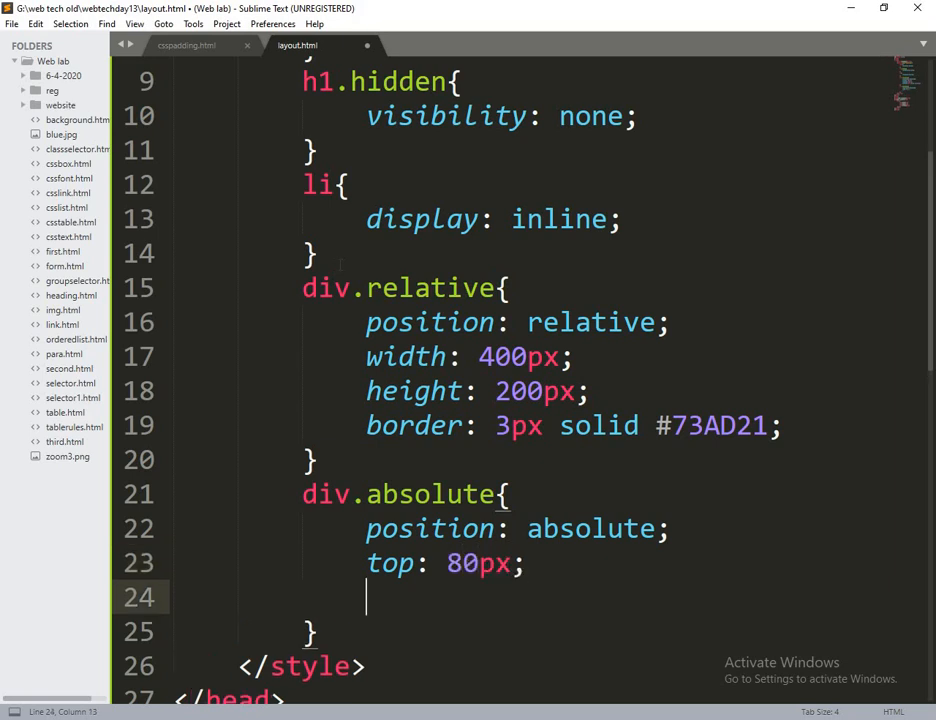
pyautogui.write('right: 0')
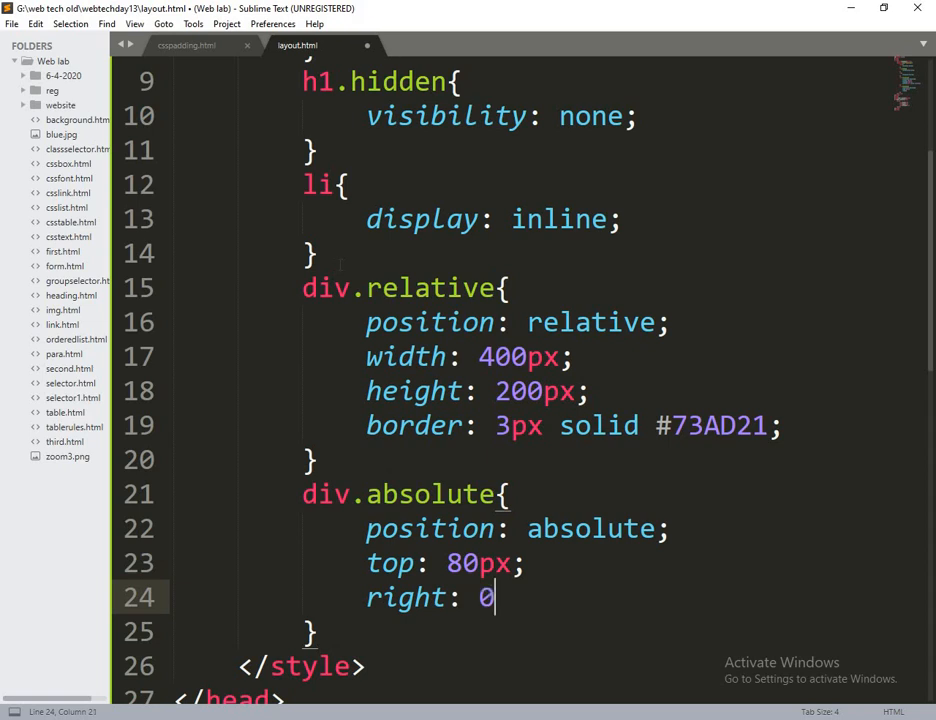
pyautogui.write('px;')
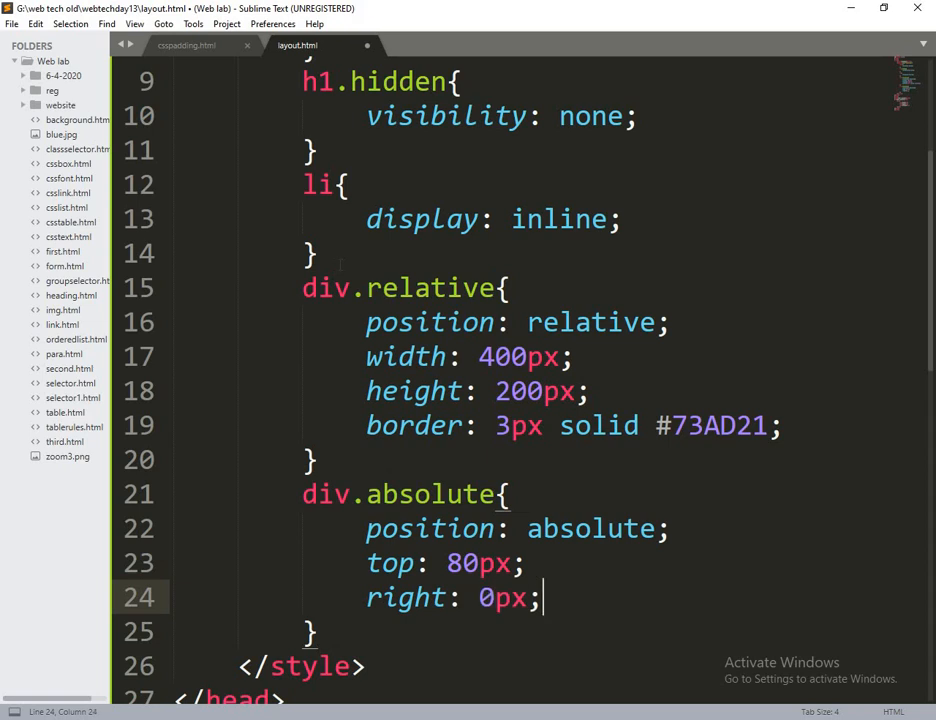
# Give div.absolute width 200px, height 100px and a 3px solid #73AD21 border
pyautogui.write('width:')
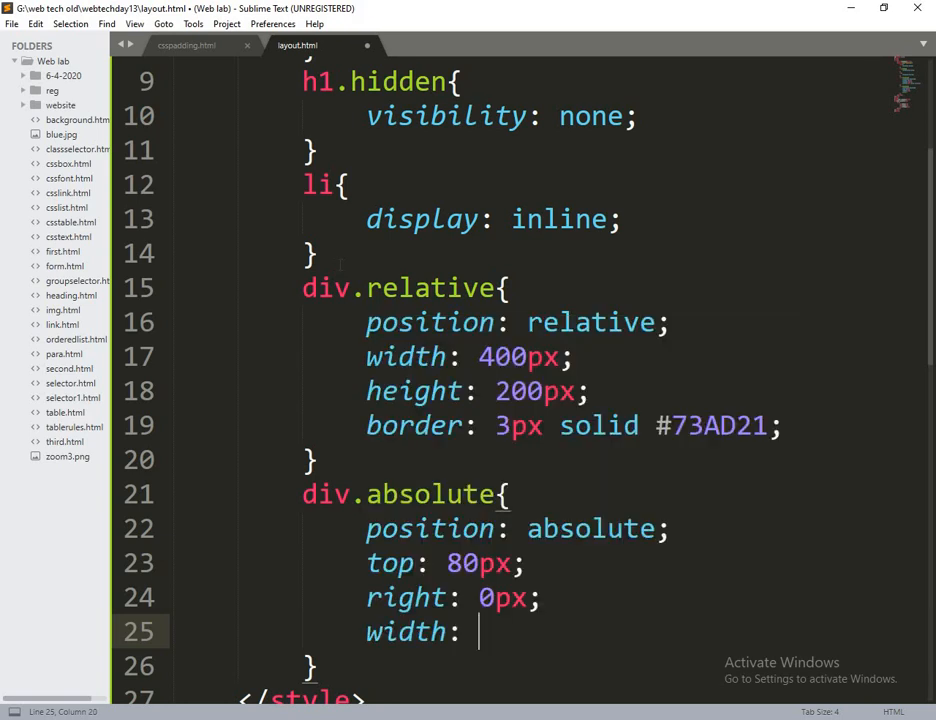
pyautogui.write('200px;')
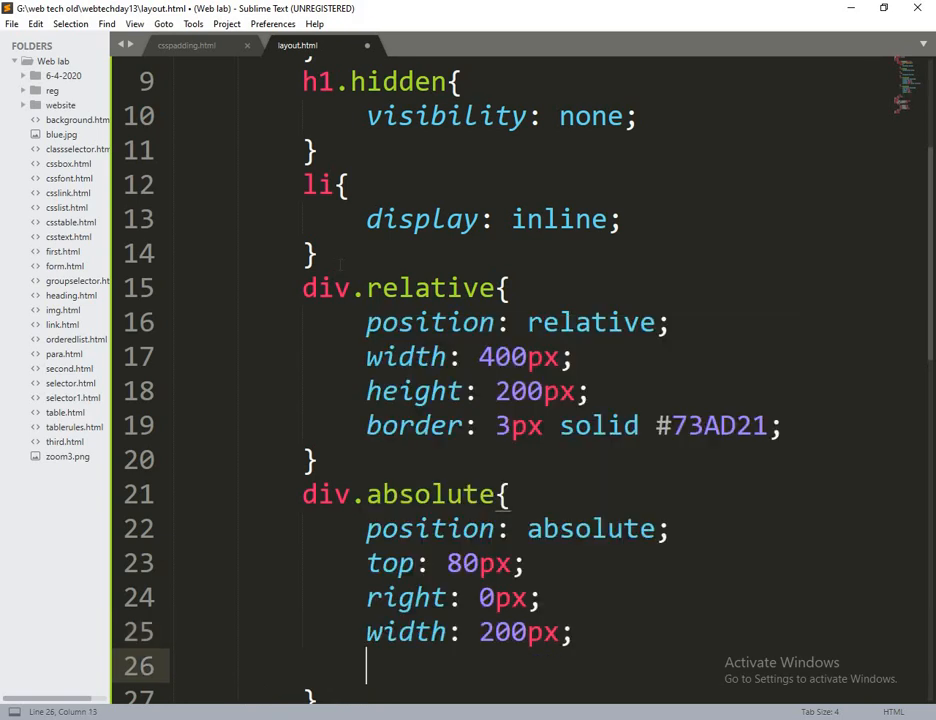
pyautogui.write('height:')
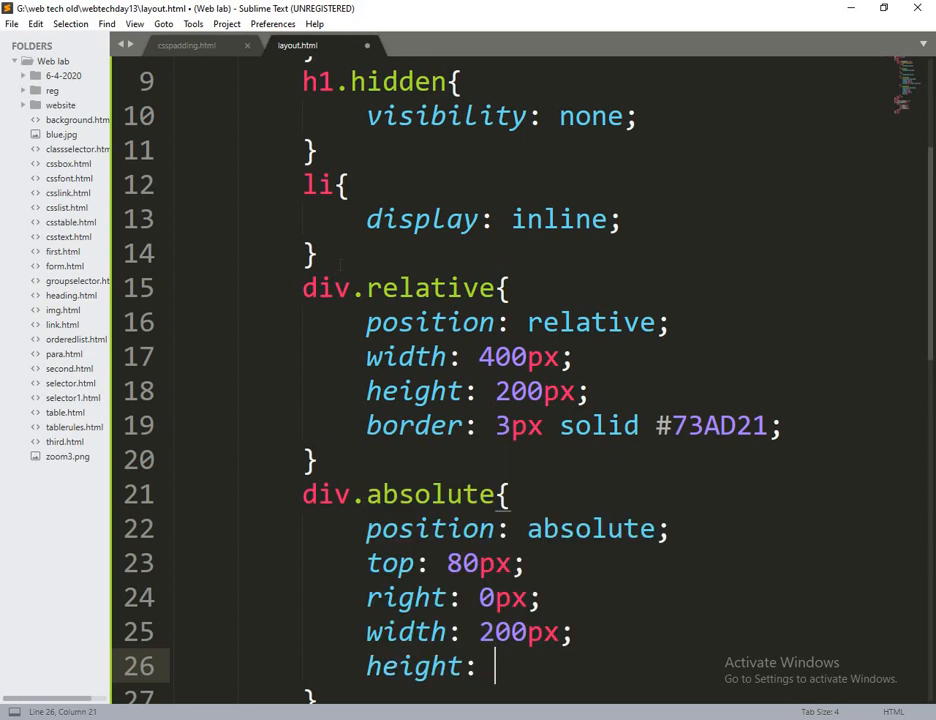
pyautogui.write('100')
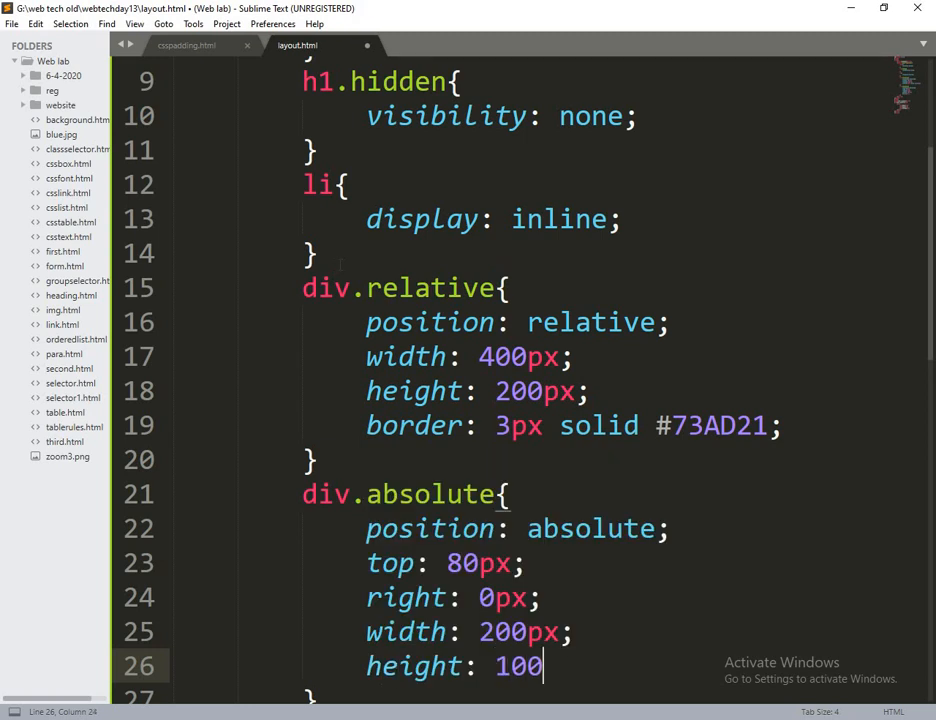
pyautogui.write('px;')
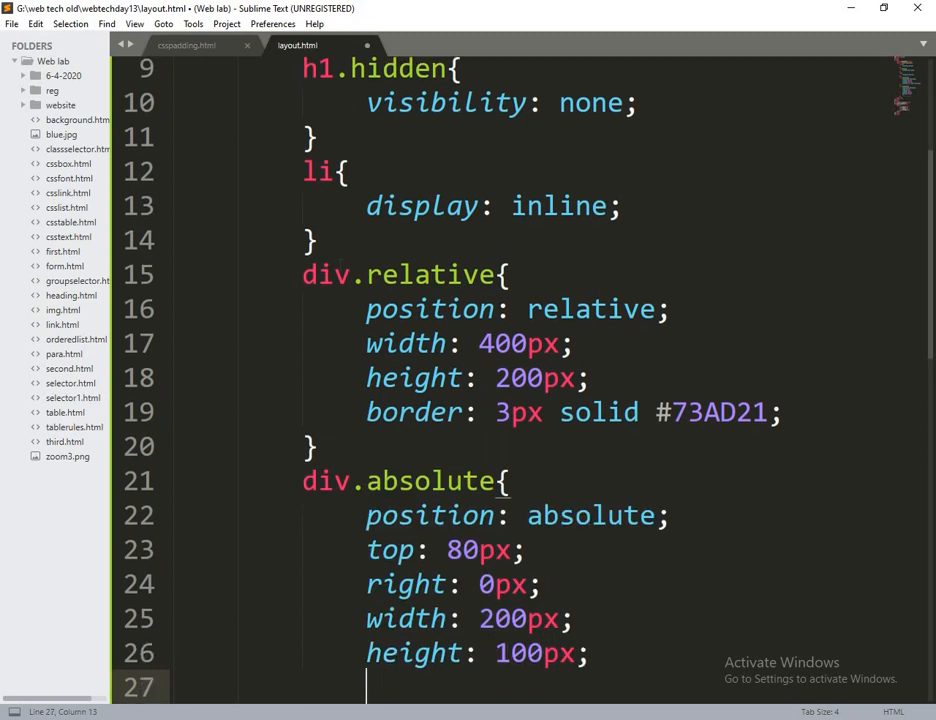
pyautogui.write('border:')
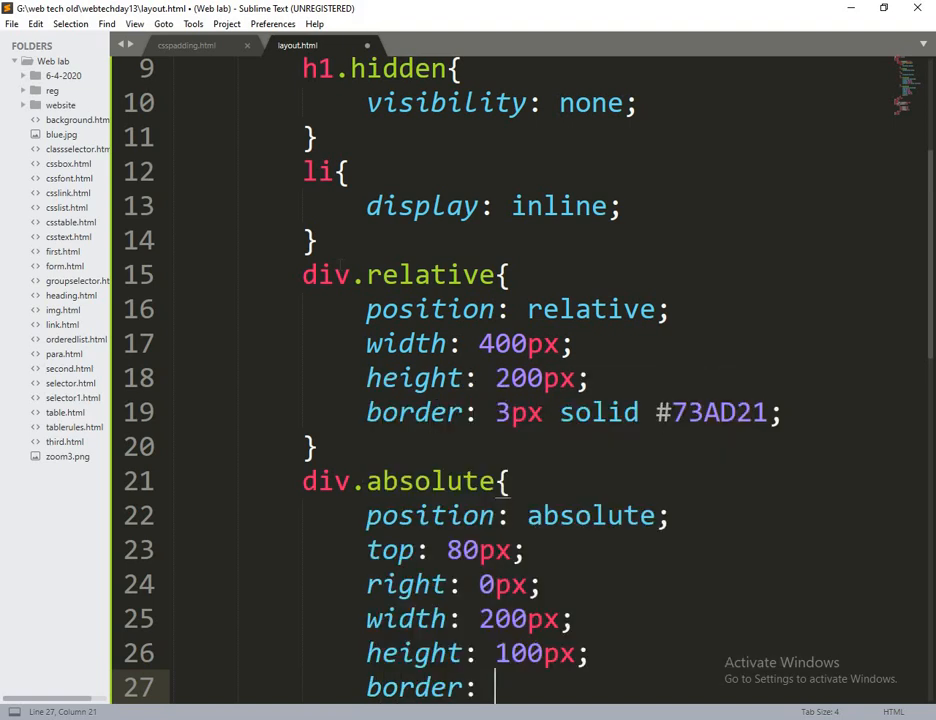
pyautogui.write('3px')
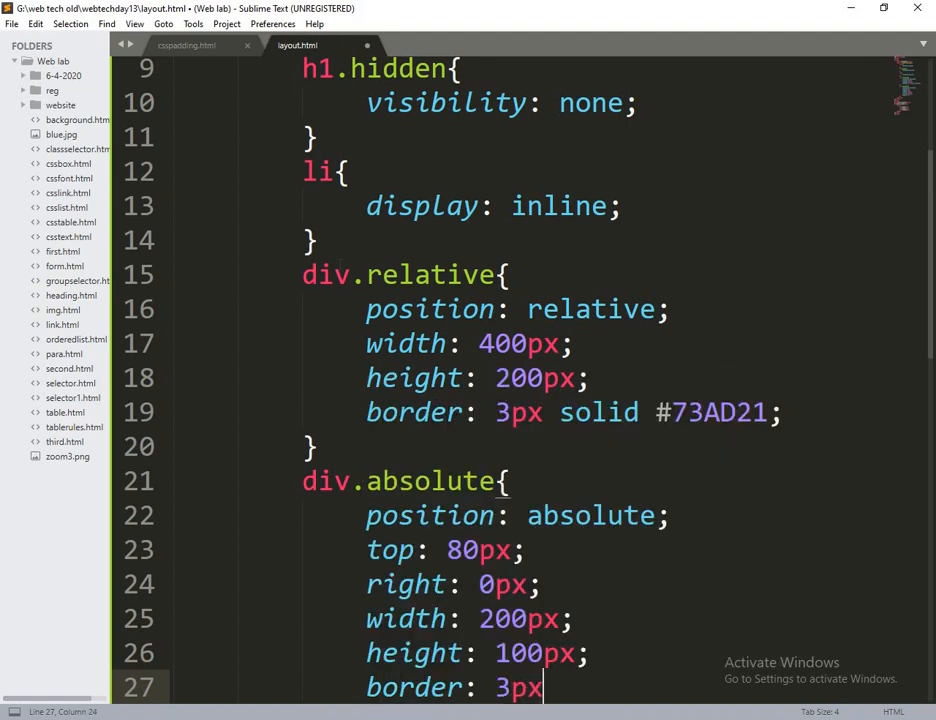
pyautogui.write('so')
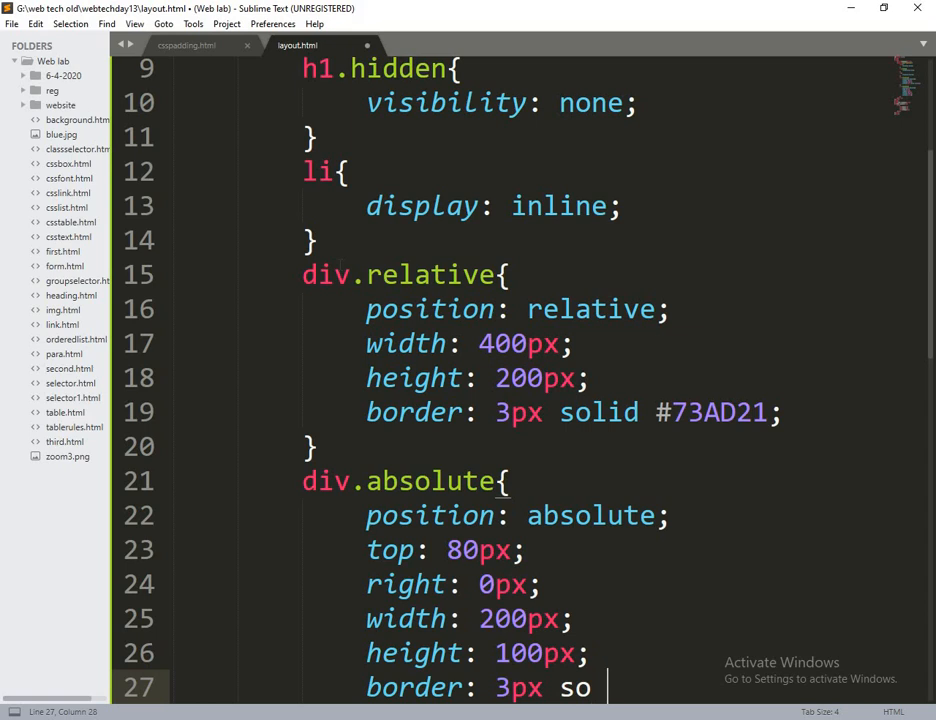
pyautogui.write('lid')
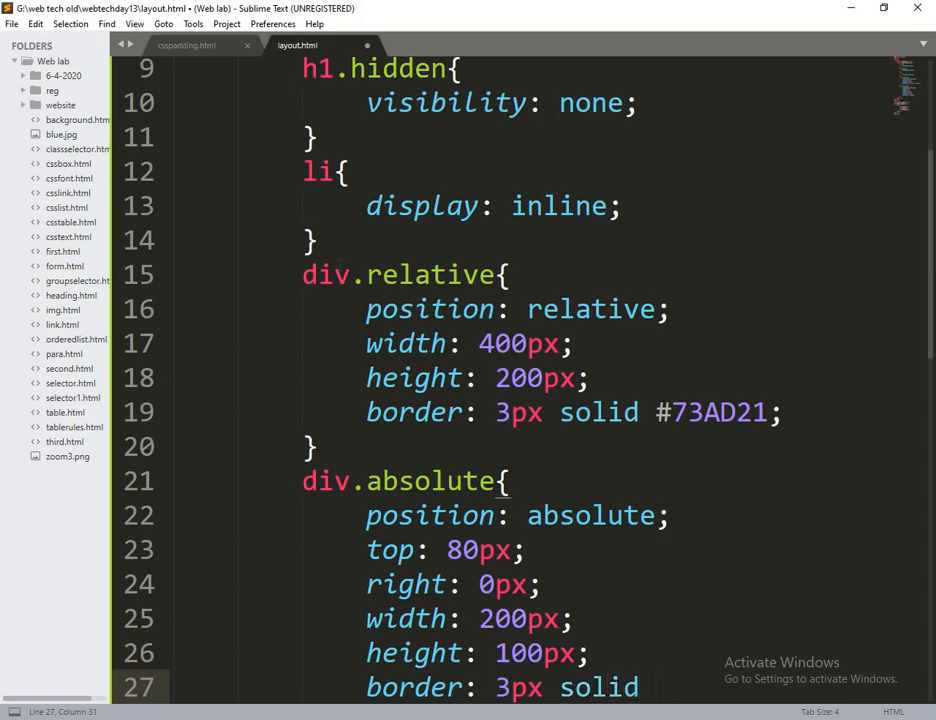
pyautogui.write('#')
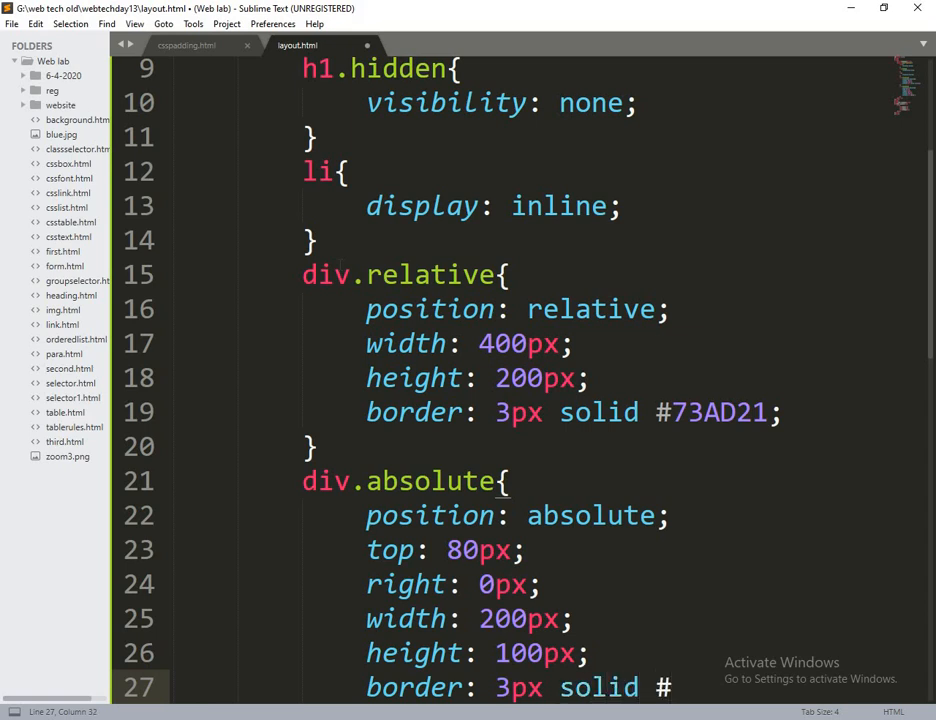
pyautogui.write('73')
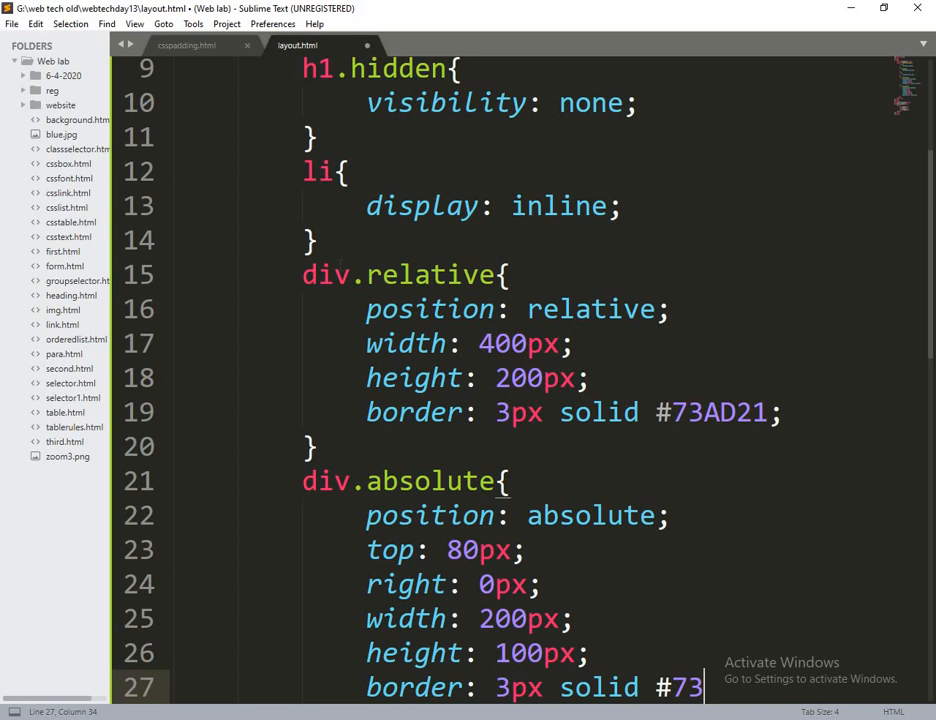
pyautogui.write('AD21')
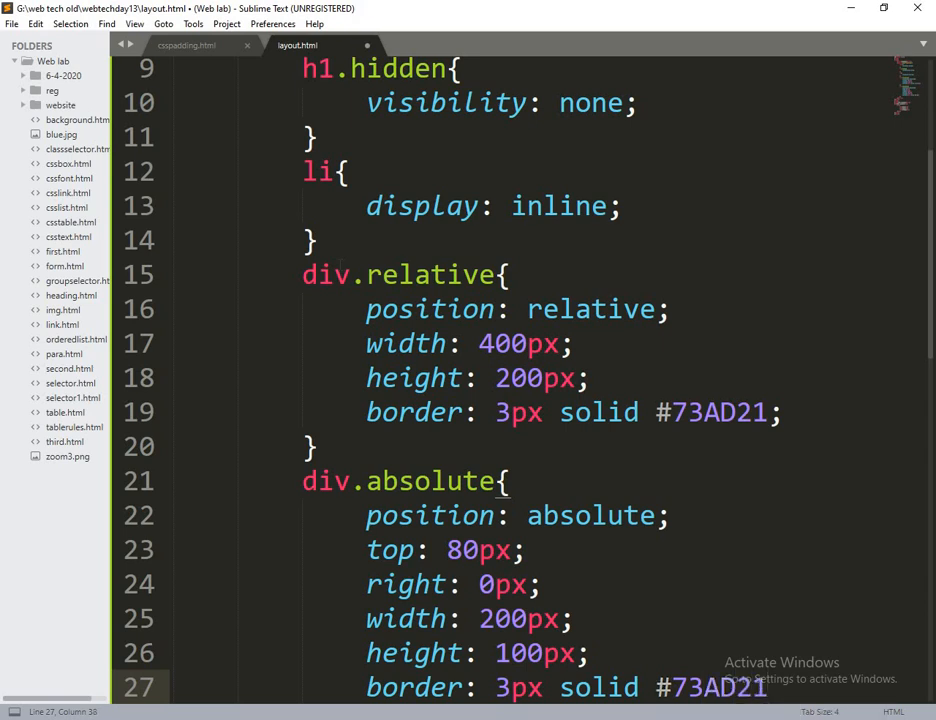
pyautogui.scroll(-3)
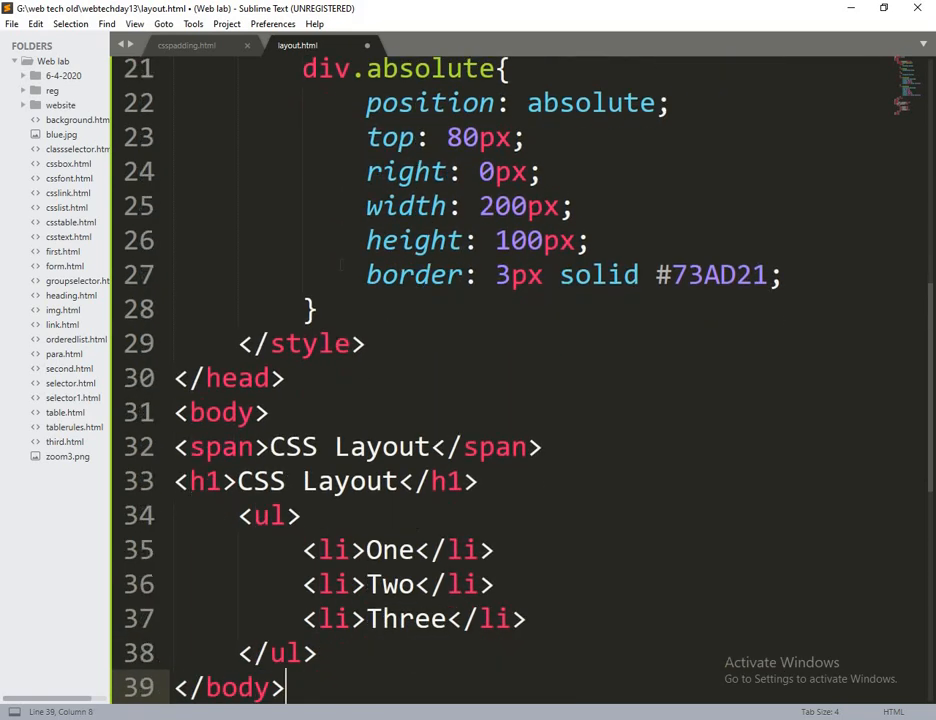
# Insert a <div class="relative"> element before the closing body tag
pyautogui.press('enter')
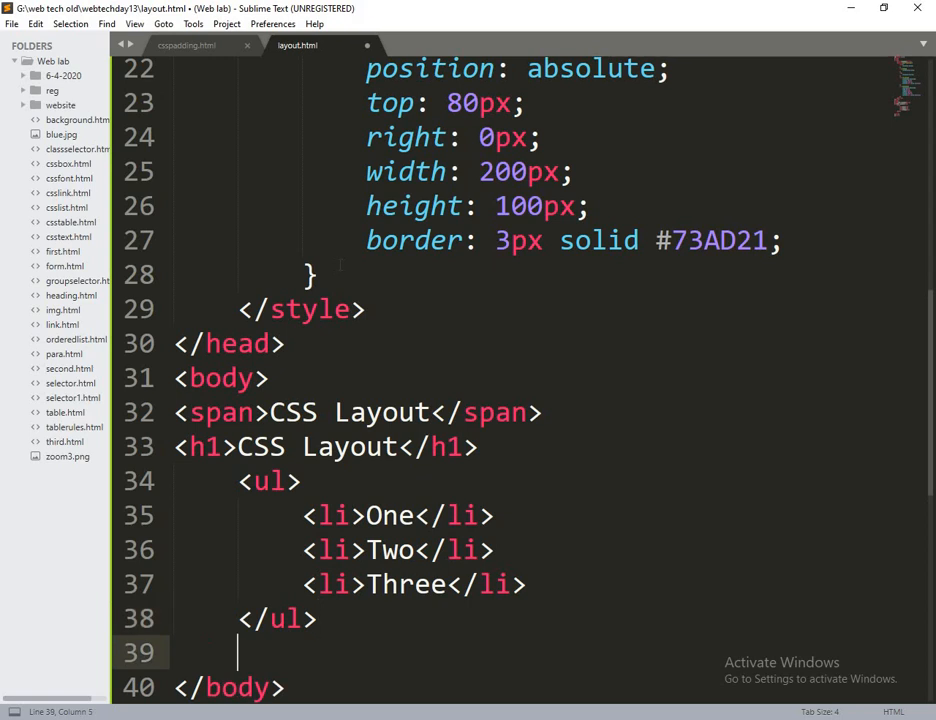
pyautogui.write('<')
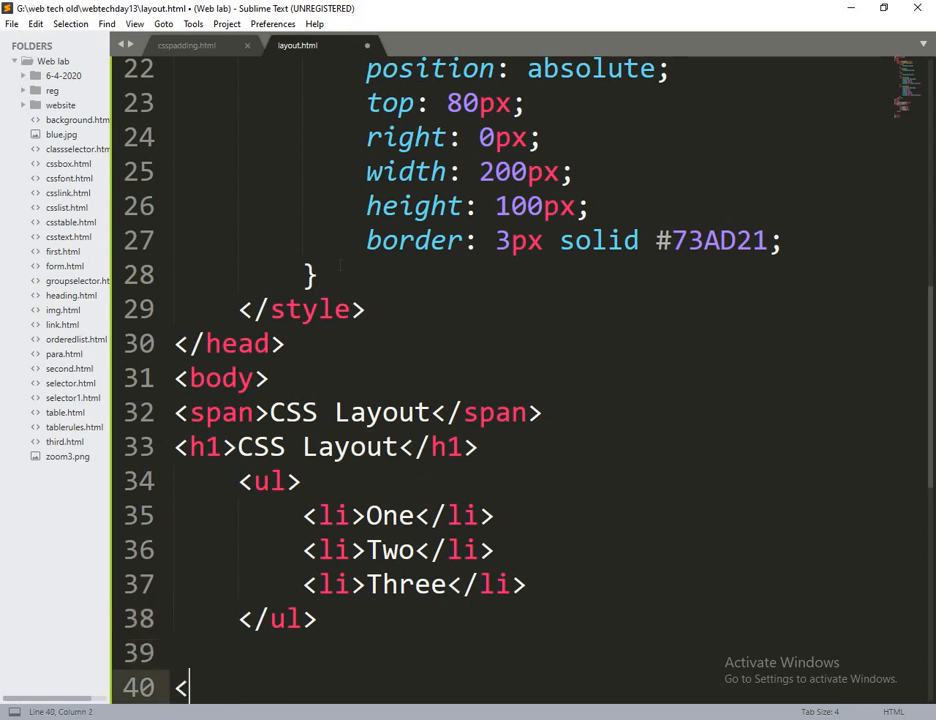
pyautogui.write('div')
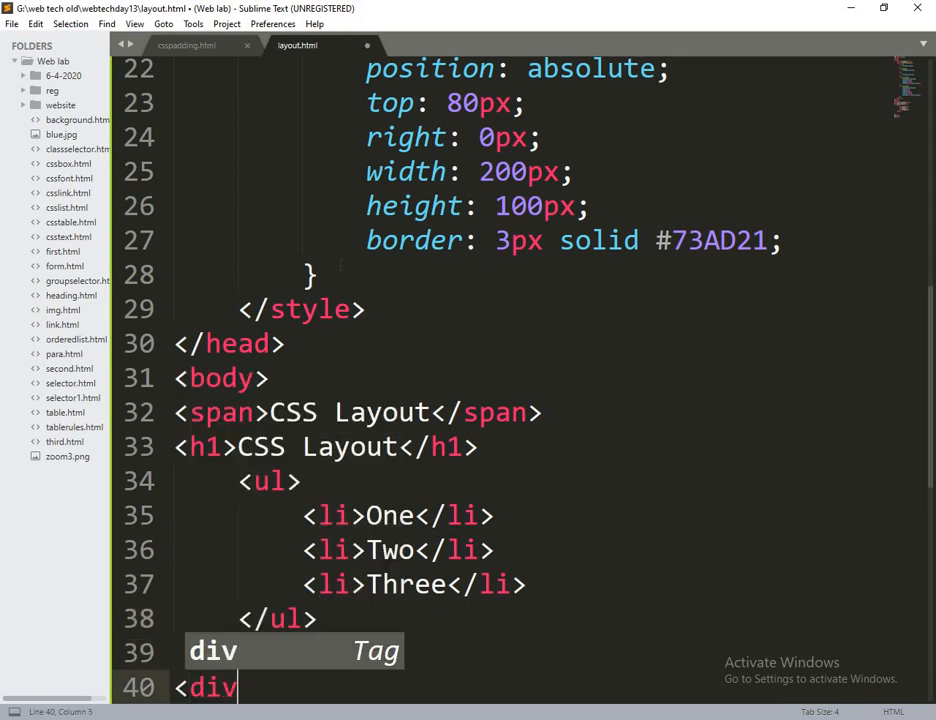
pyautogui.press('Tab')
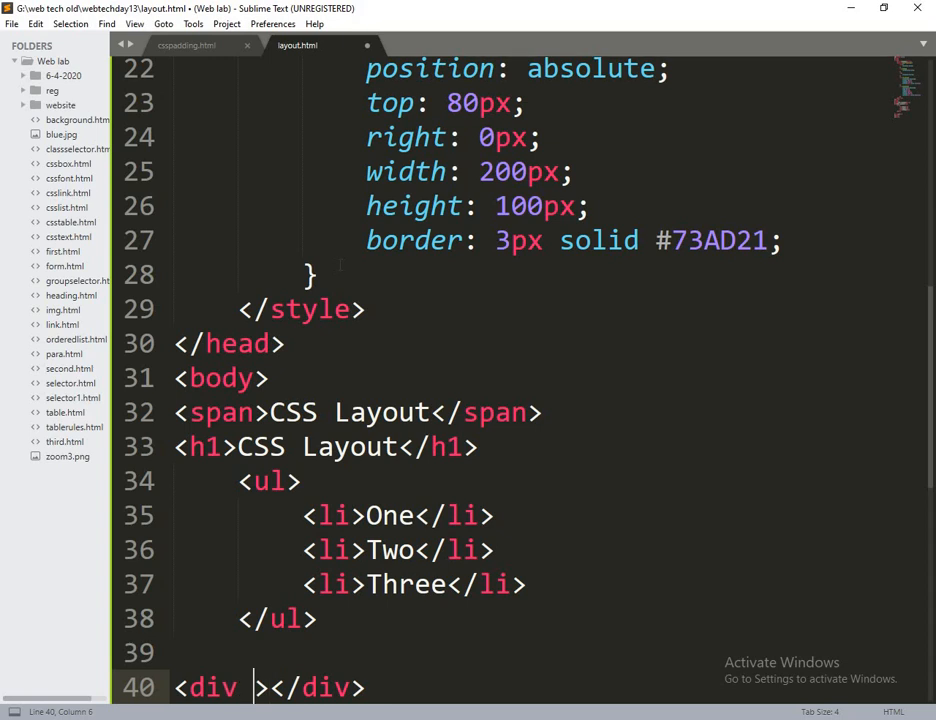
pyautogui.write('class=""')
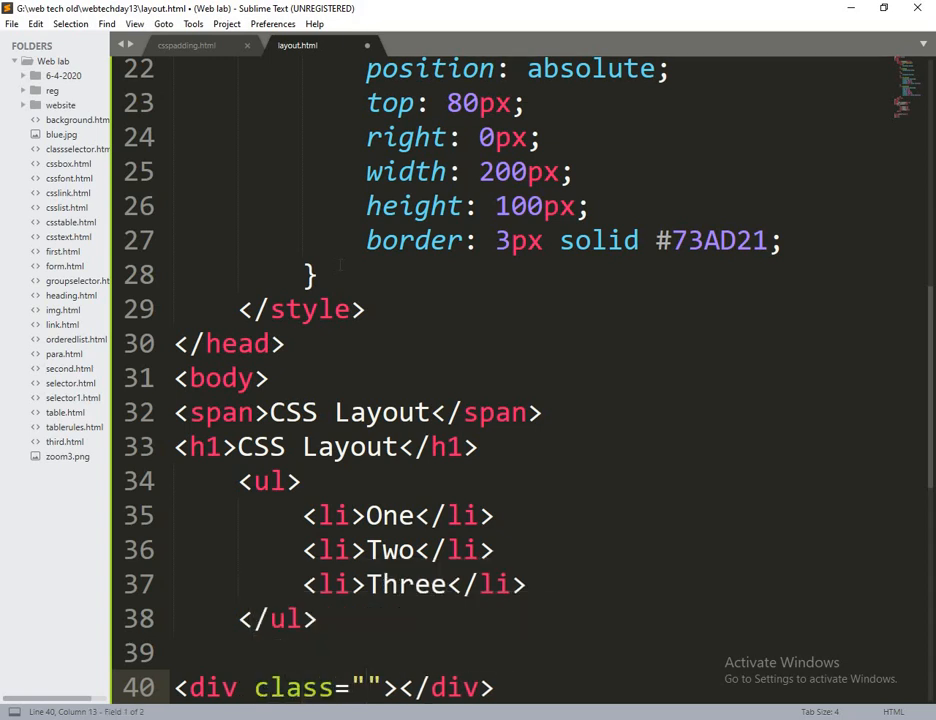
pyautogui.write('r')
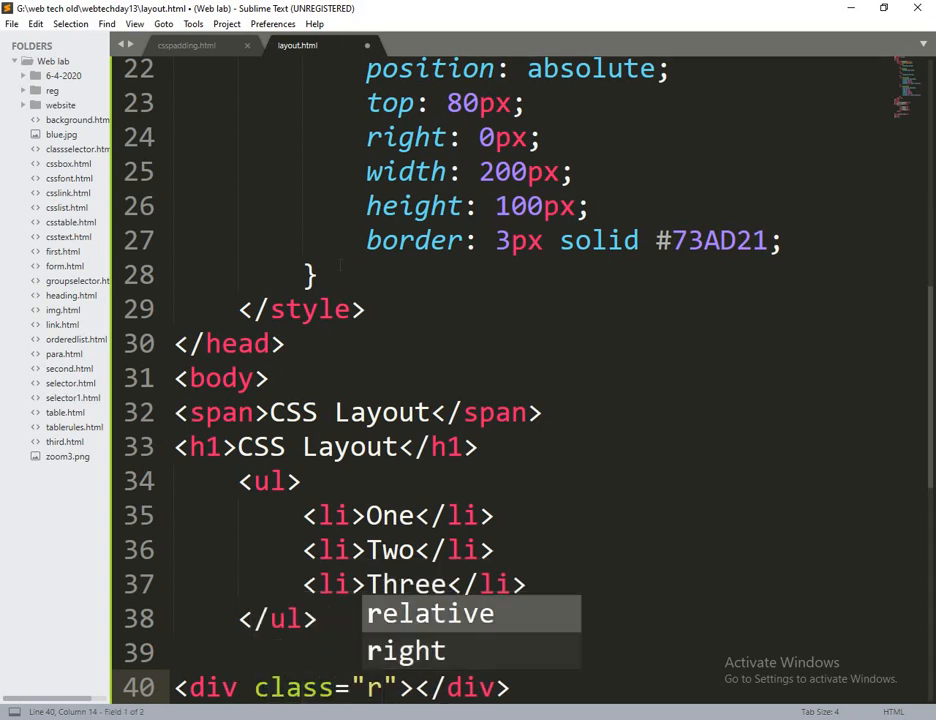
pyautogui.click(429, 613)
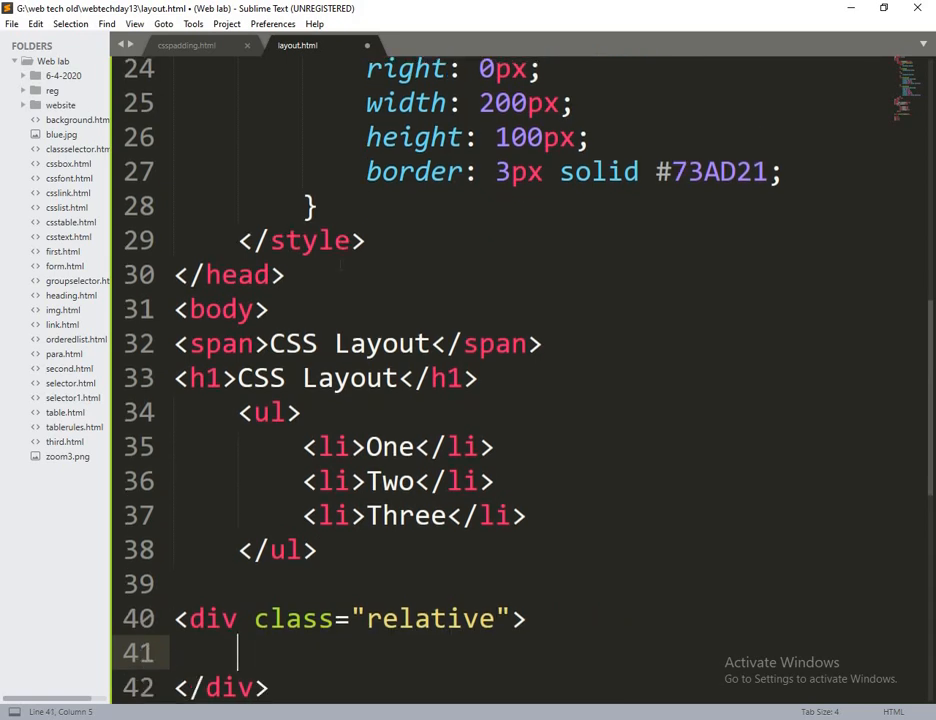
# Type CSS LAYOUT DIMENSIONs inside the relative div
pyautogui.write('CSS LAY')
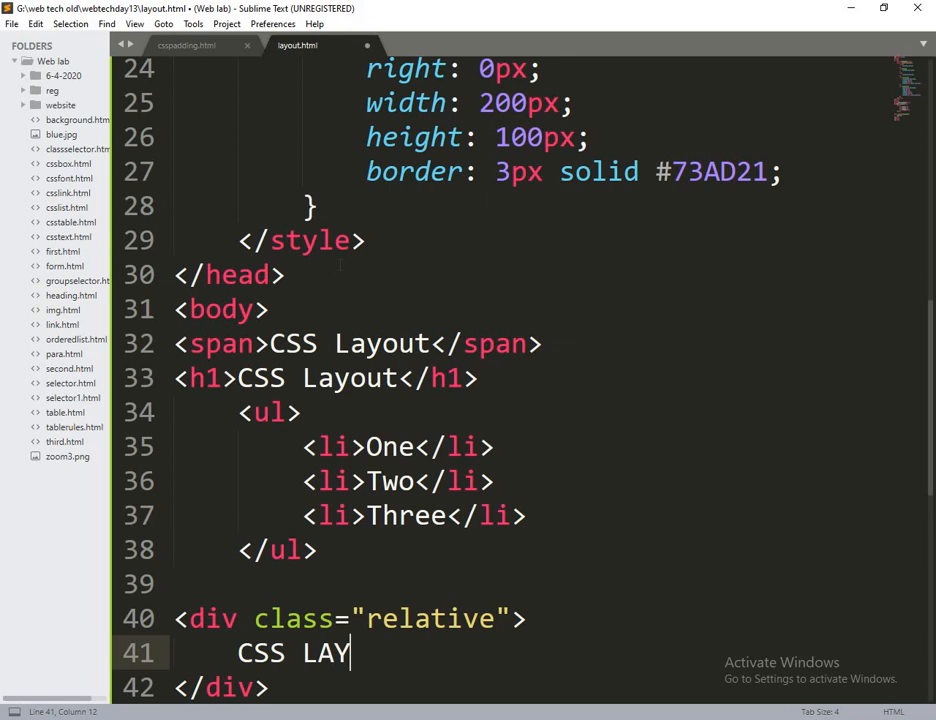
pyautogui.write('U')
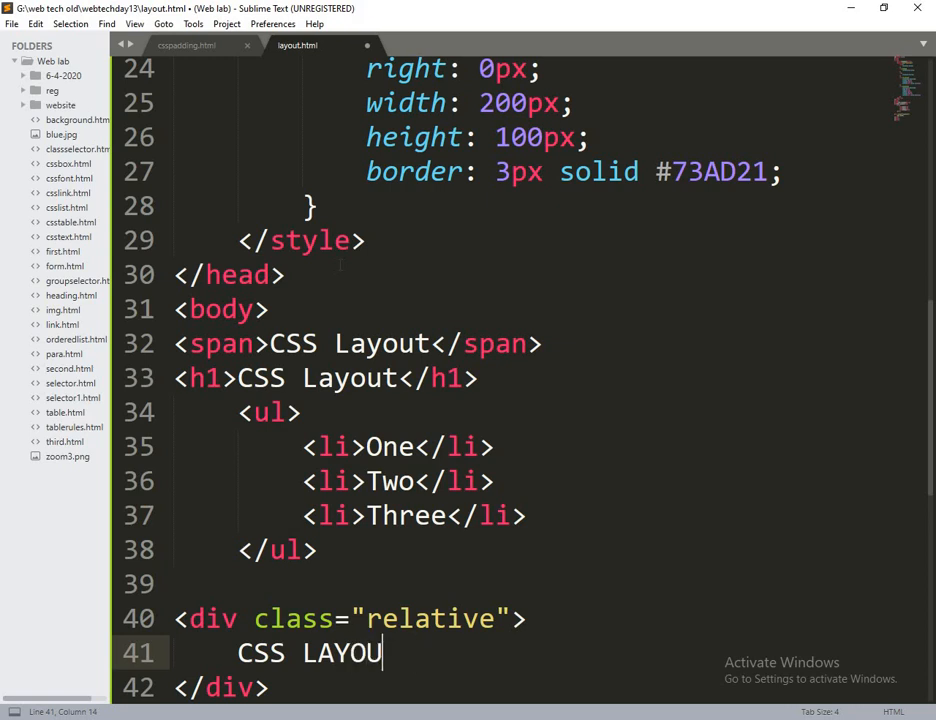
pyautogui.write('DI')
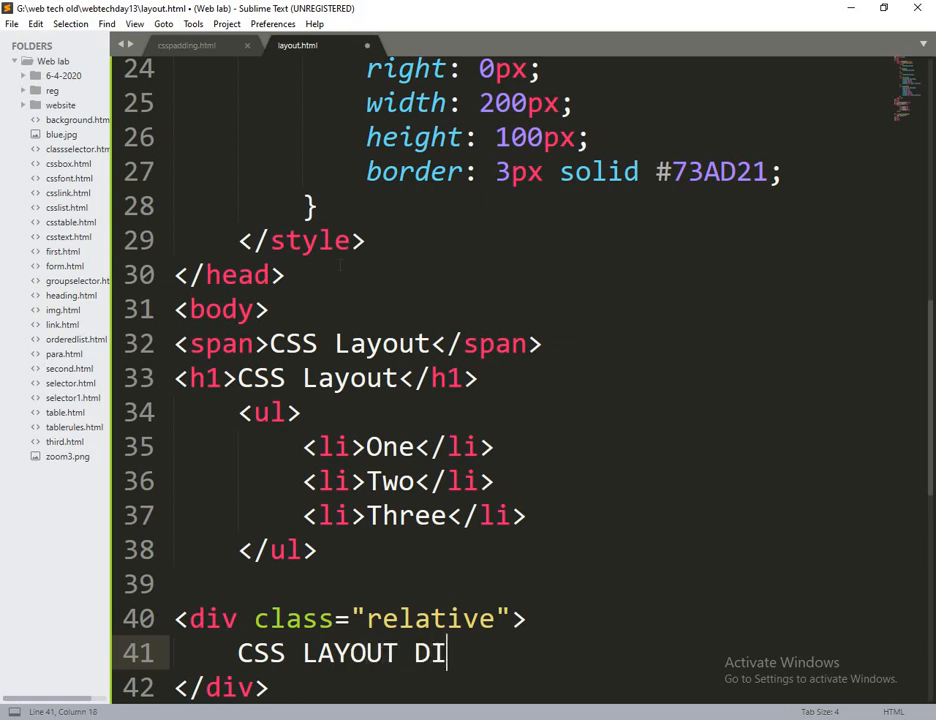
pyautogui.write('ME')
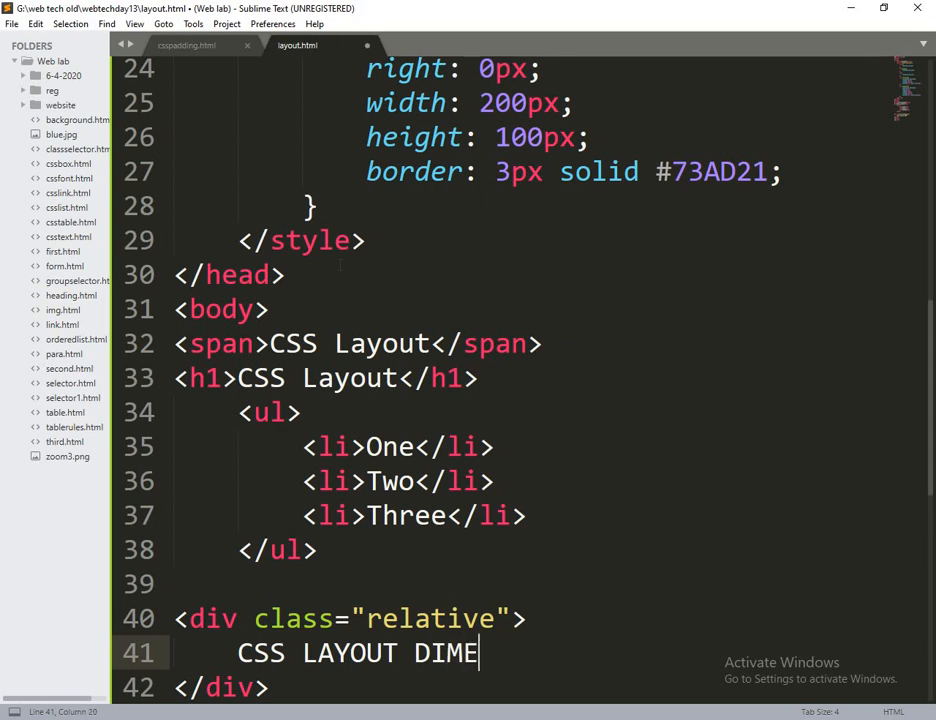
pyautogui.write('NSIONA')
pyautogui.write('<div class=""></div>')
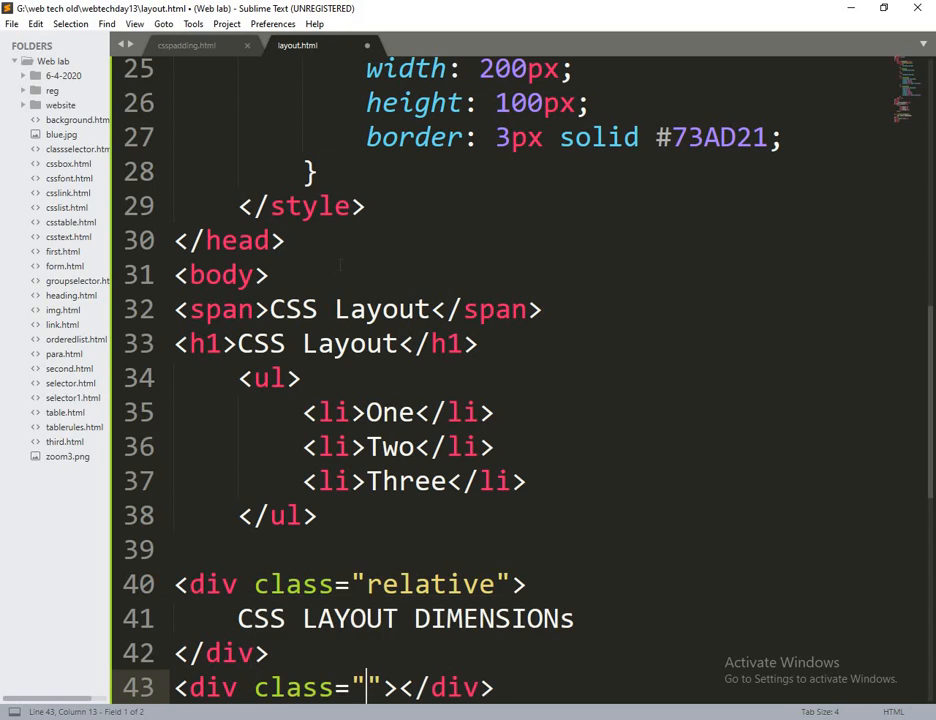
# Add a class="absolute" div reading CSS LAYOUT DIMENSIONS, and save
pyautogui.write('absolute')
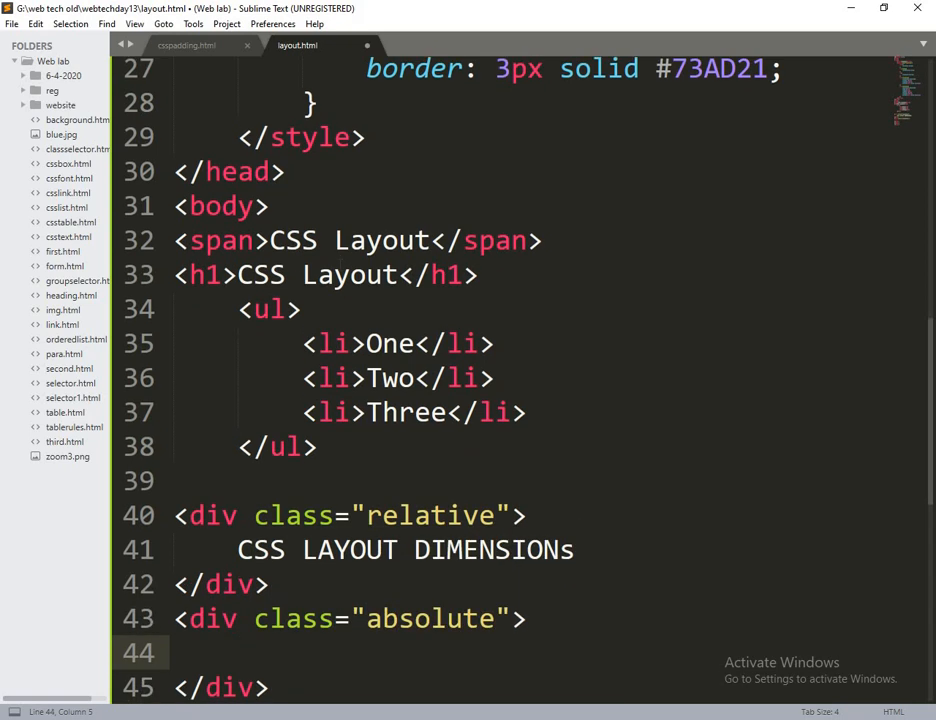
pyautogui.write('CSS A')
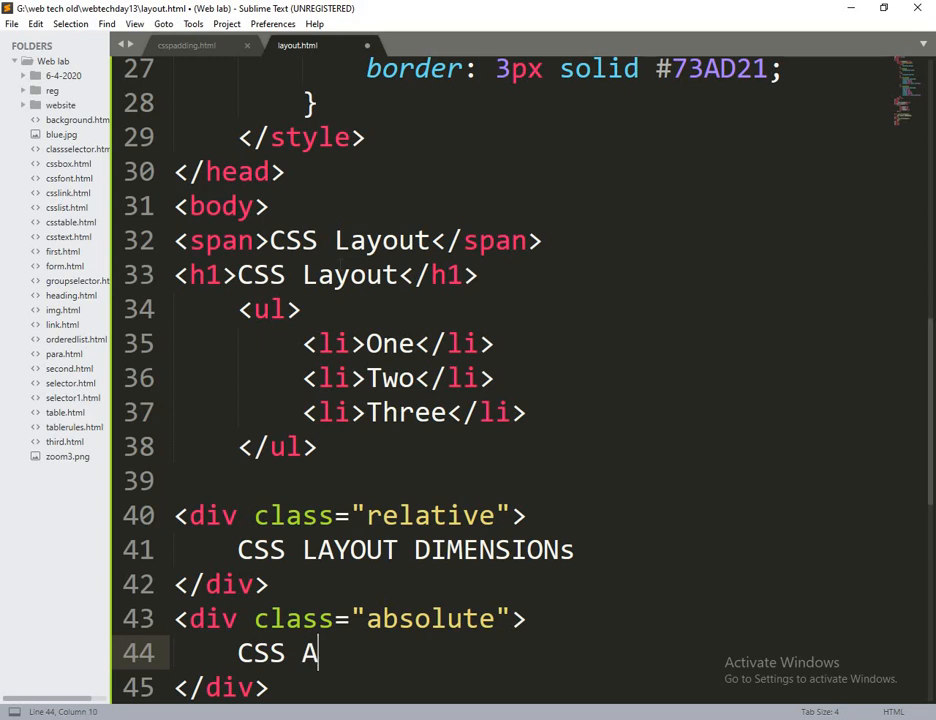
pyautogui.write('LAYOUT DI')
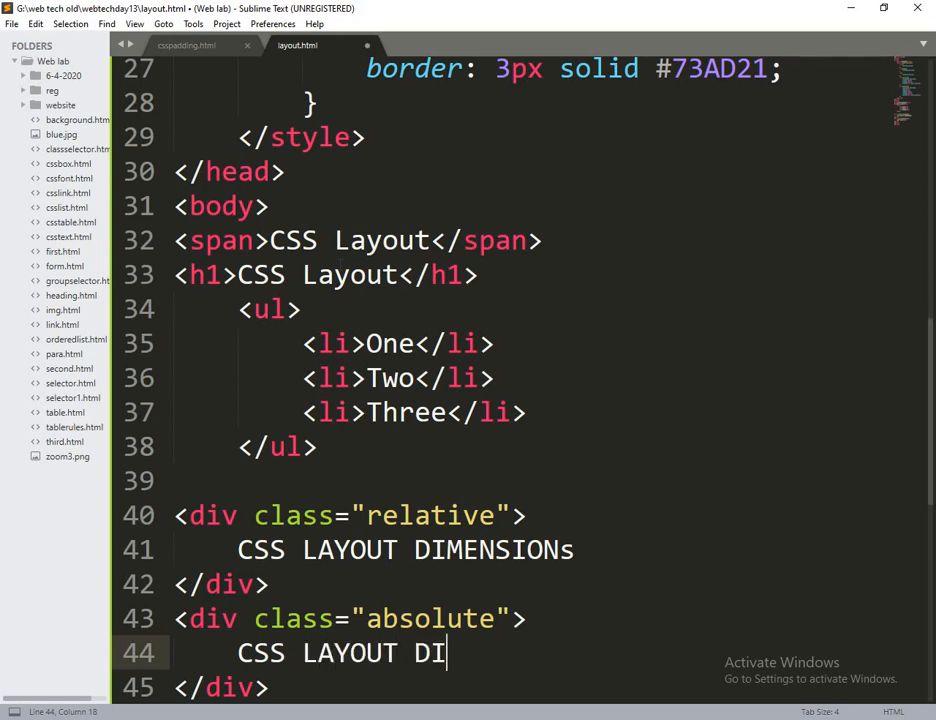
pyautogui.write('MENSI')
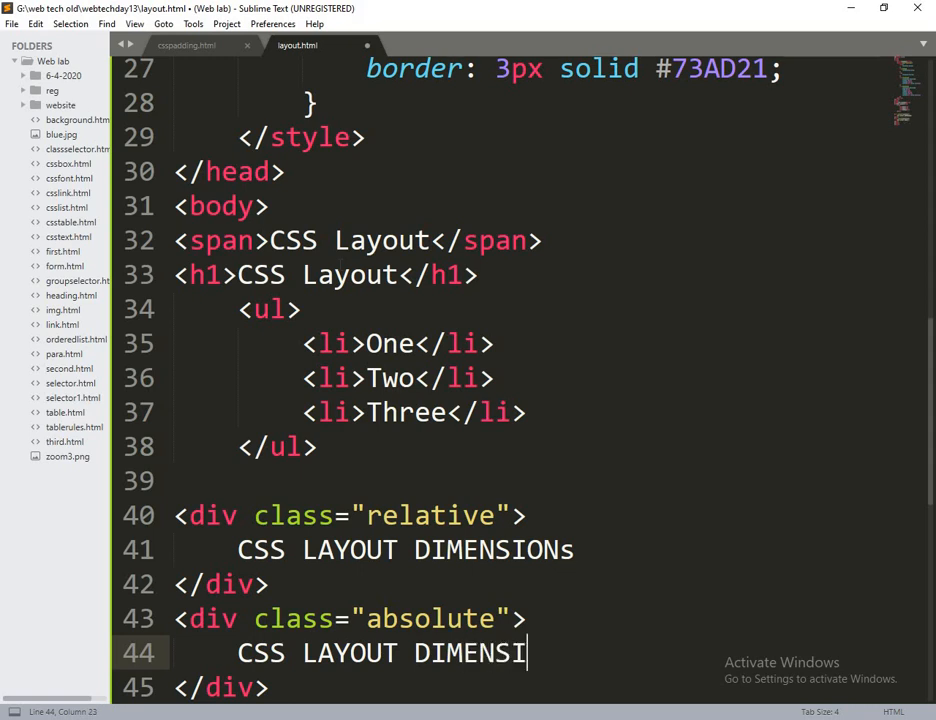
pyautogui.write('ONS')
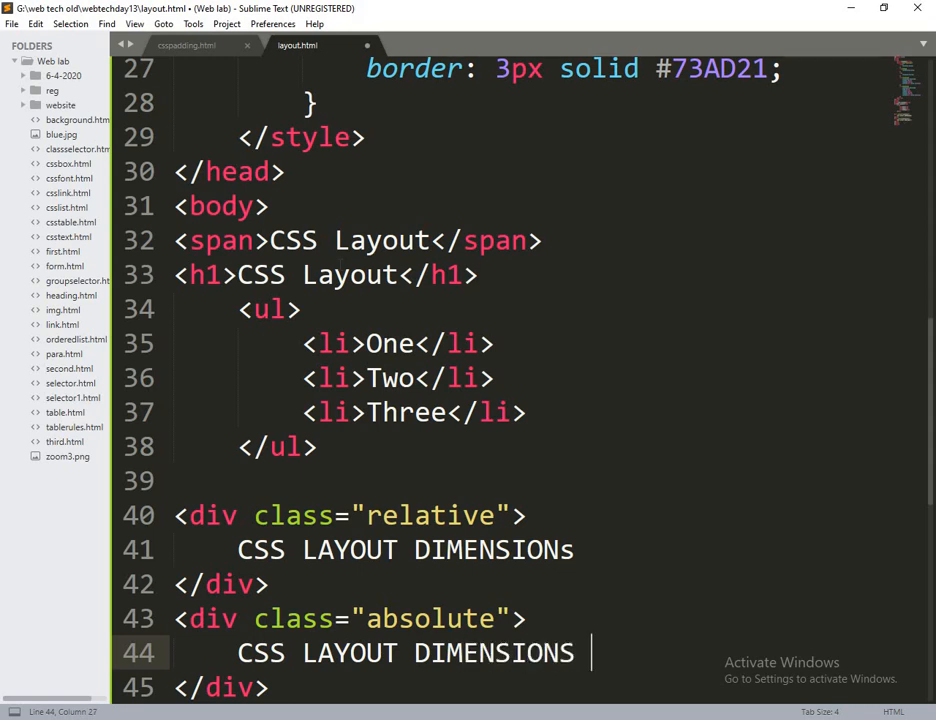
pyautogui.press('ctrl+s')
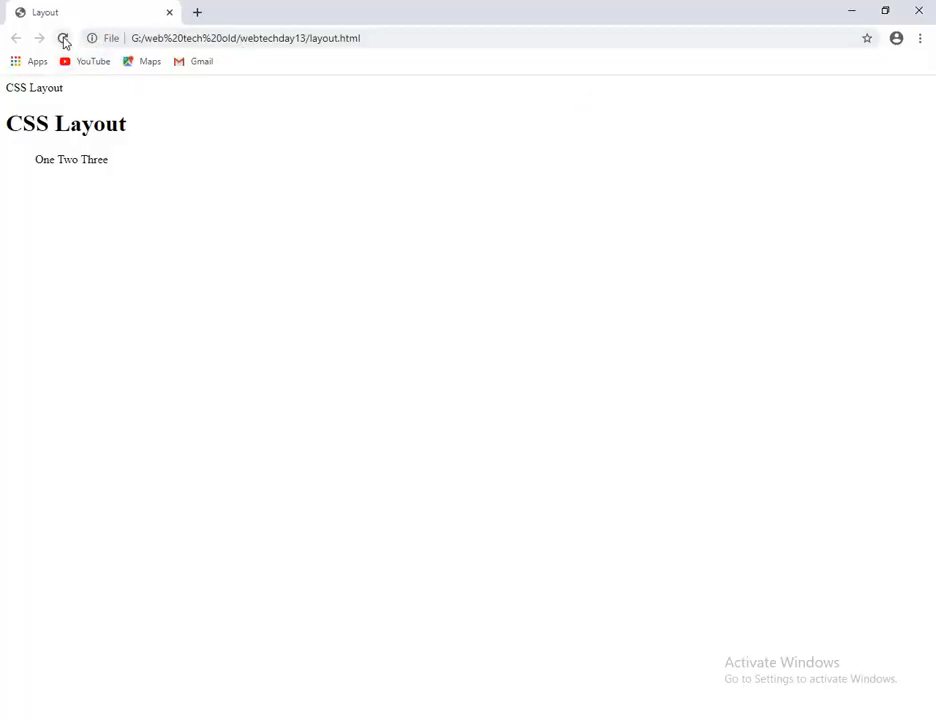
# Reload layout.html in Chrome to show the large and small green-bordered boxes
pyautogui.click(62, 38)
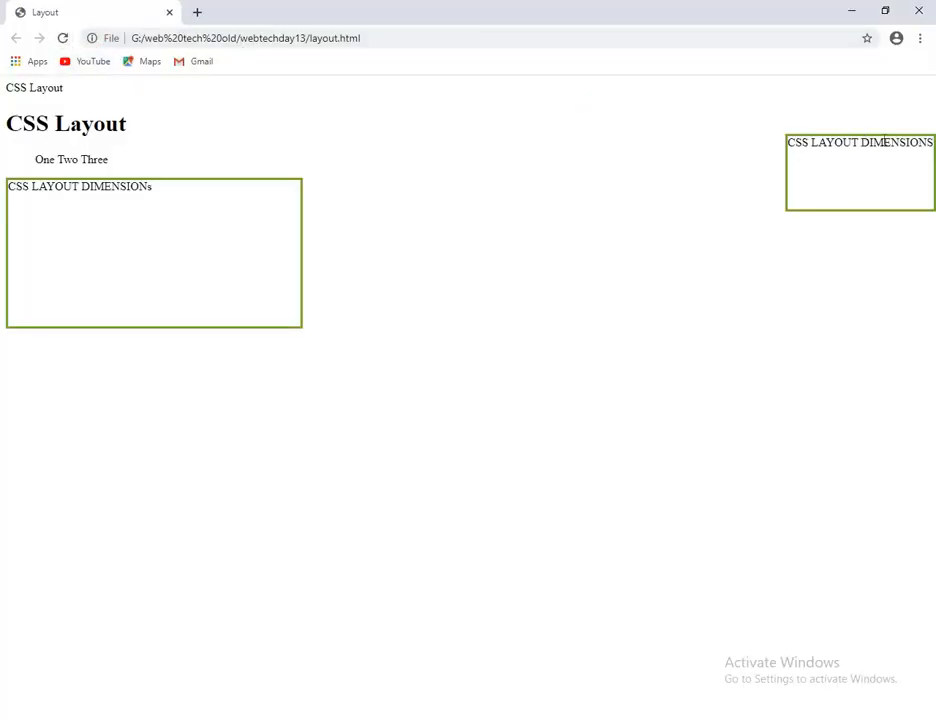
pyautogui.moveTo(596, 244)
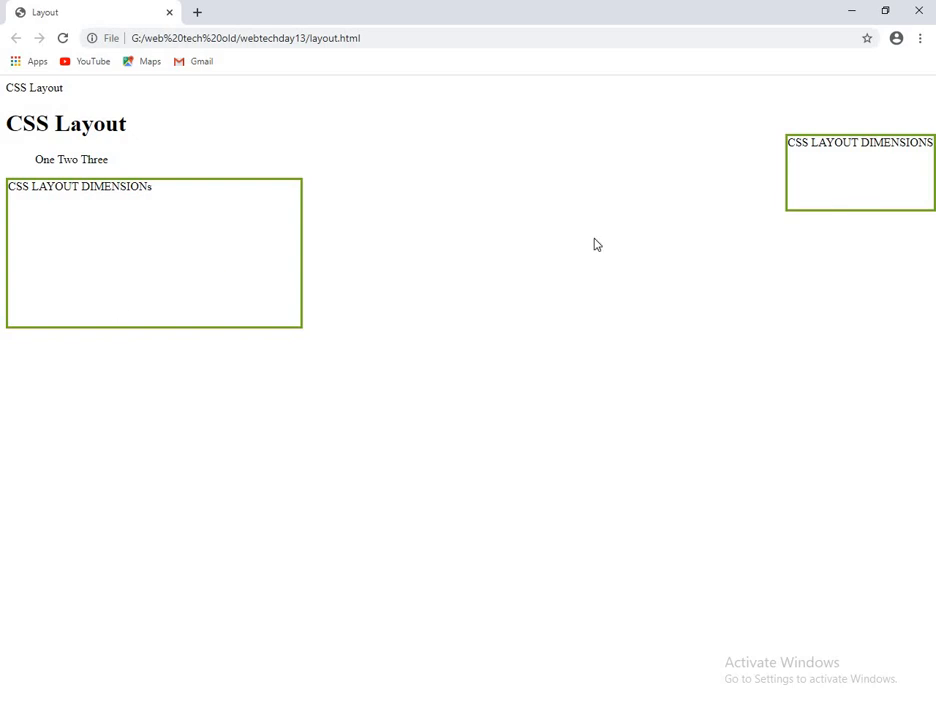
pyautogui.moveTo(33, 276)
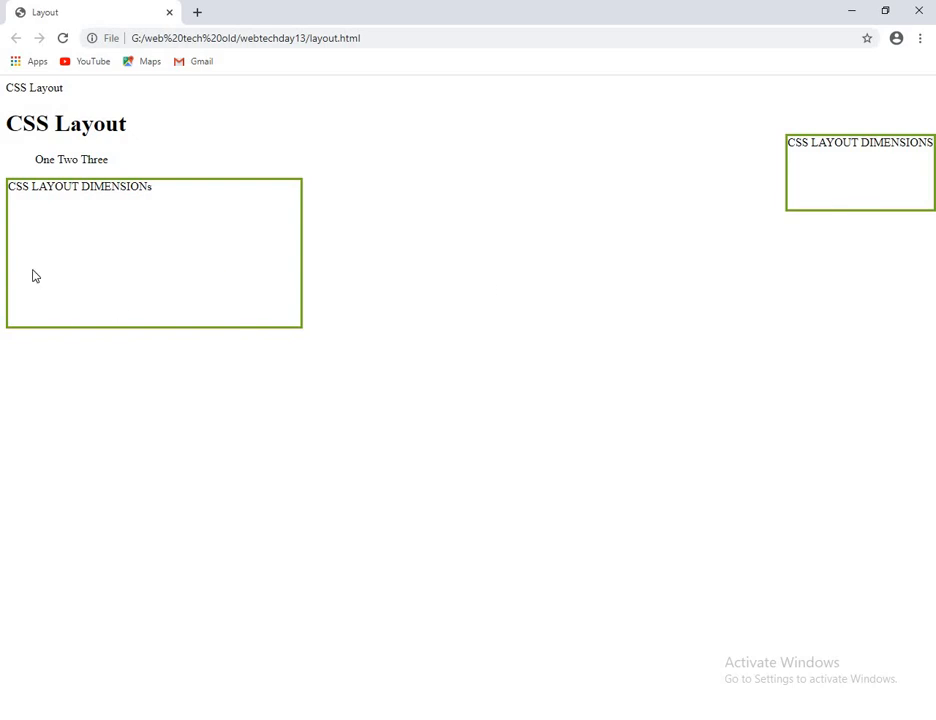
pyautogui.moveTo(501, 146)
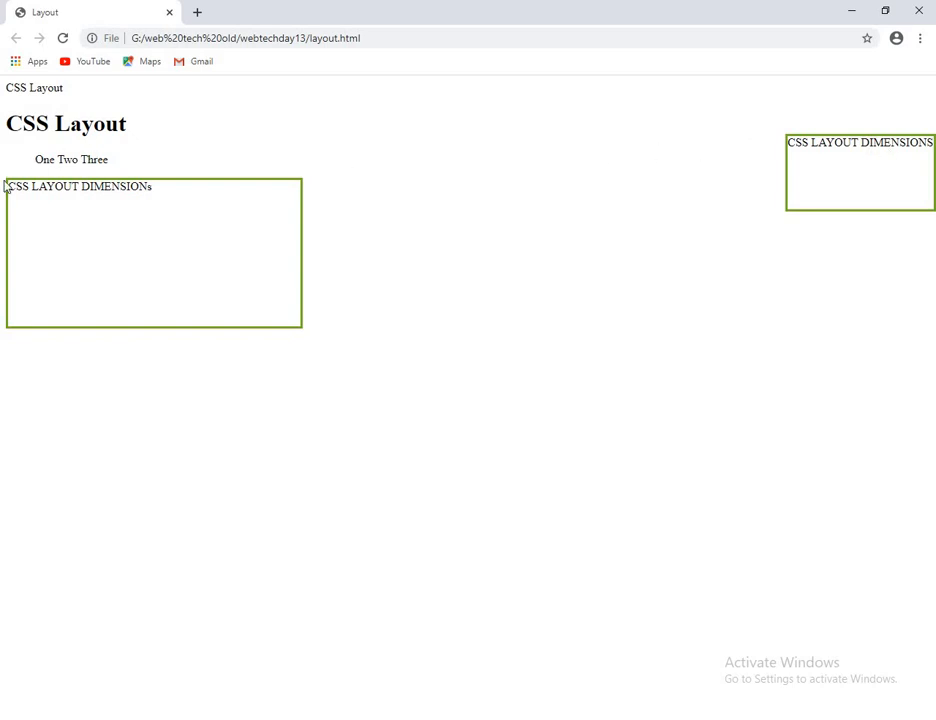
pyautogui.moveTo(73, 249)
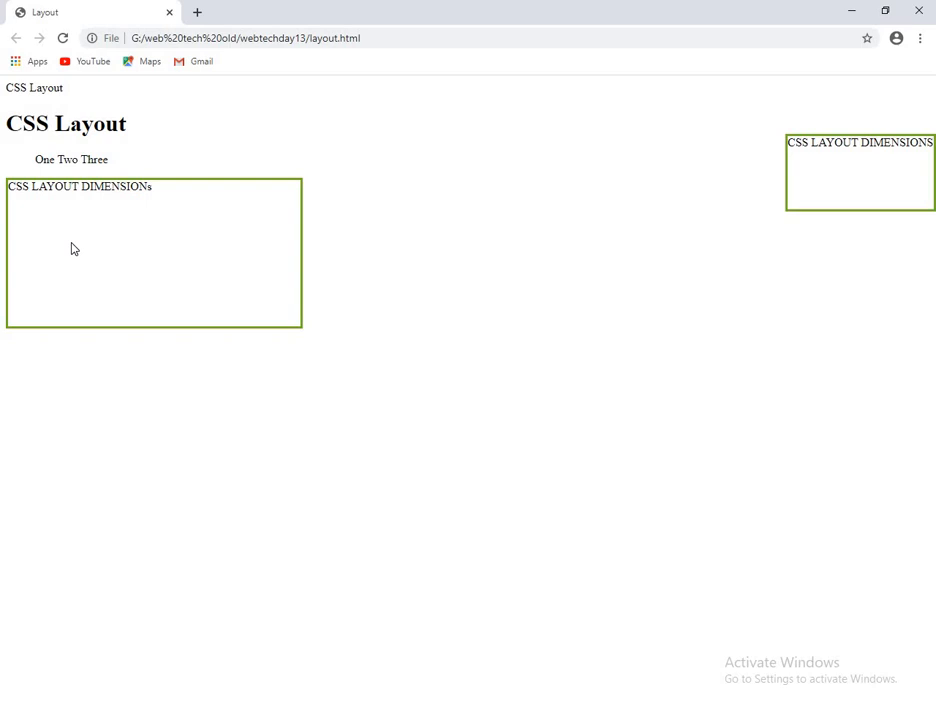
pyautogui.moveTo(95, 345)
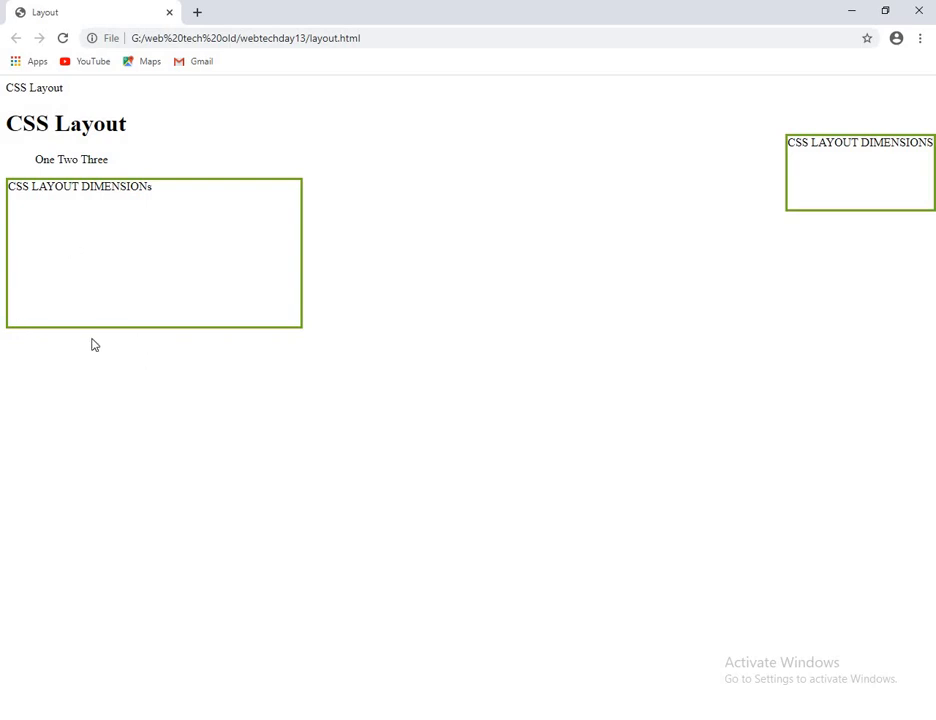
pyautogui.moveTo(105, 336)
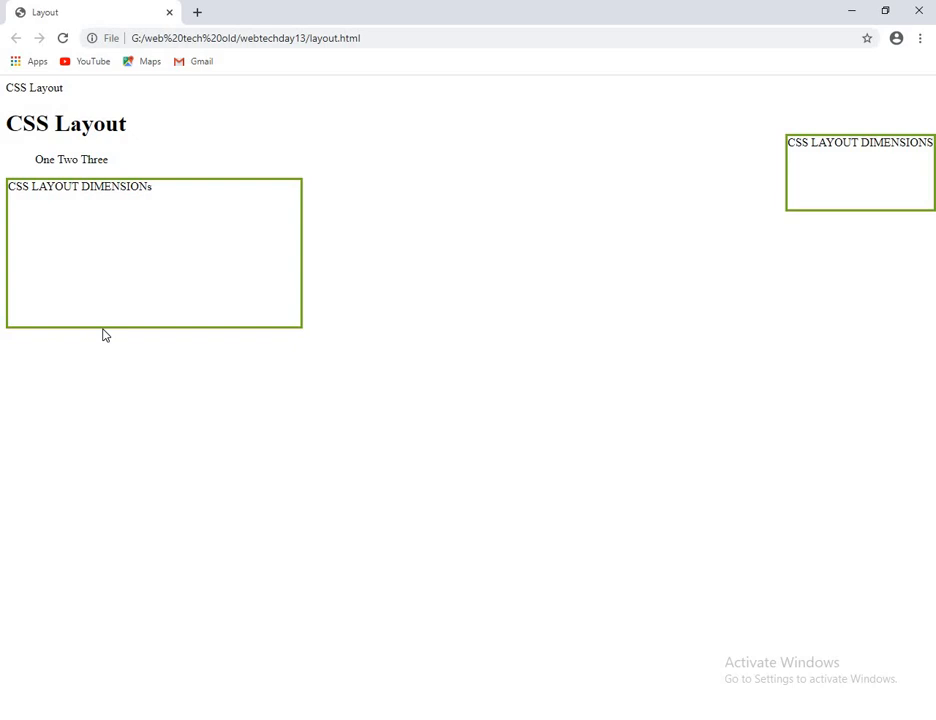
pyautogui.moveTo(119, 331)
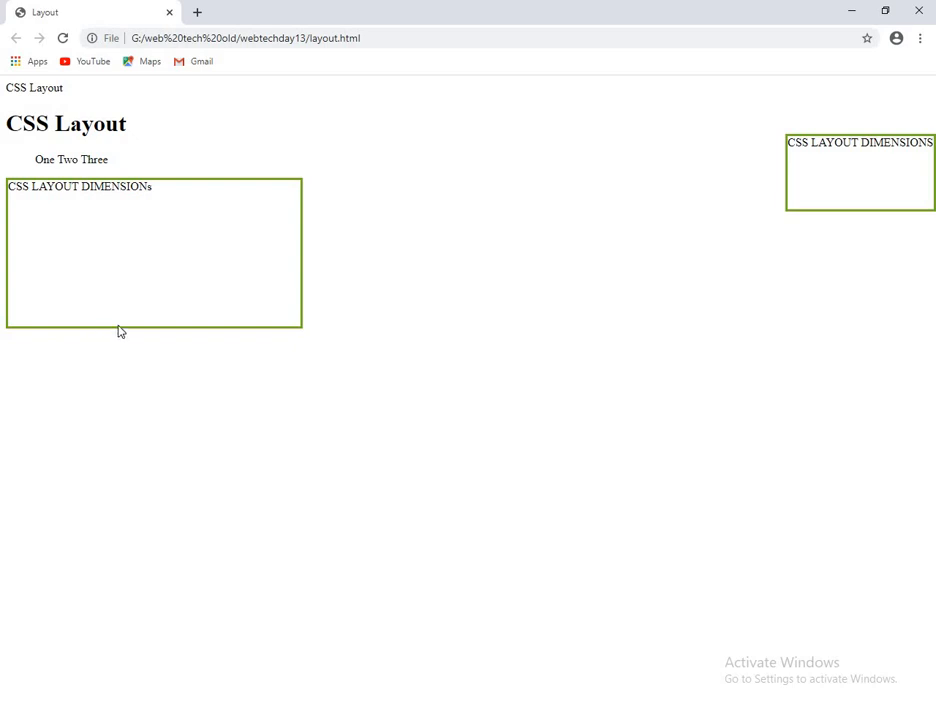